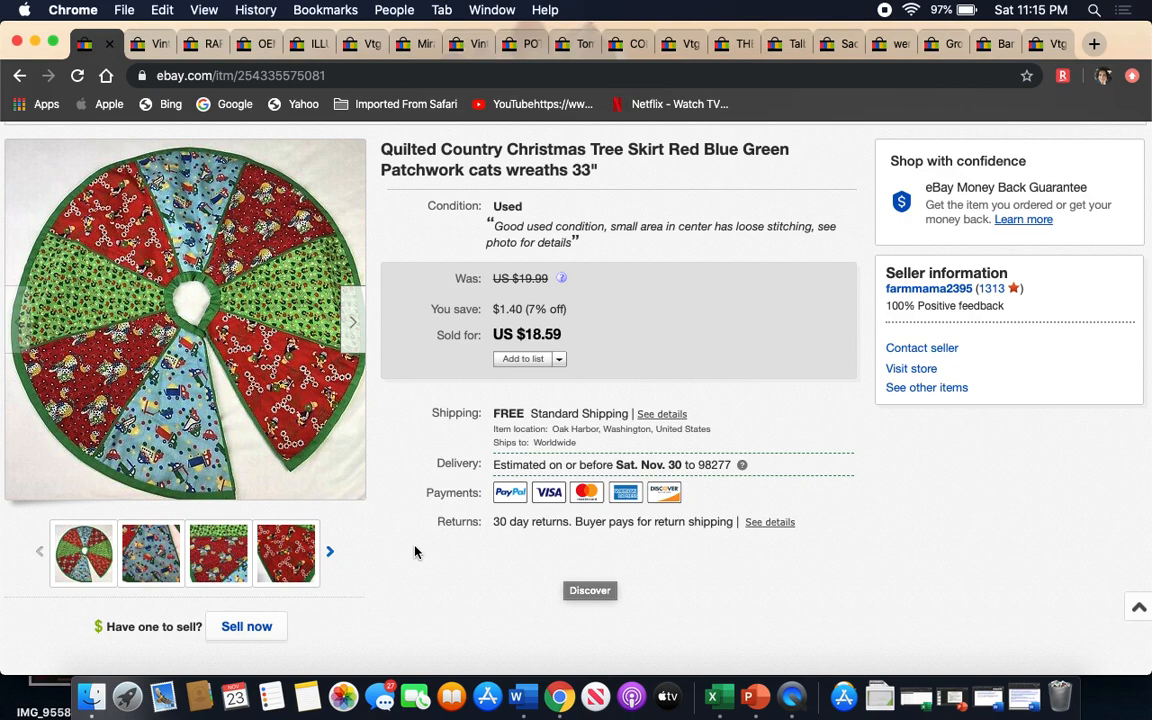
mouse_move(410, 545)
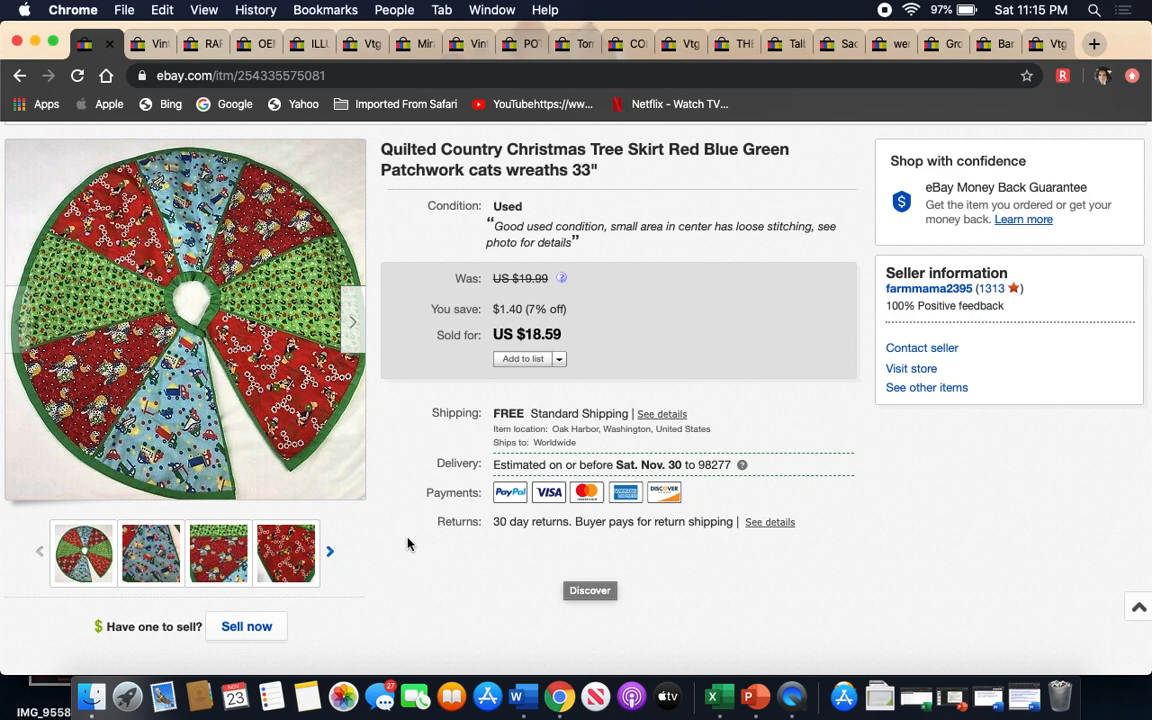
mouse_move(400, 489)
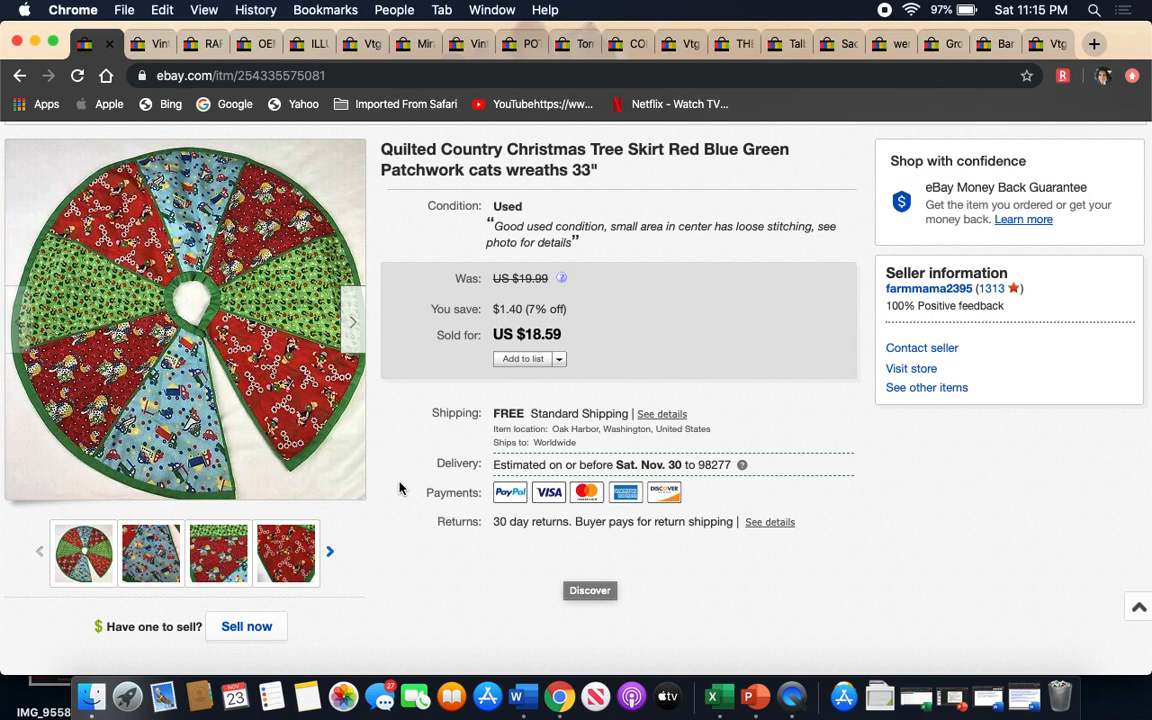
mouse_move(388, 165)
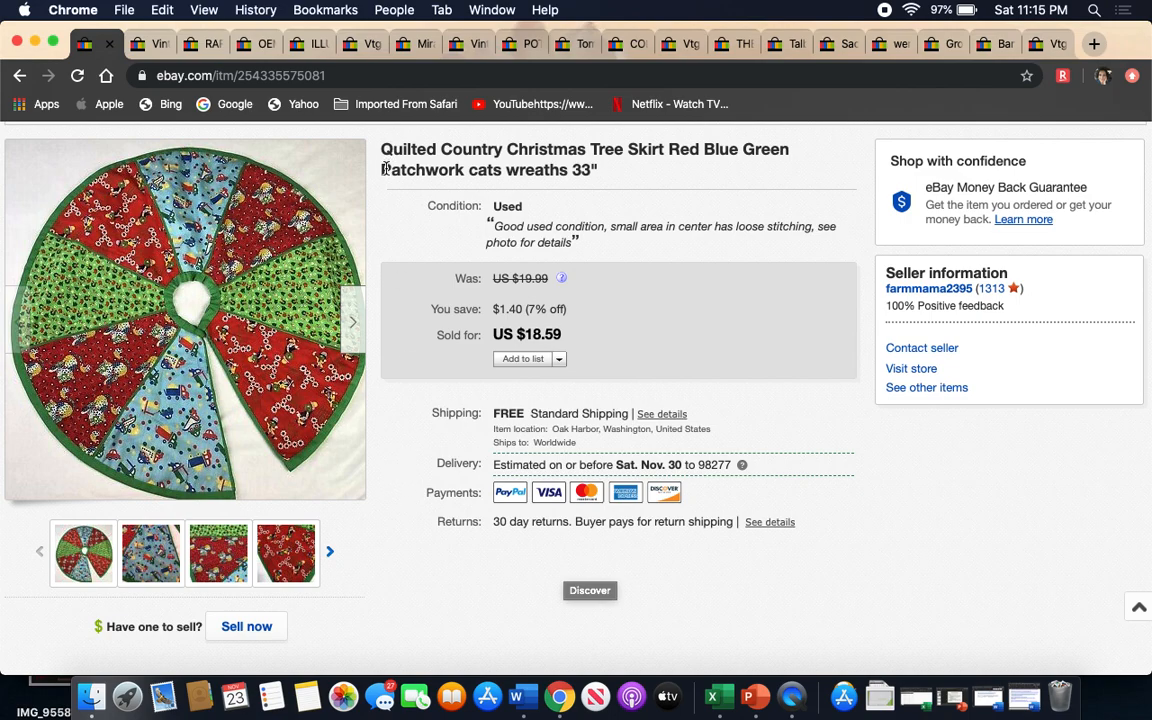
mouse_move(382, 191)
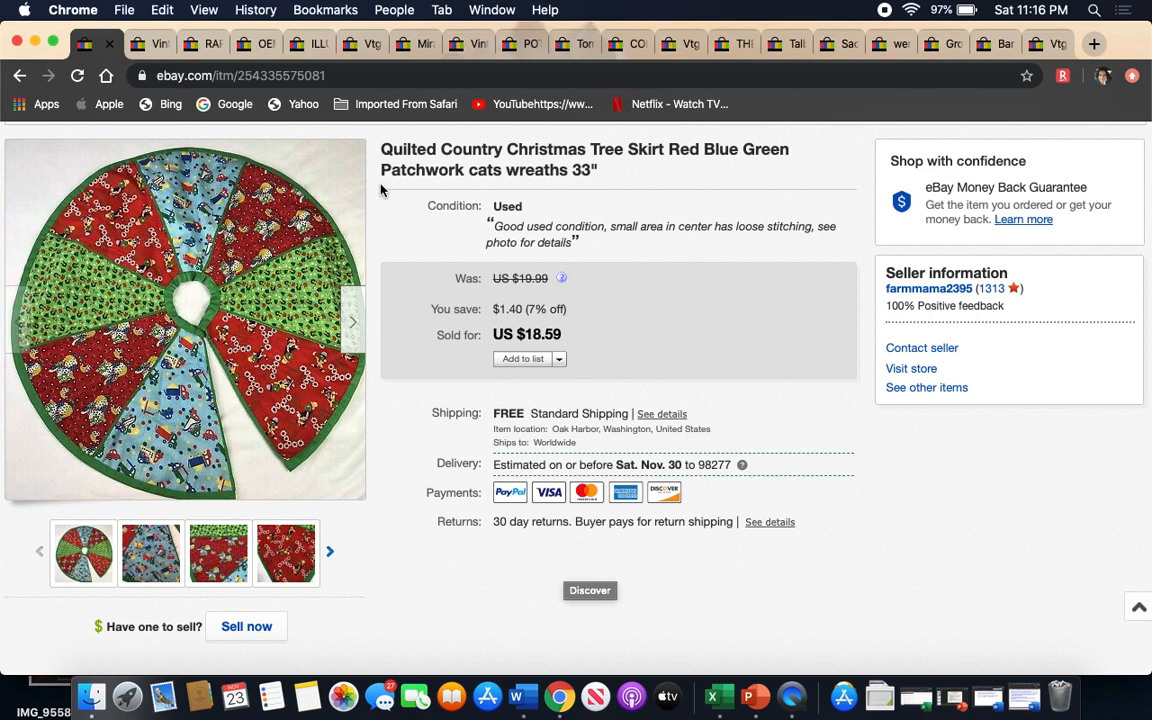
mouse_move(390, 228)
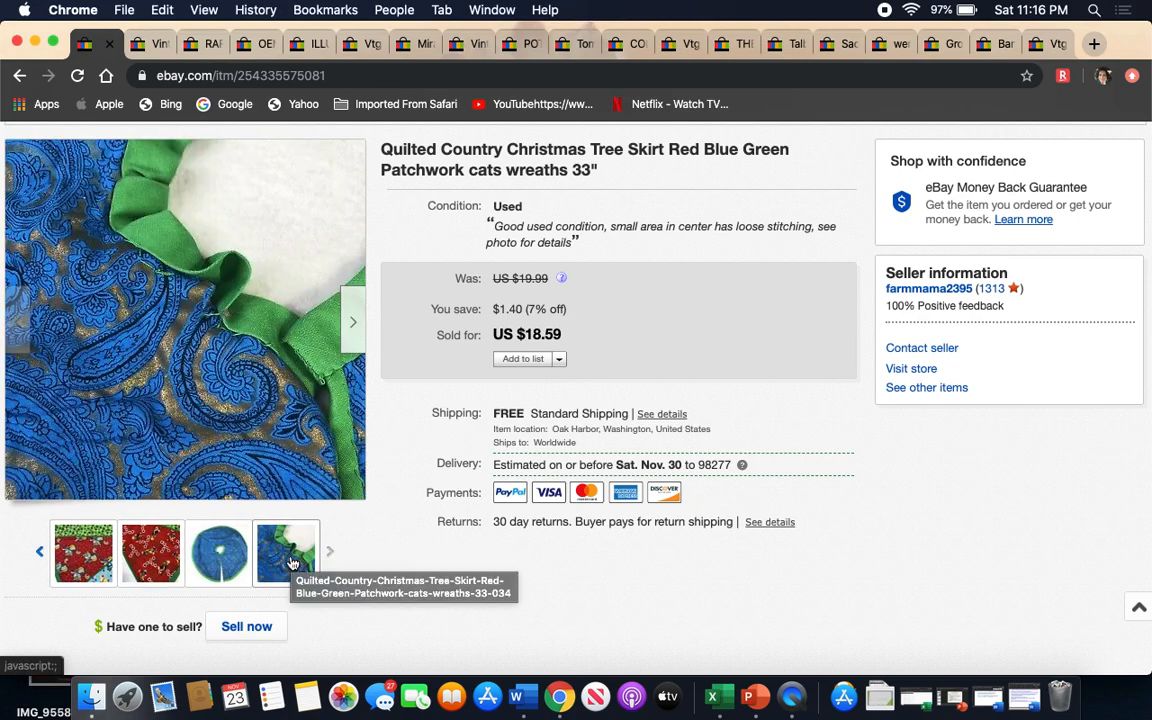
- Show the tree skirt's blue paisley close-up photo, then move to the nylons listing
click(286, 553)
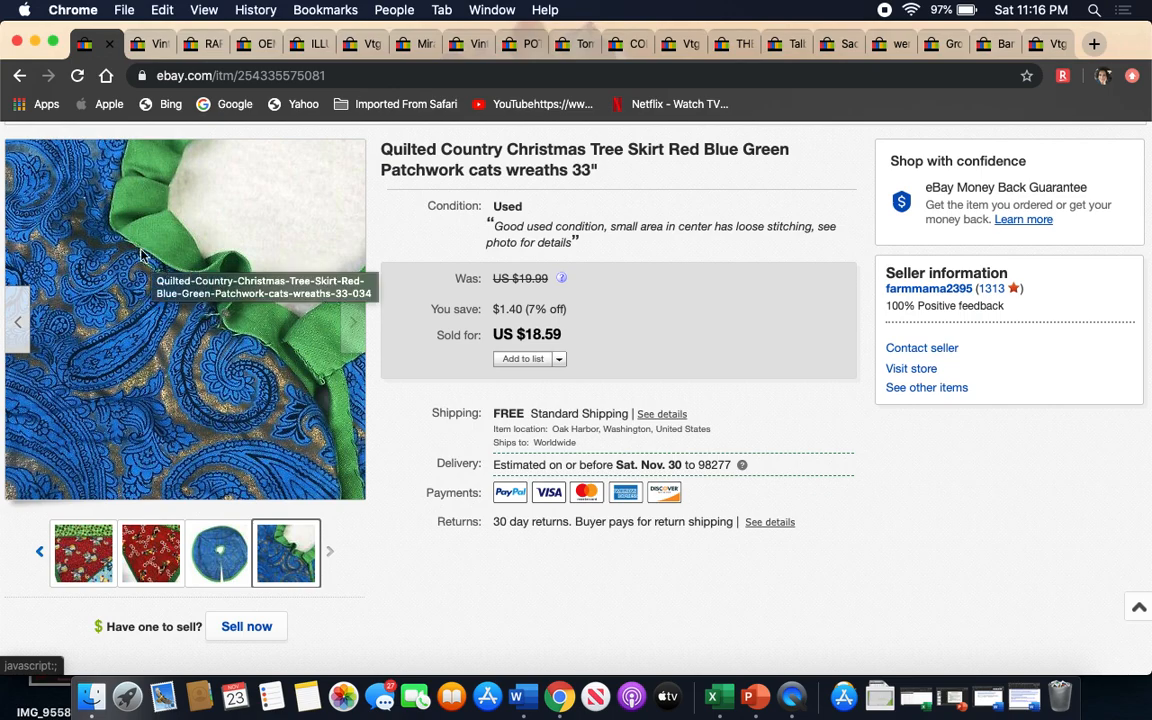
mouse_move(197, 302)
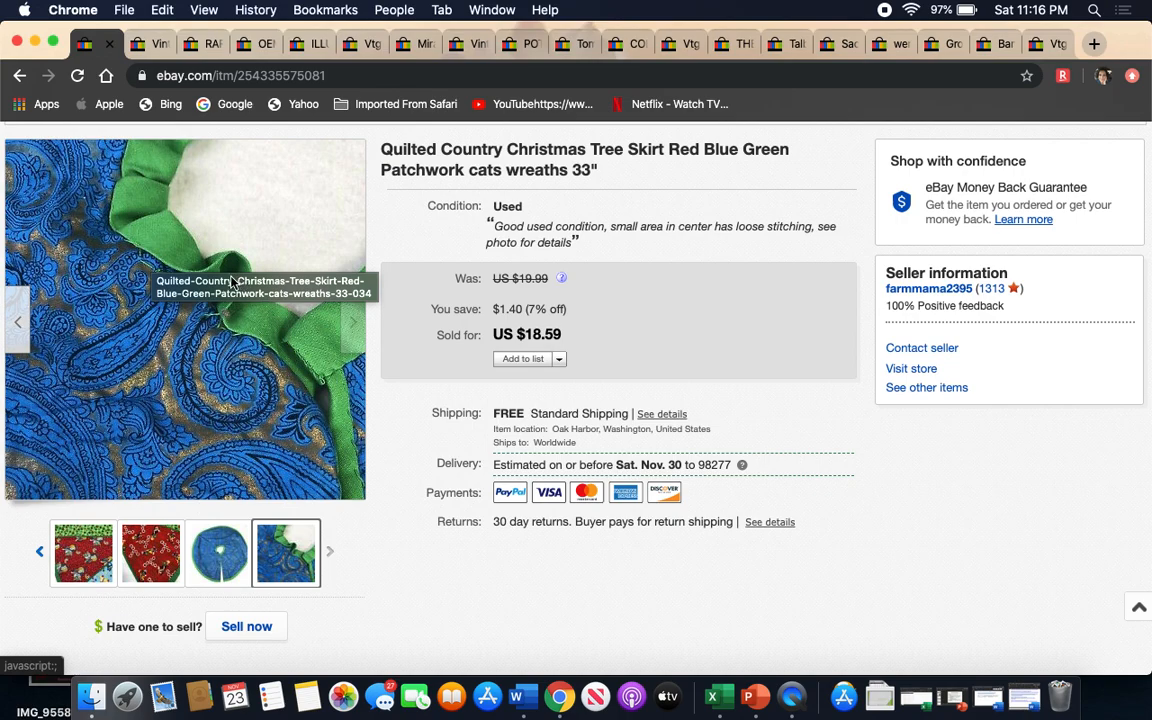
mouse_move(205, 230)
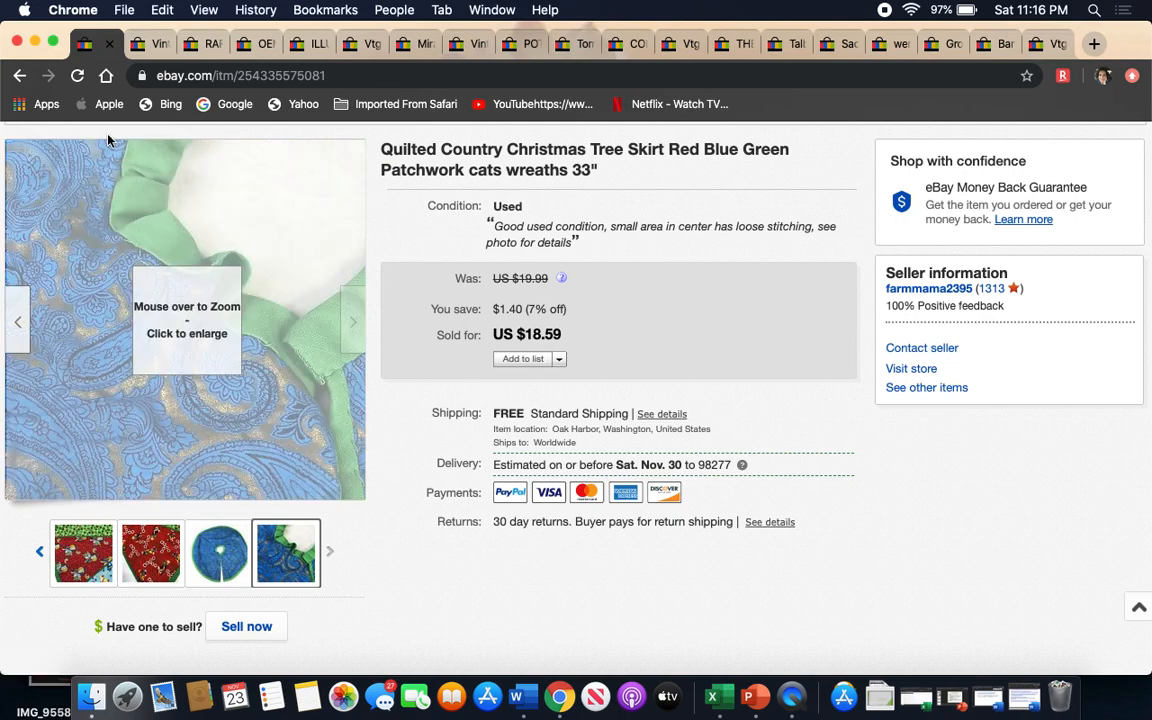
click(150, 43)
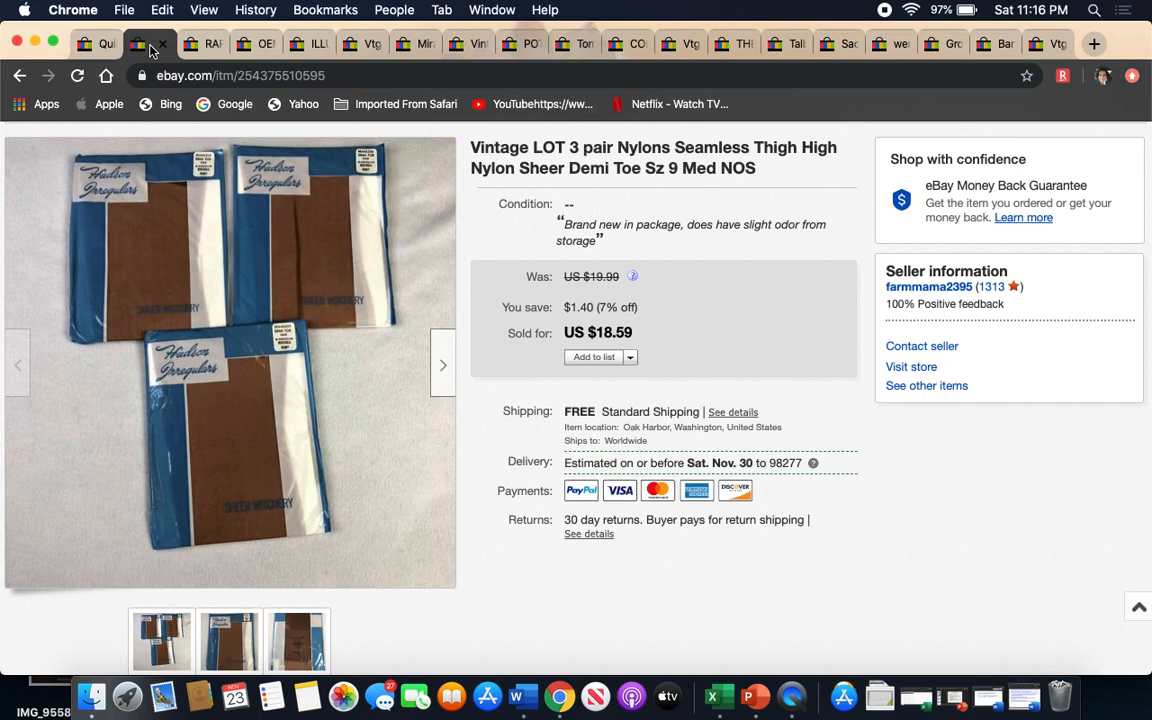
mouse_move(161, 237)
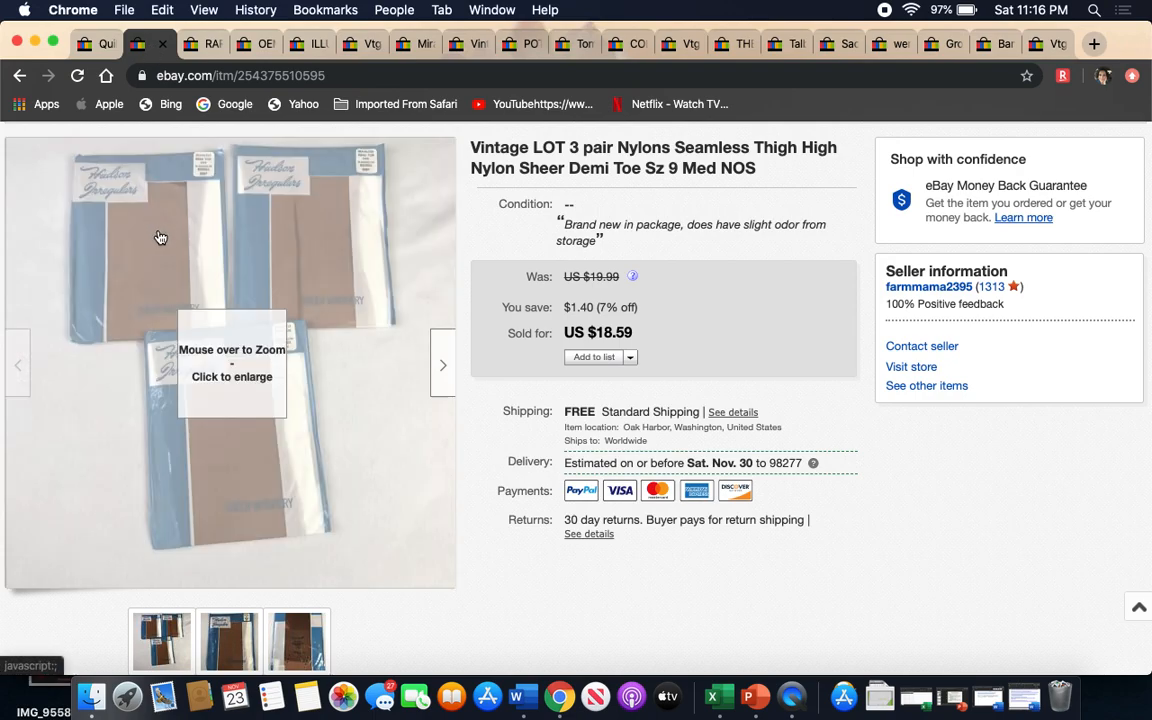
mouse_move(225, 473)
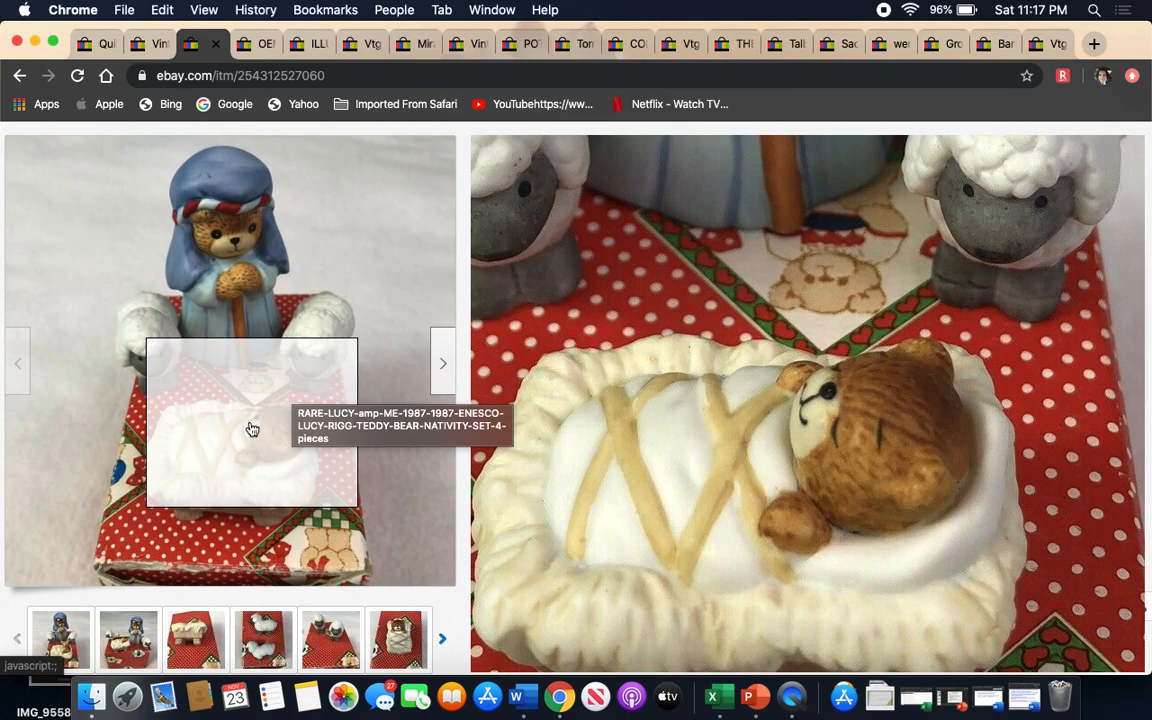
mouse_move(374, 282)
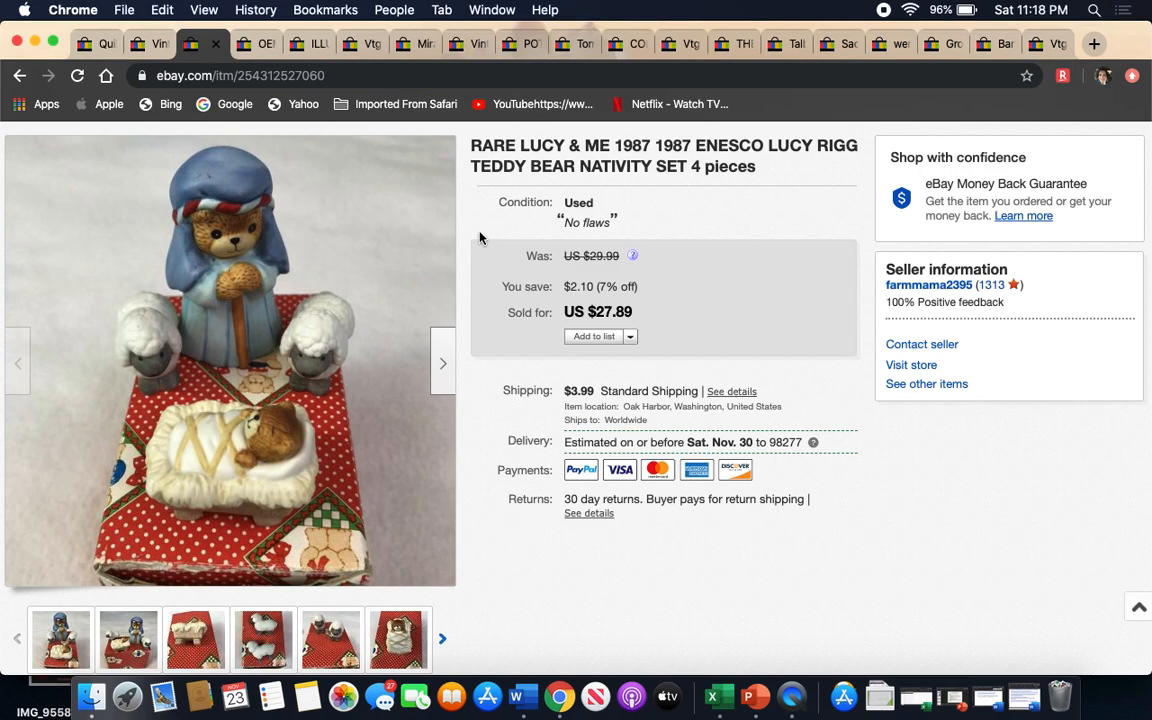
mouse_move(587, 403)
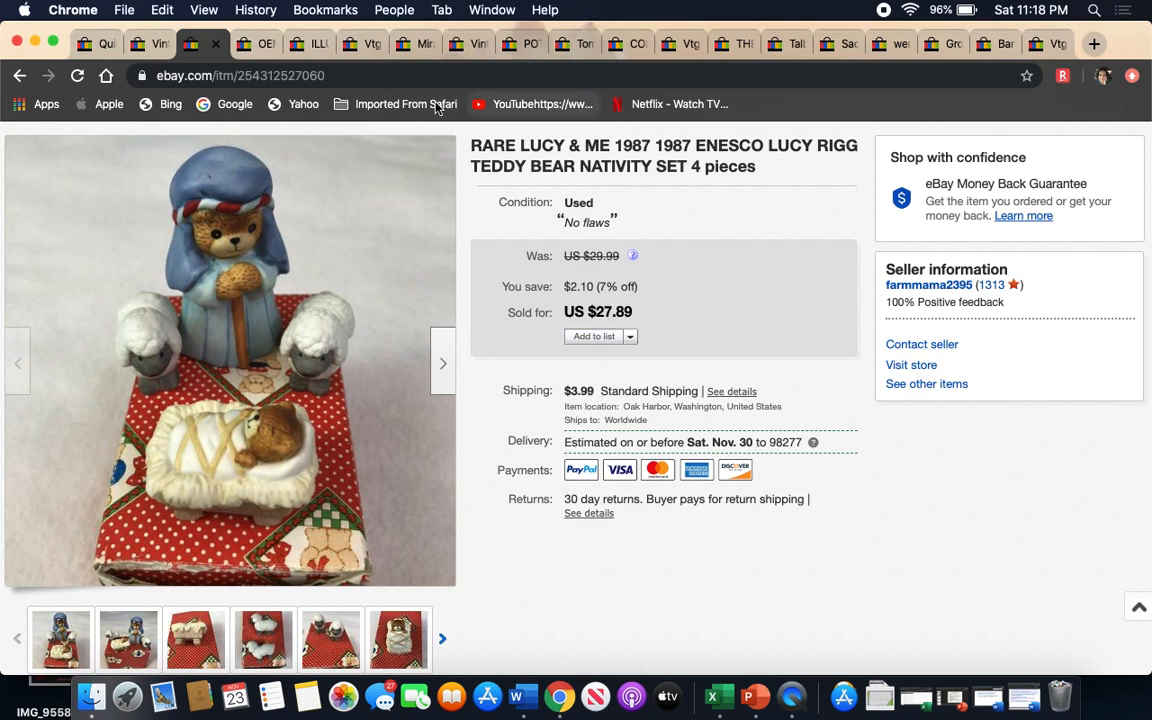
mouse_move(258, 43)
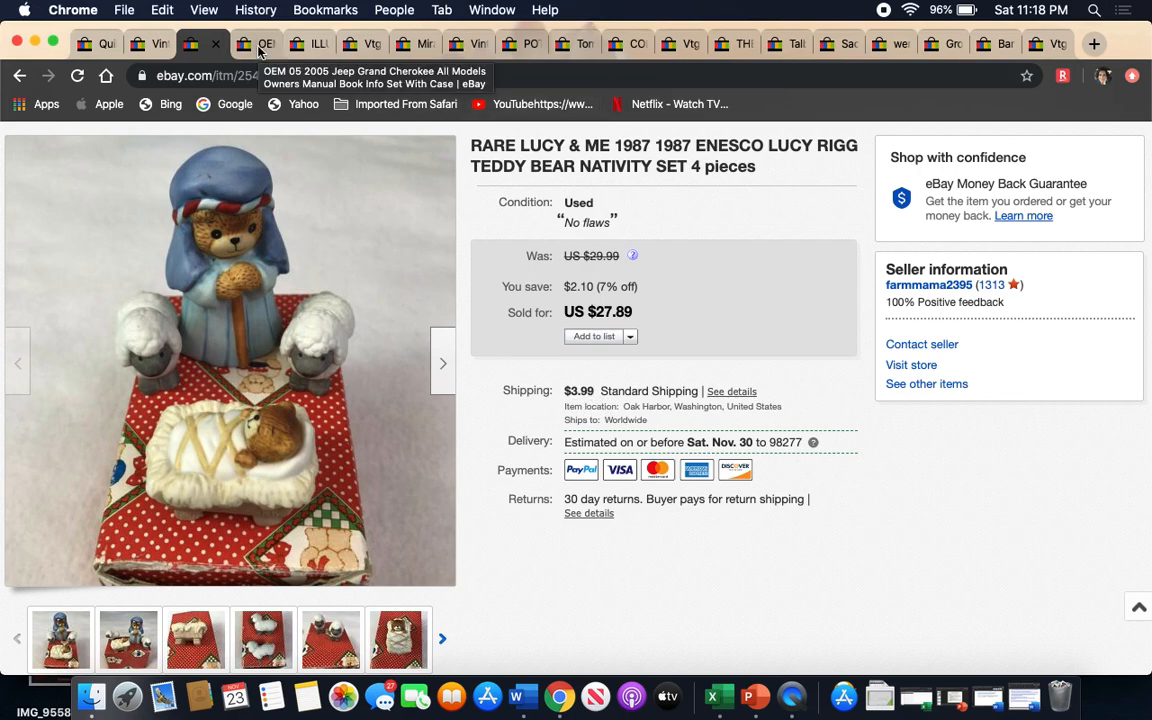
- Switch to the Jeep Grand Cherokee owners manual listing and show the case's first photo
click(255, 43)
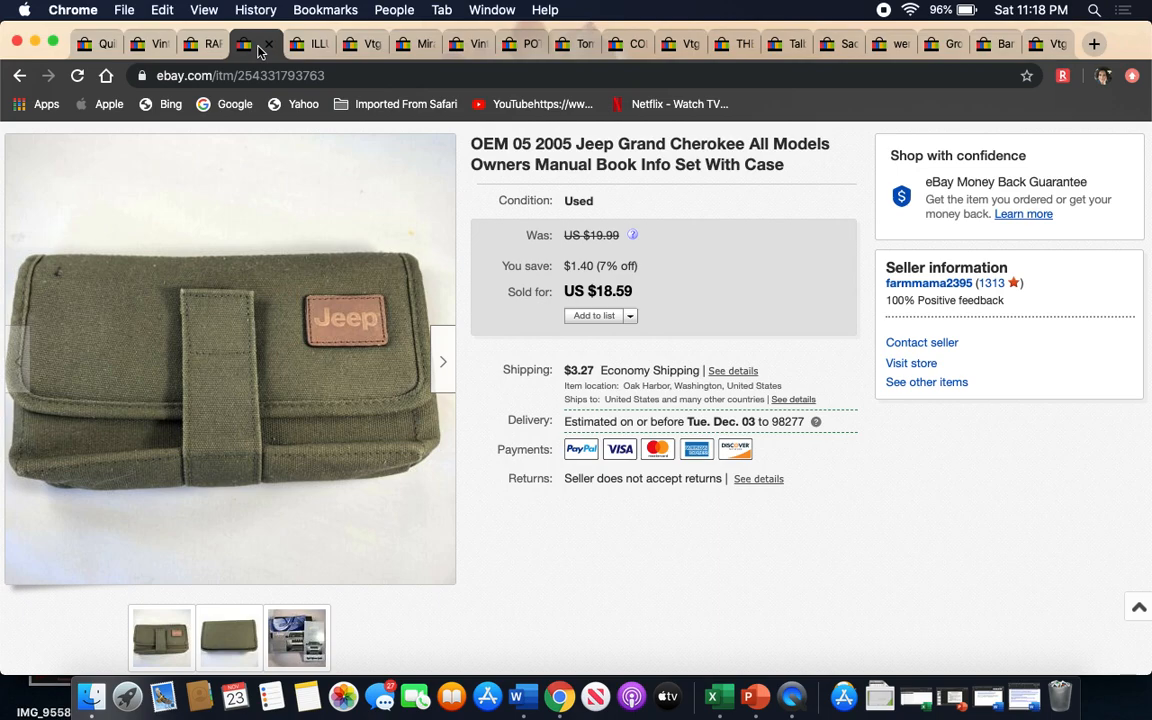
click(229, 637)
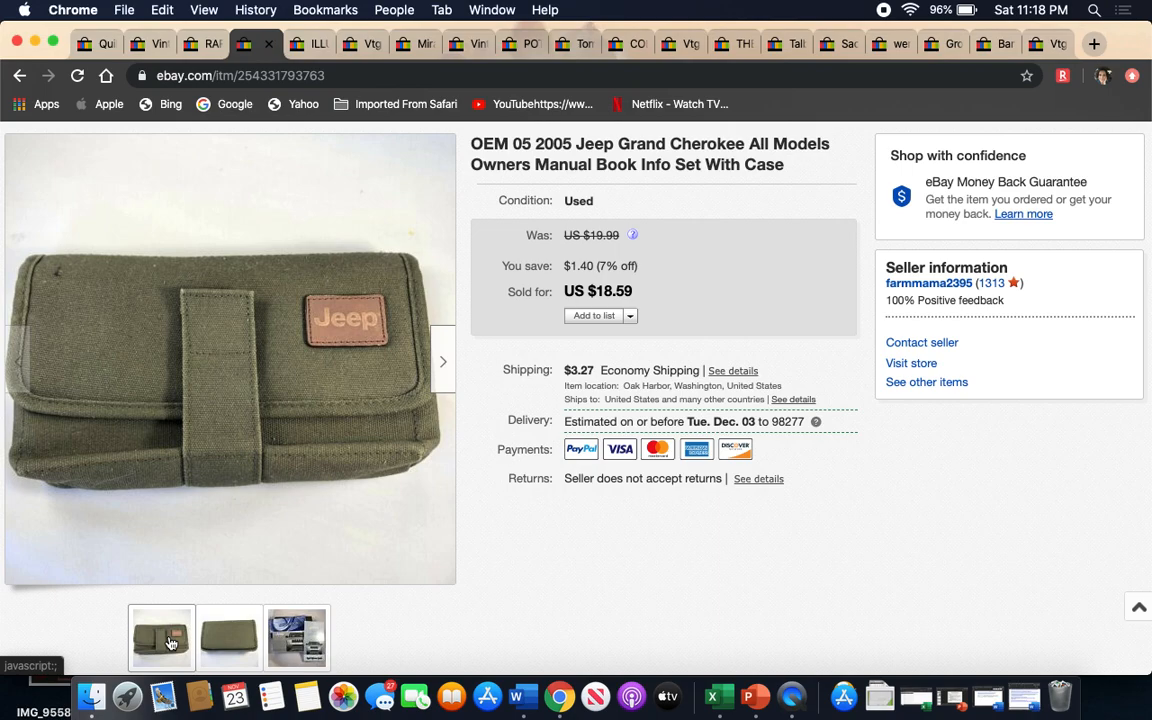
click(296, 638)
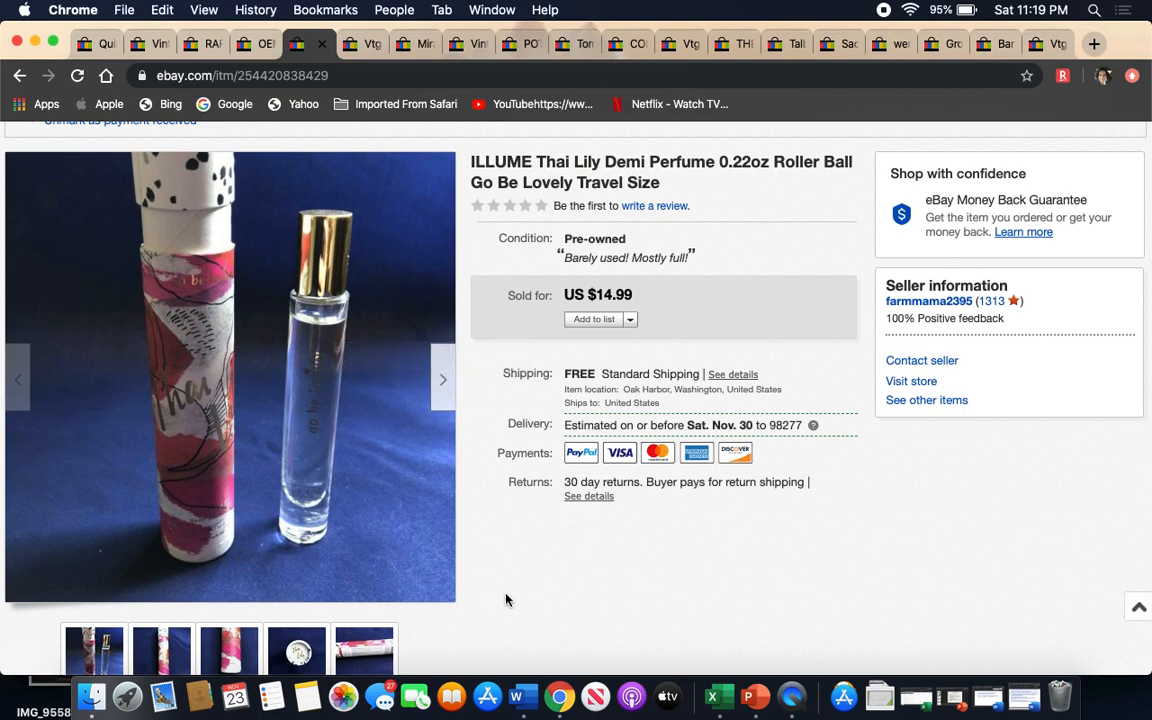
mouse_move(516, 262)
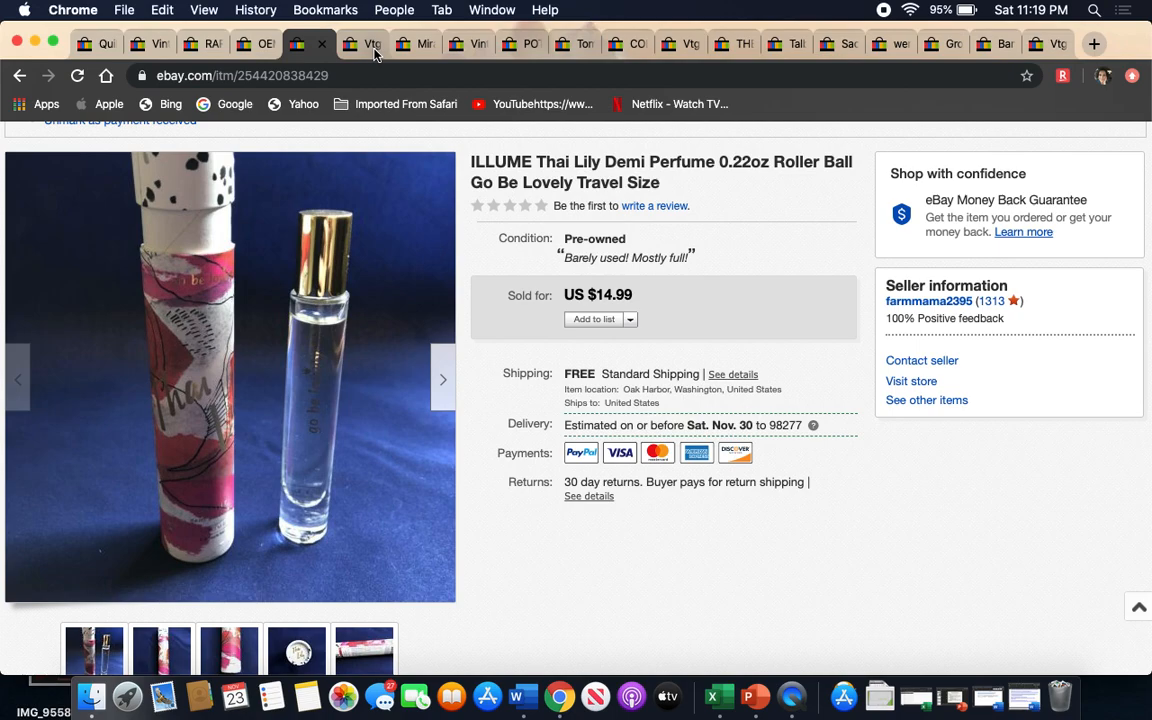
- Browse the Talbots tartan skirt photos, from the red lining to the plaid close-up
click(355, 43)
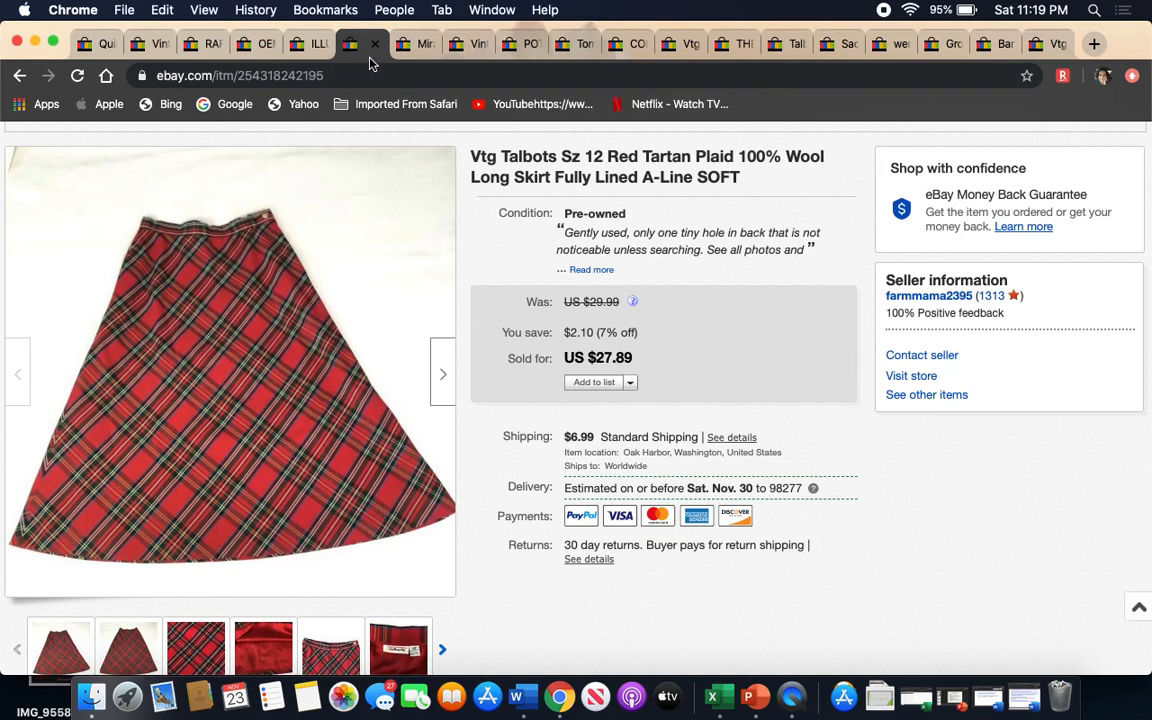
mouse_move(352, 43)
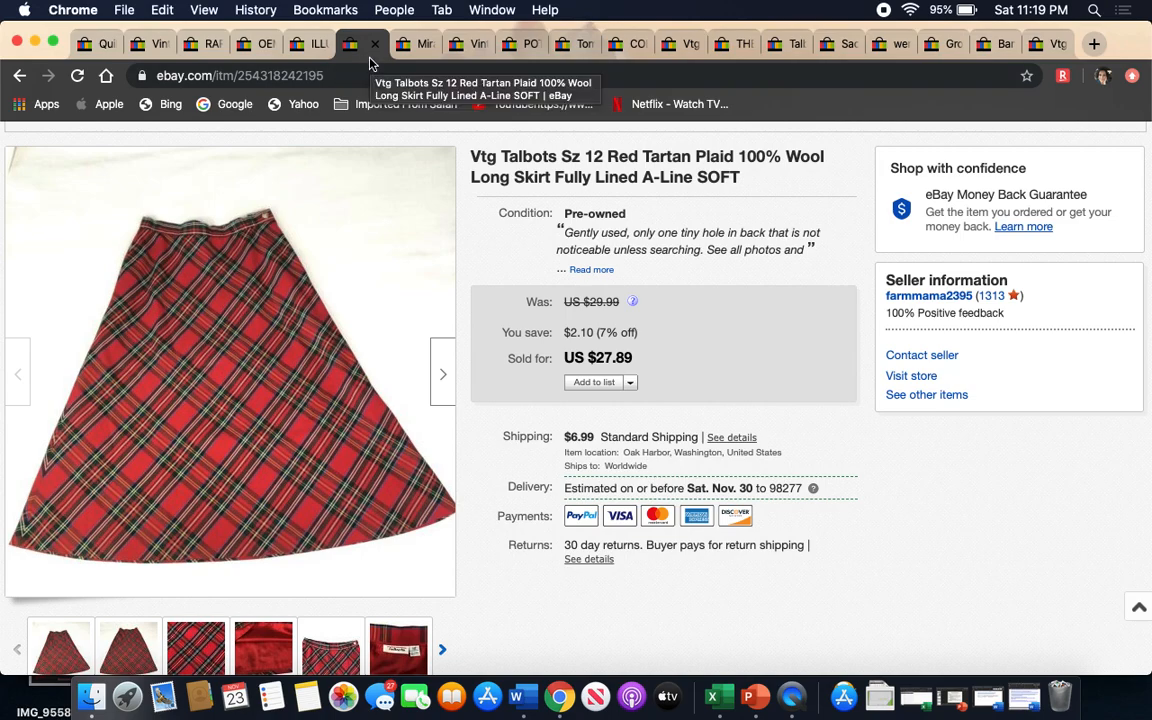
mouse_move(219, 259)
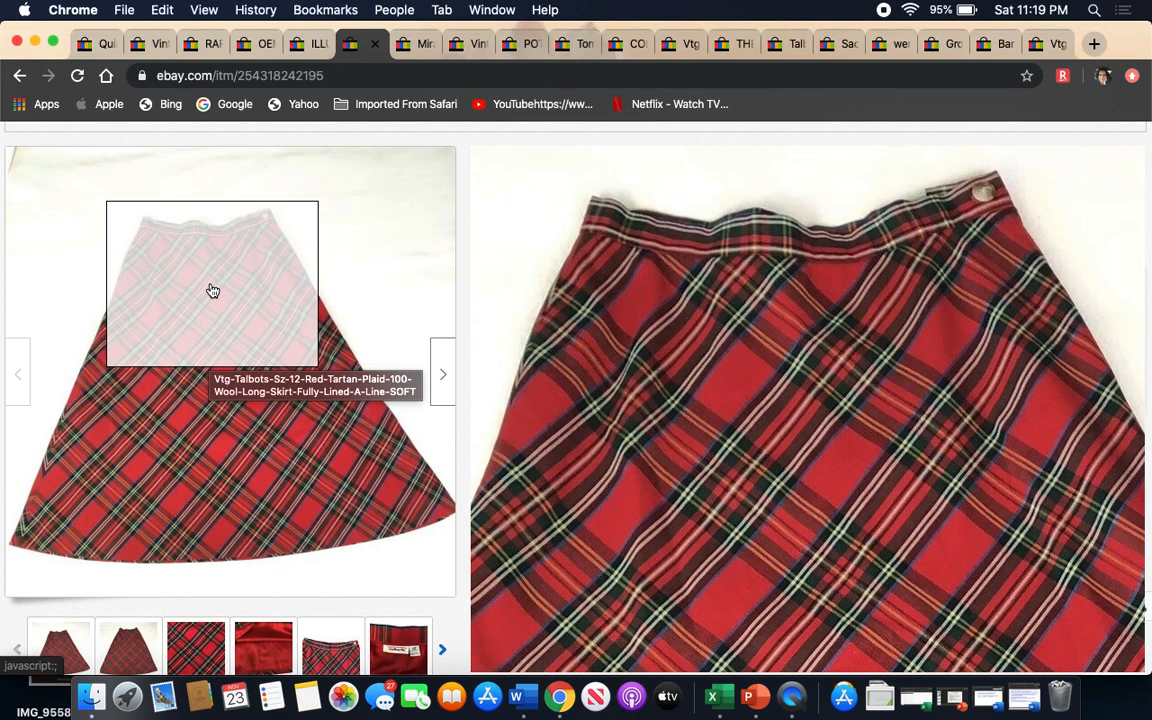
mouse_move(113, 407)
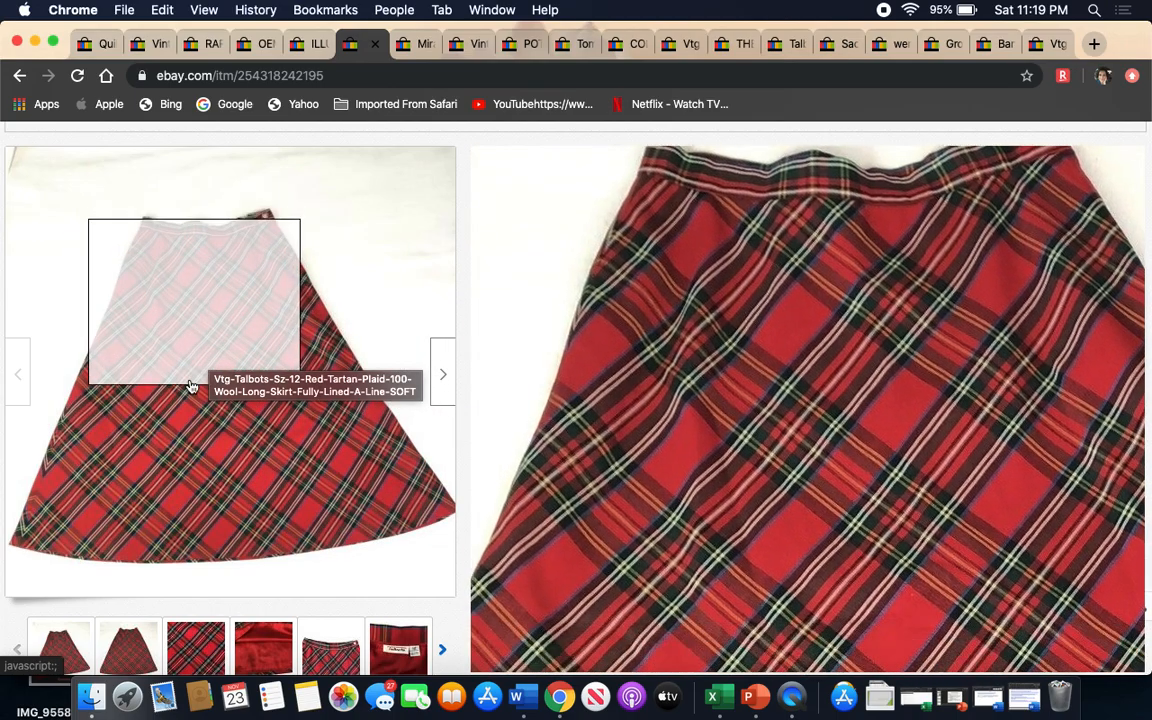
click(263, 650)
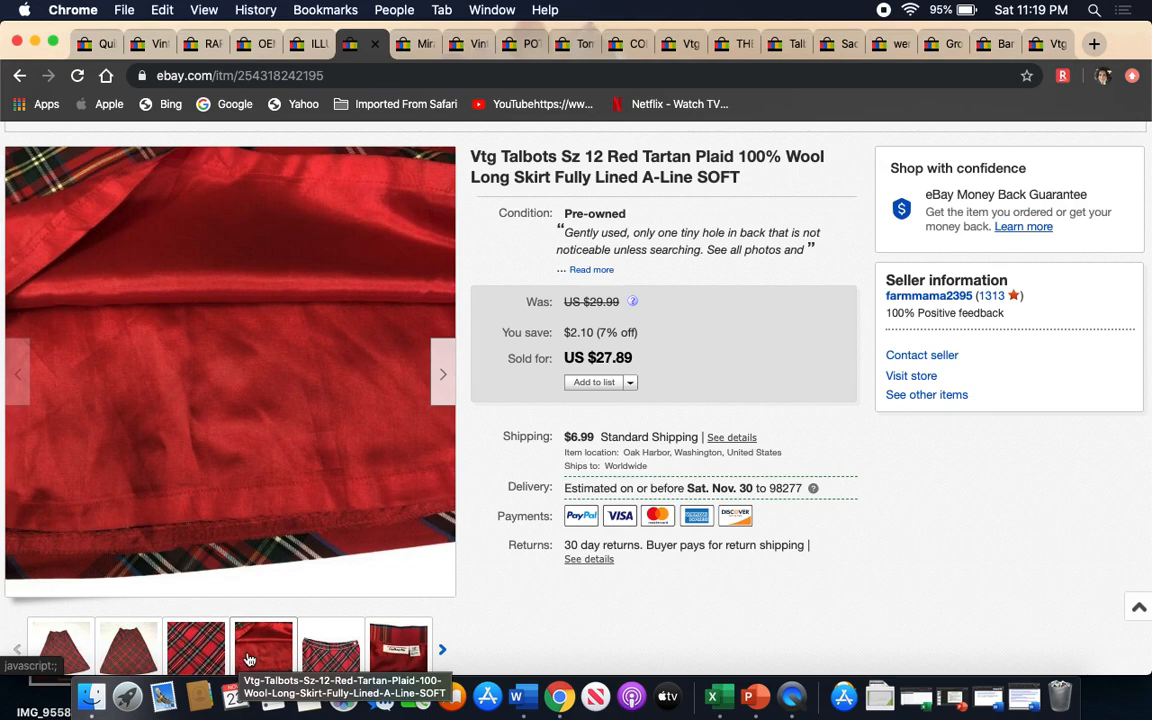
scroll(down, 3)
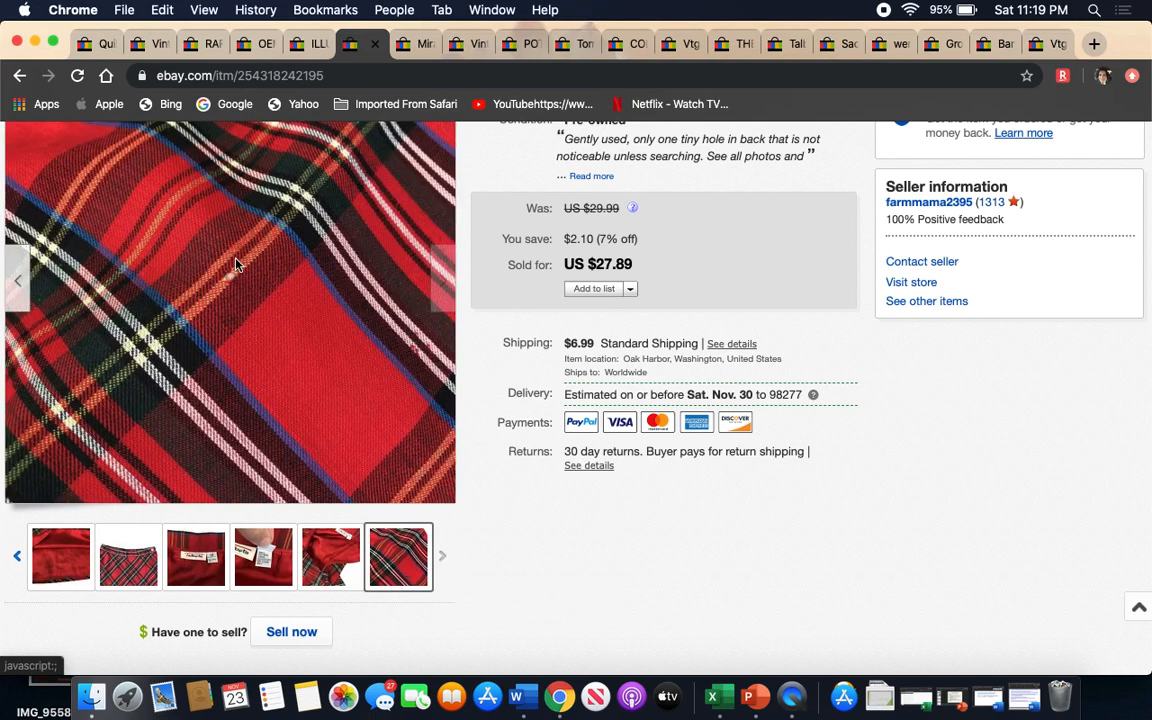
mouse_move(238, 263)
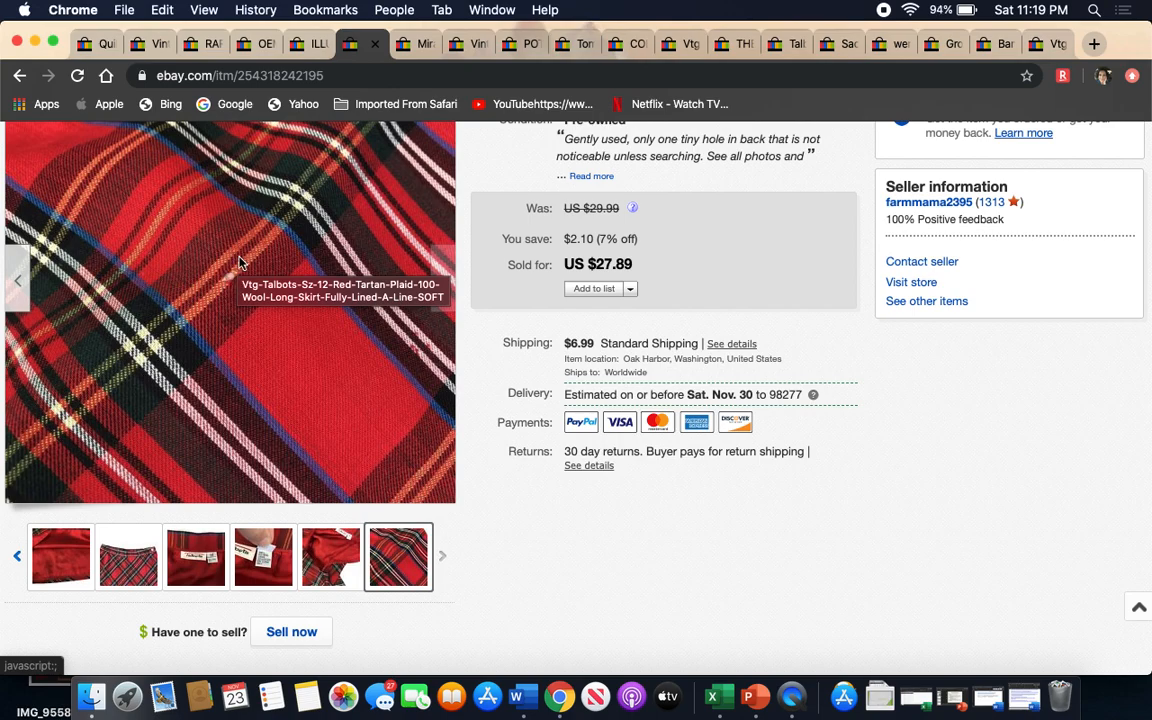
mouse_move(219, 297)
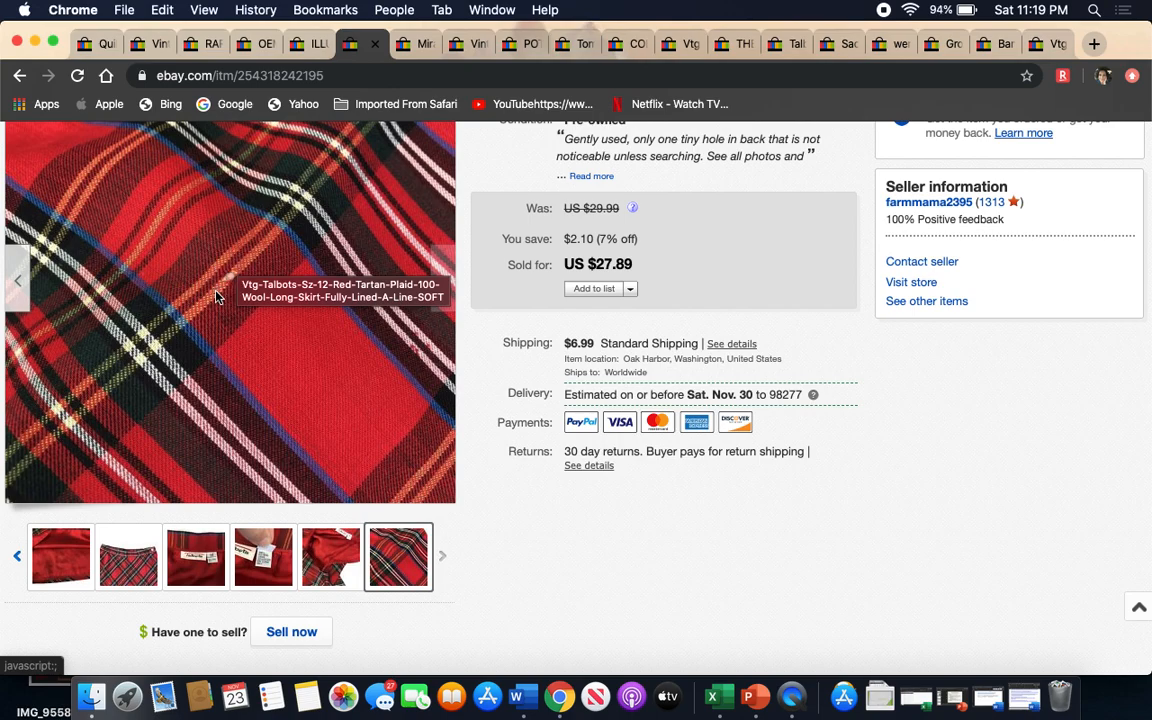
mouse_move(241, 327)
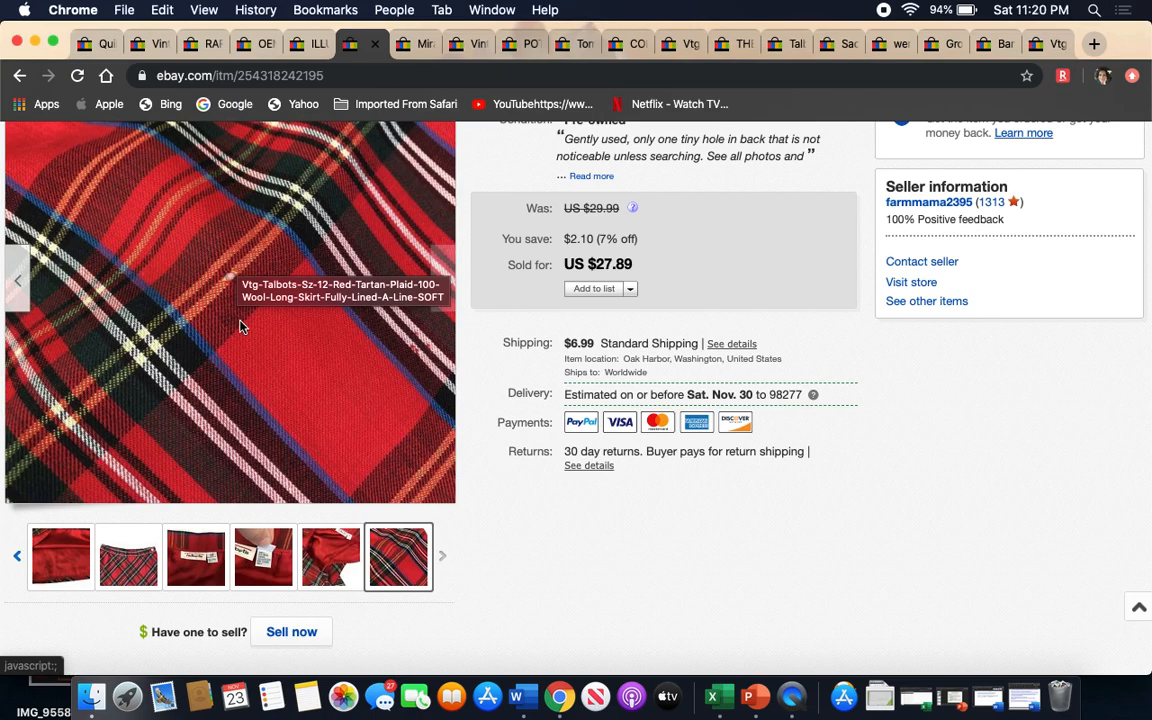
mouse_move(273, 358)
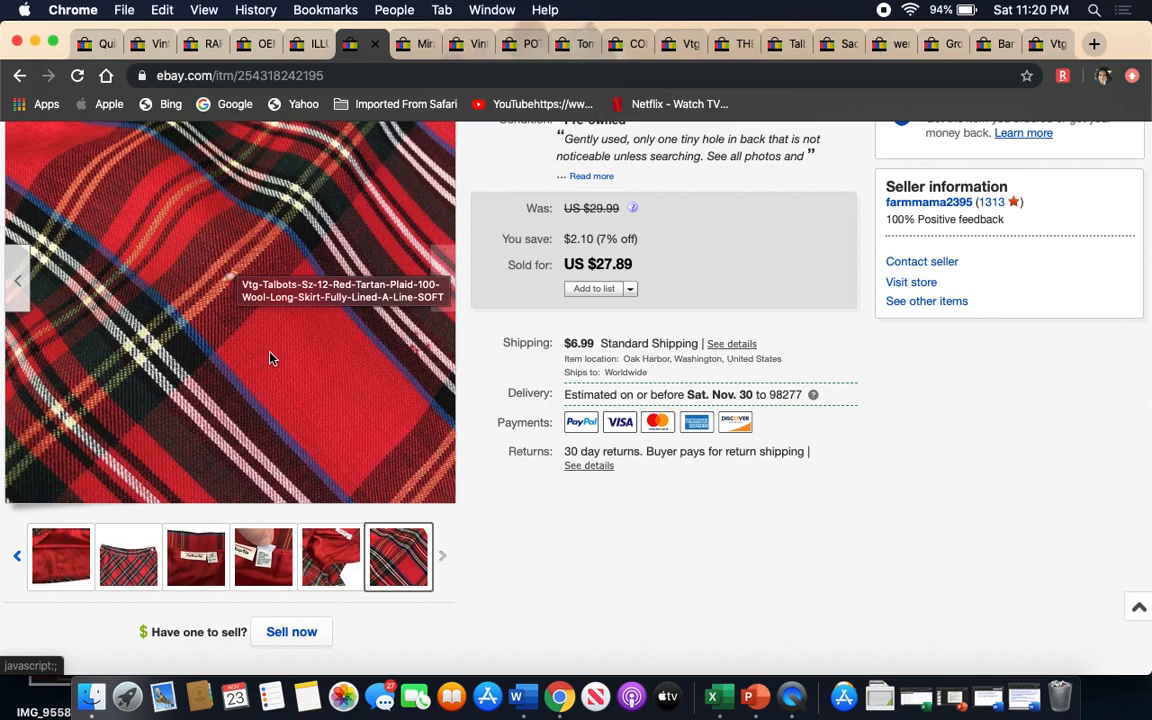
click(263, 557)
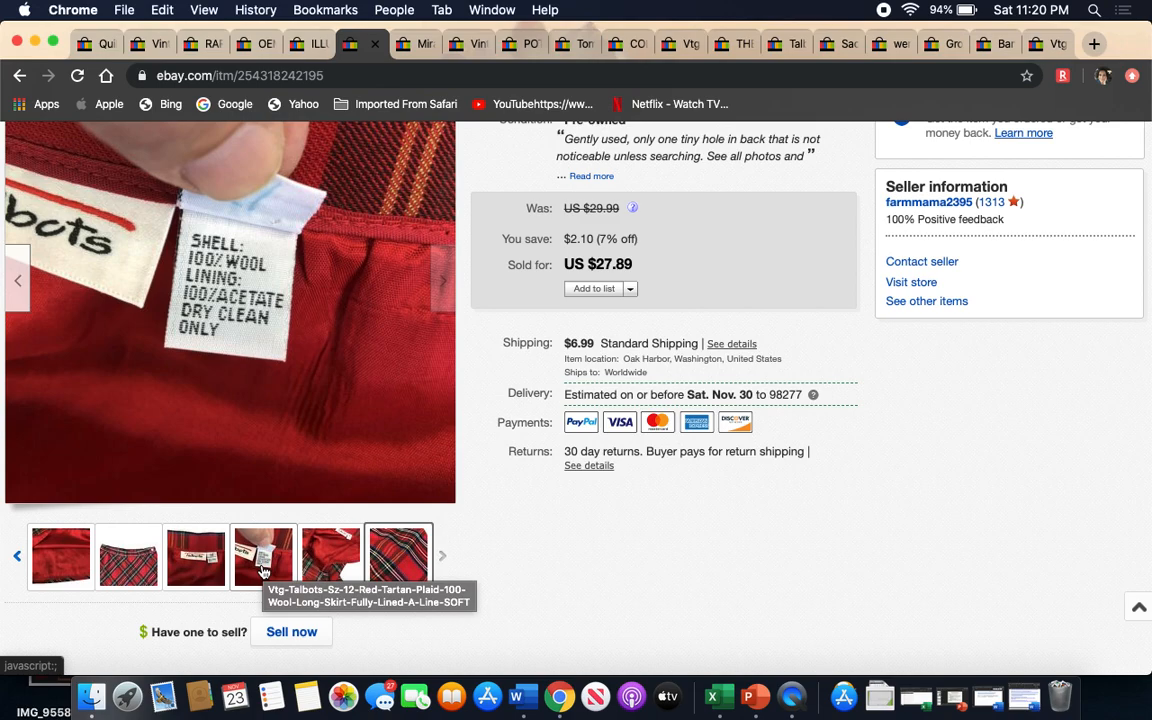
click(398, 556)
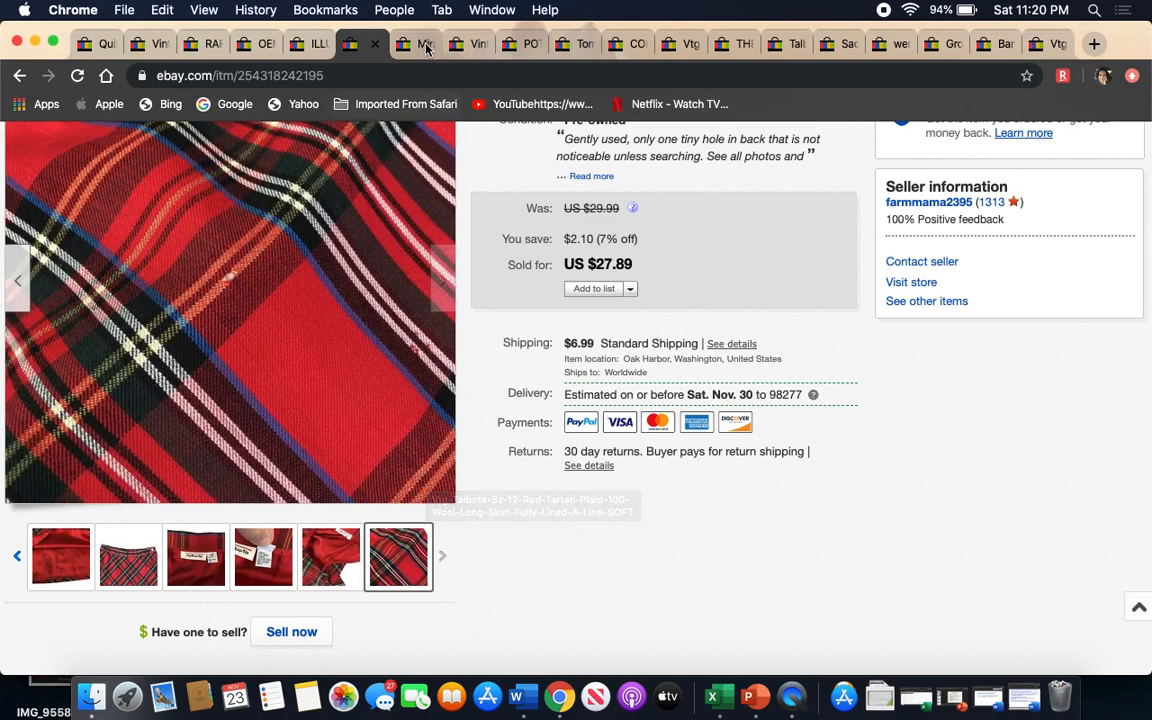
- View the MiracleBody jeans photos: full jeans, legs and waist buttons close-up
click(403, 43)
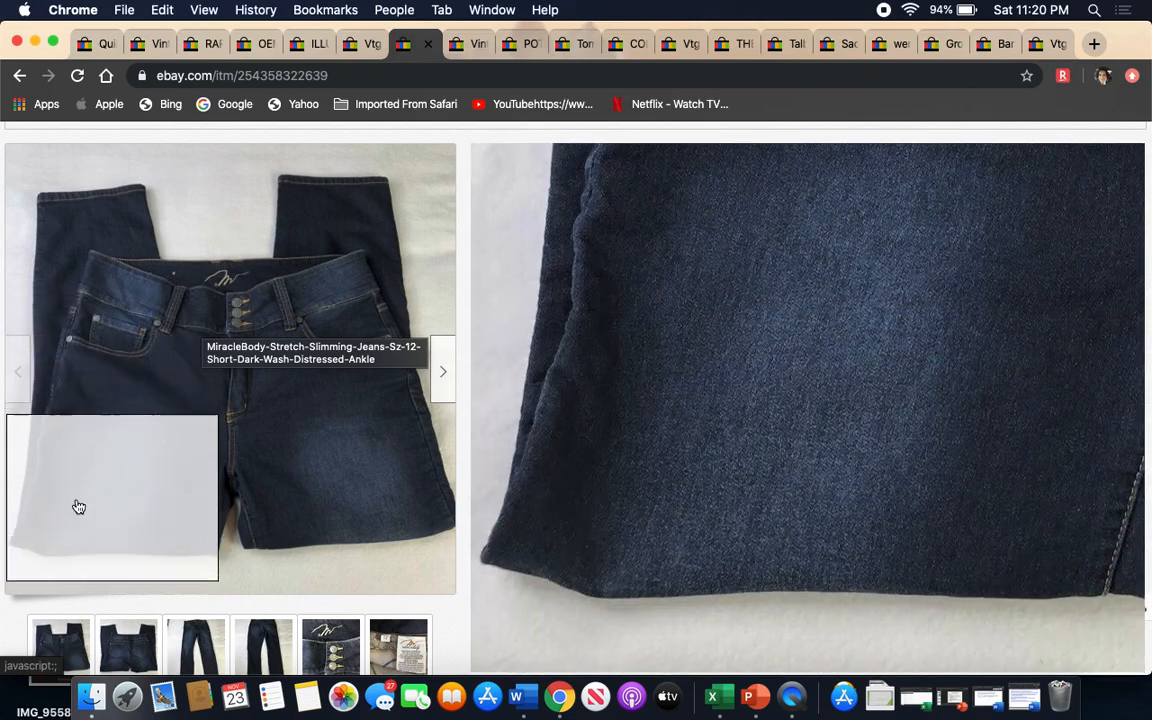
scroll(down, 3)
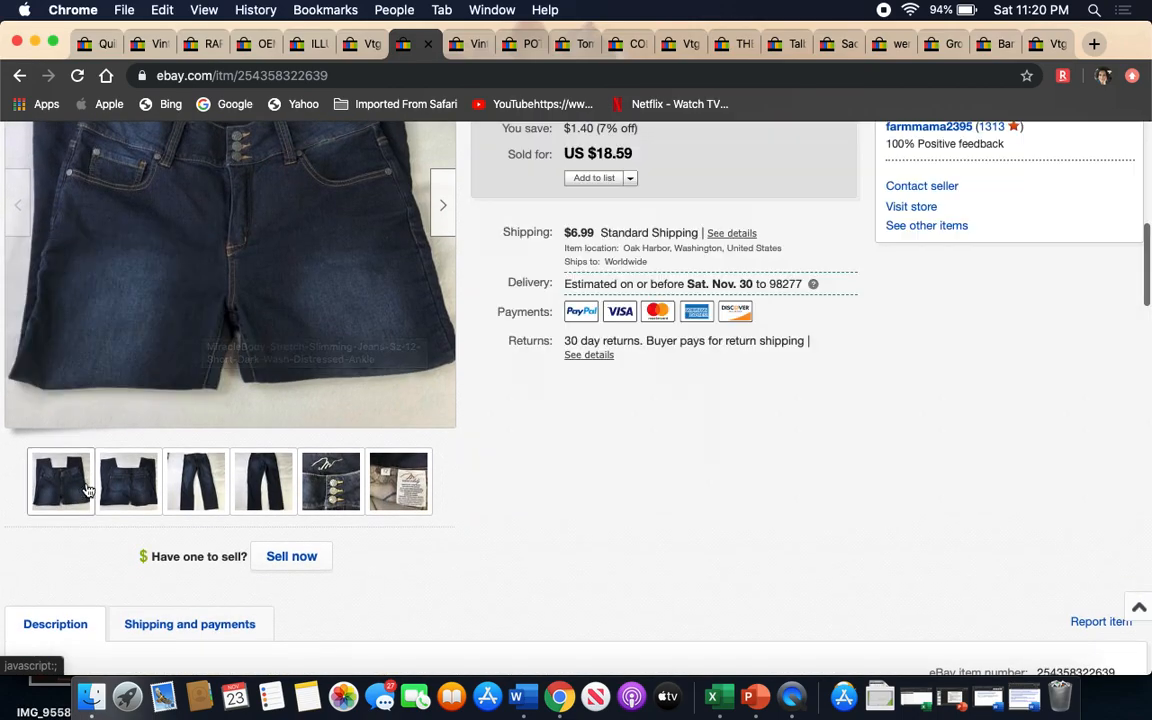
click(195, 481)
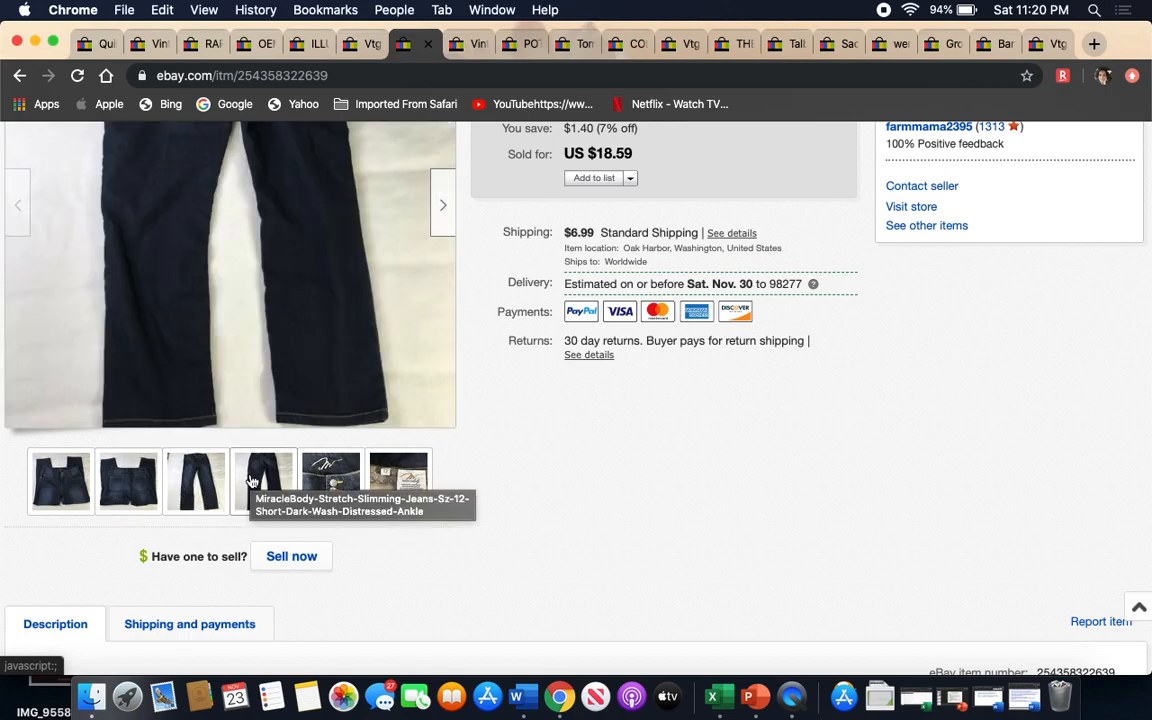
click(331, 481)
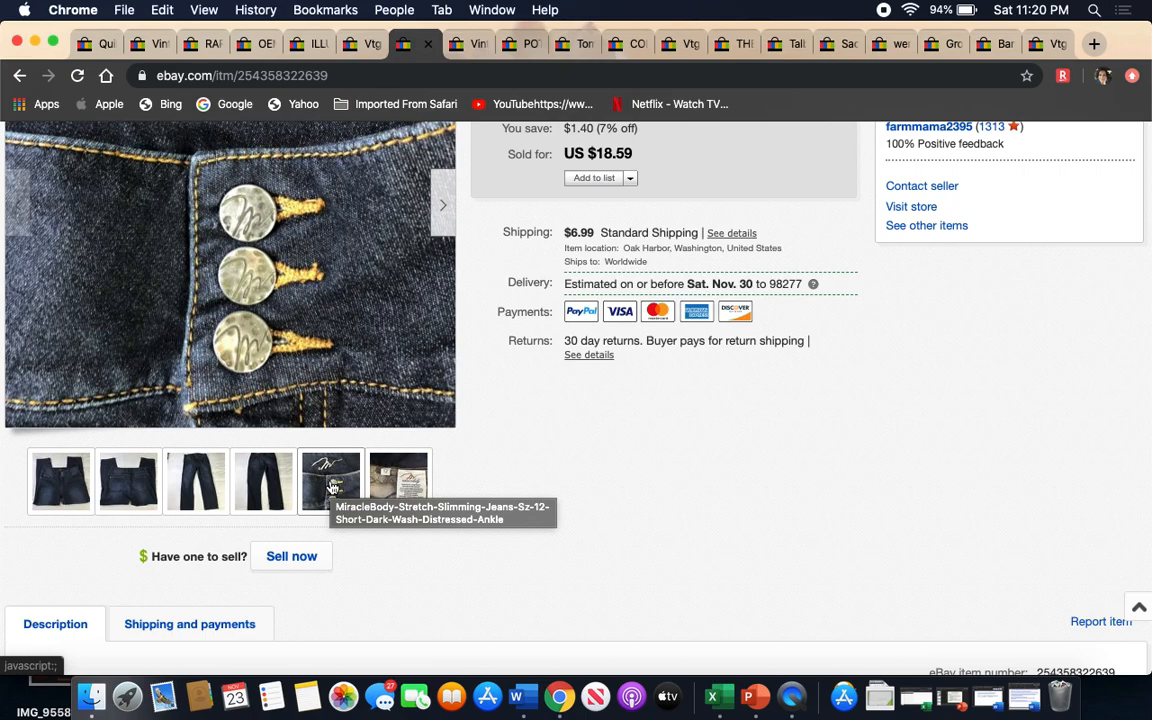
click(398, 481)
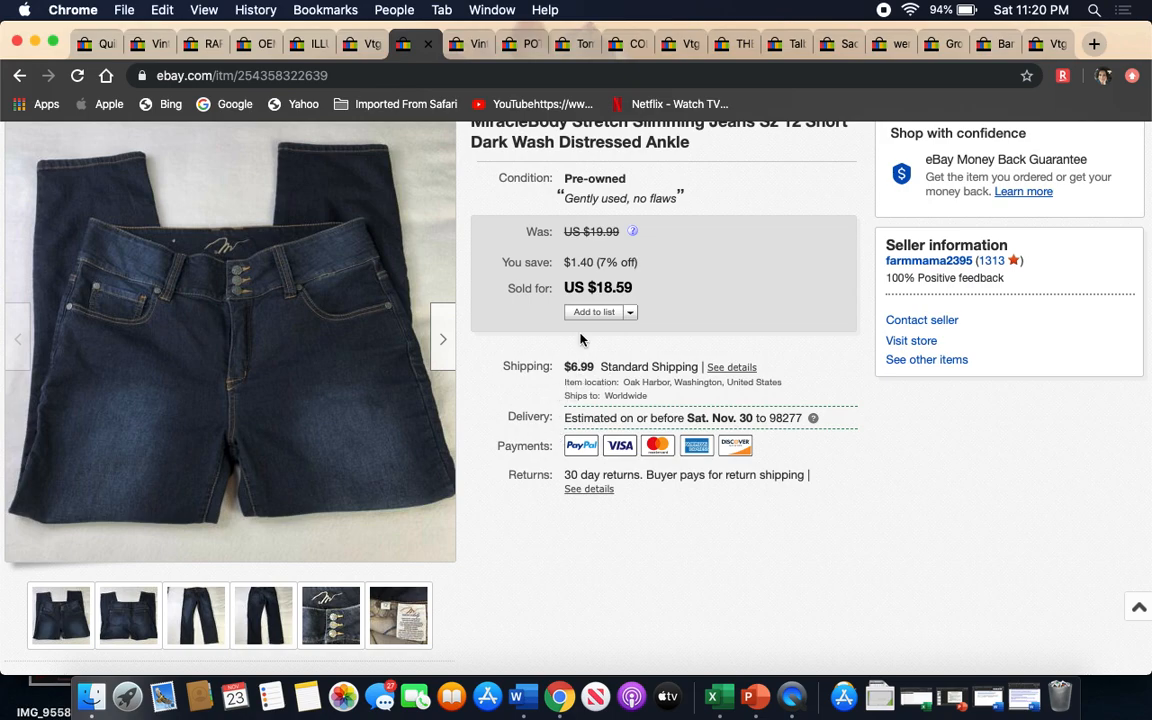
click(470, 43)
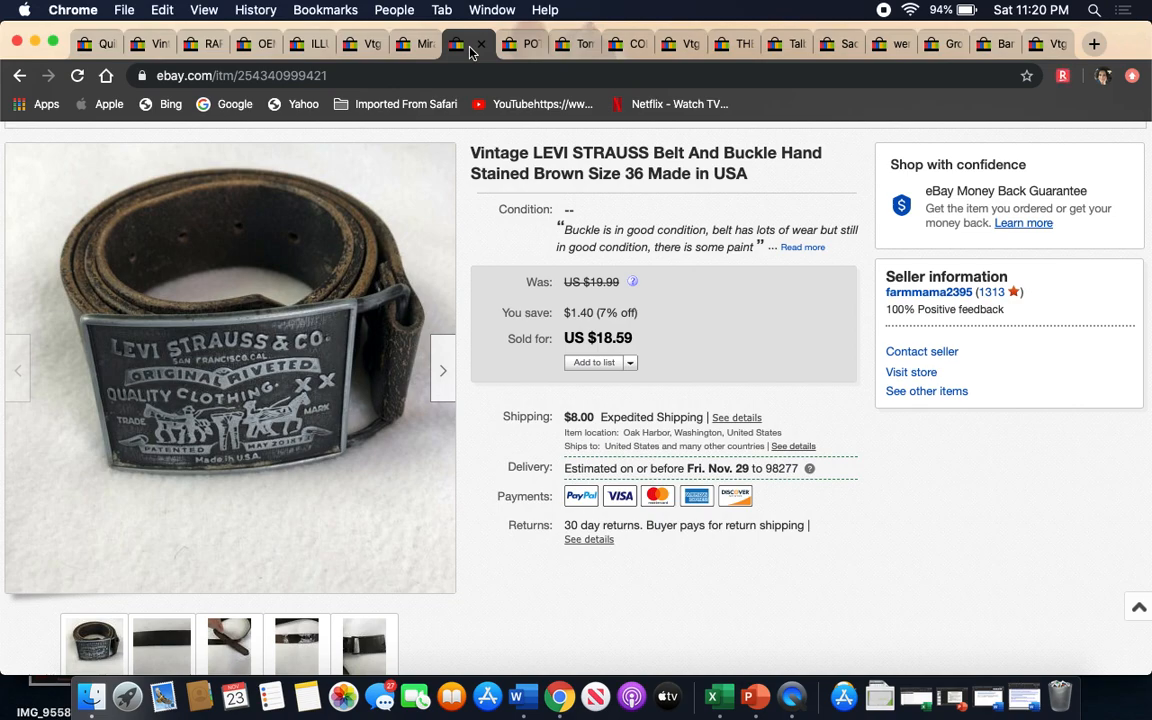
mouse_move(485, 559)
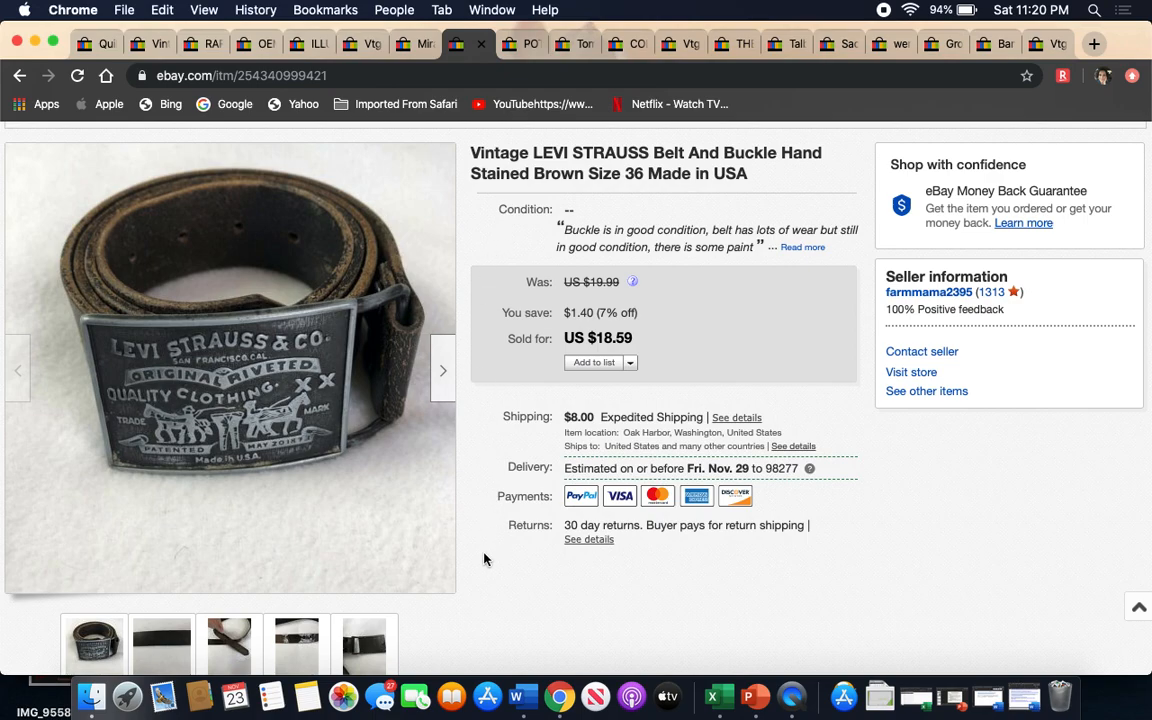
- View the Levi belt's buckle back, paint-stained strap and stamped size photos
scroll(down, 3)
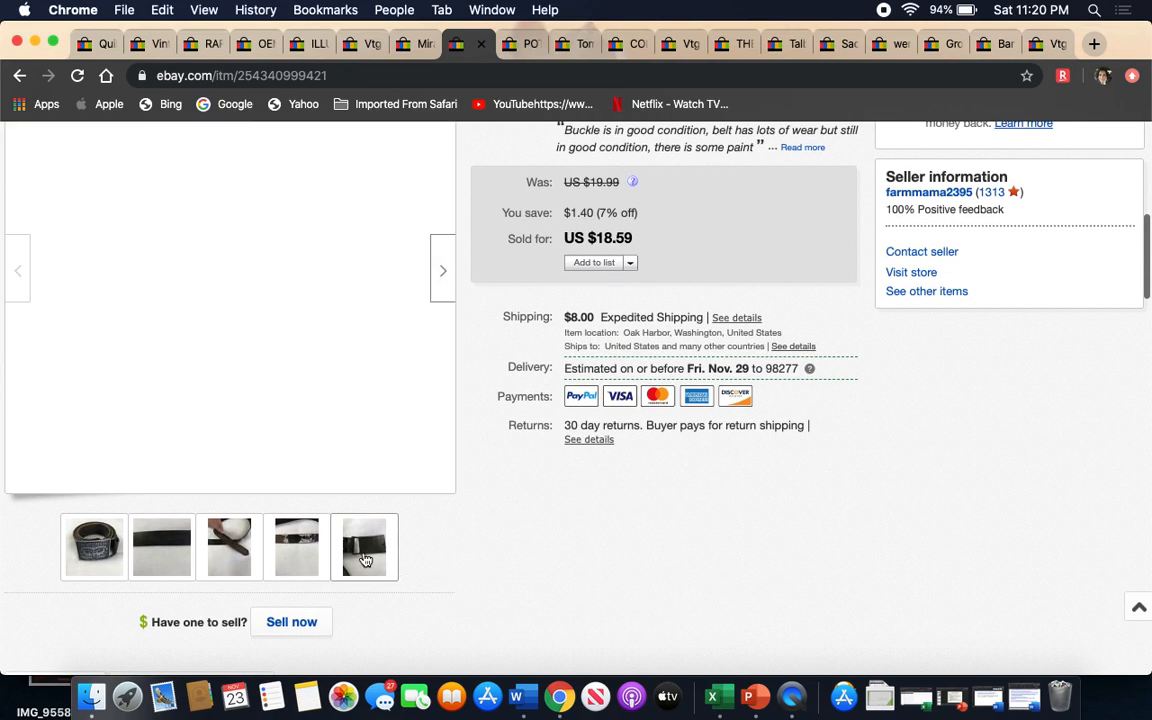
click(364, 547)
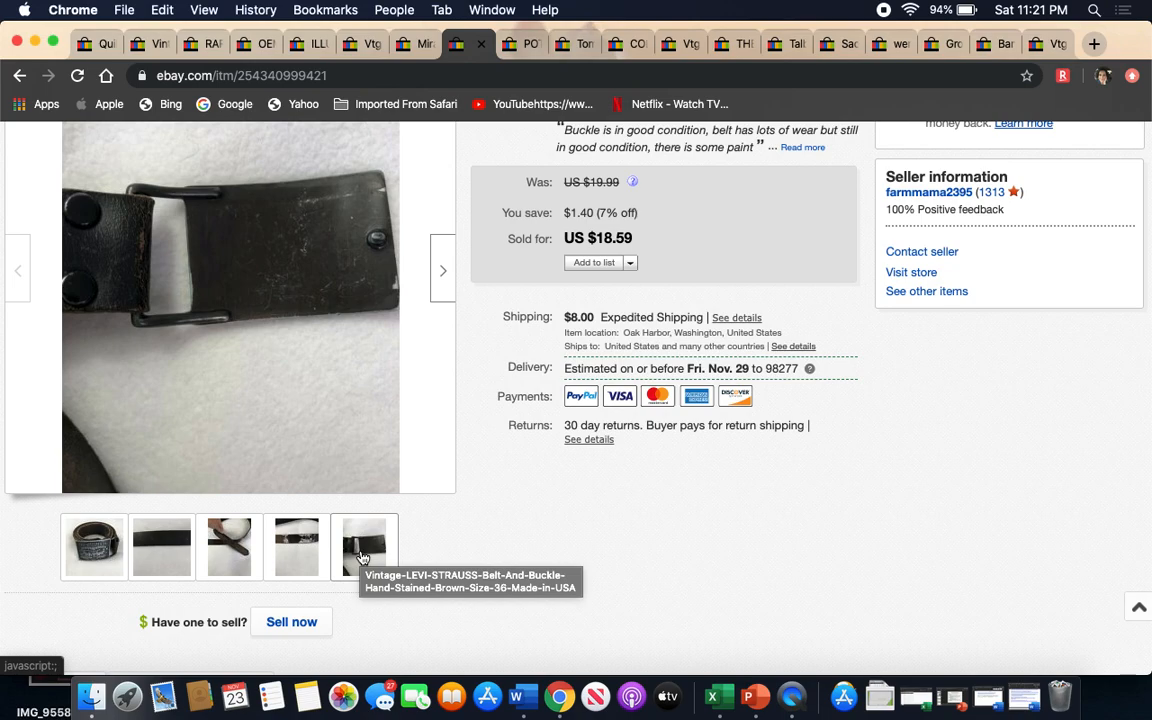
mouse_move(331, 552)
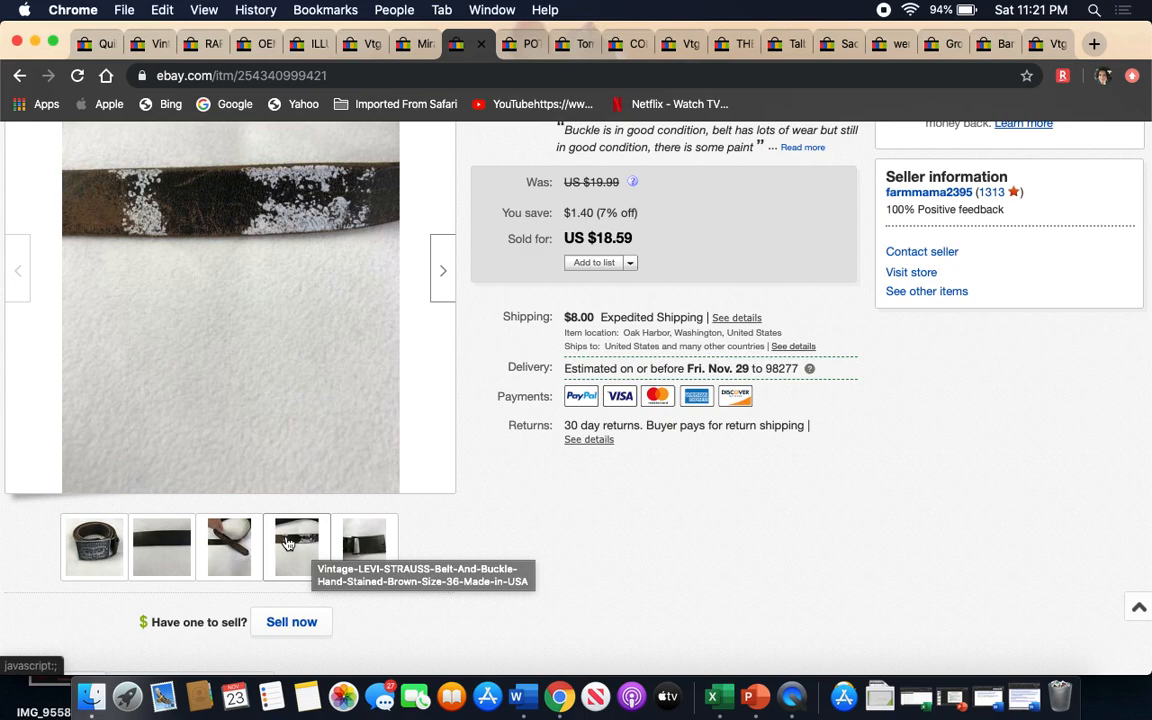
click(161, 546)
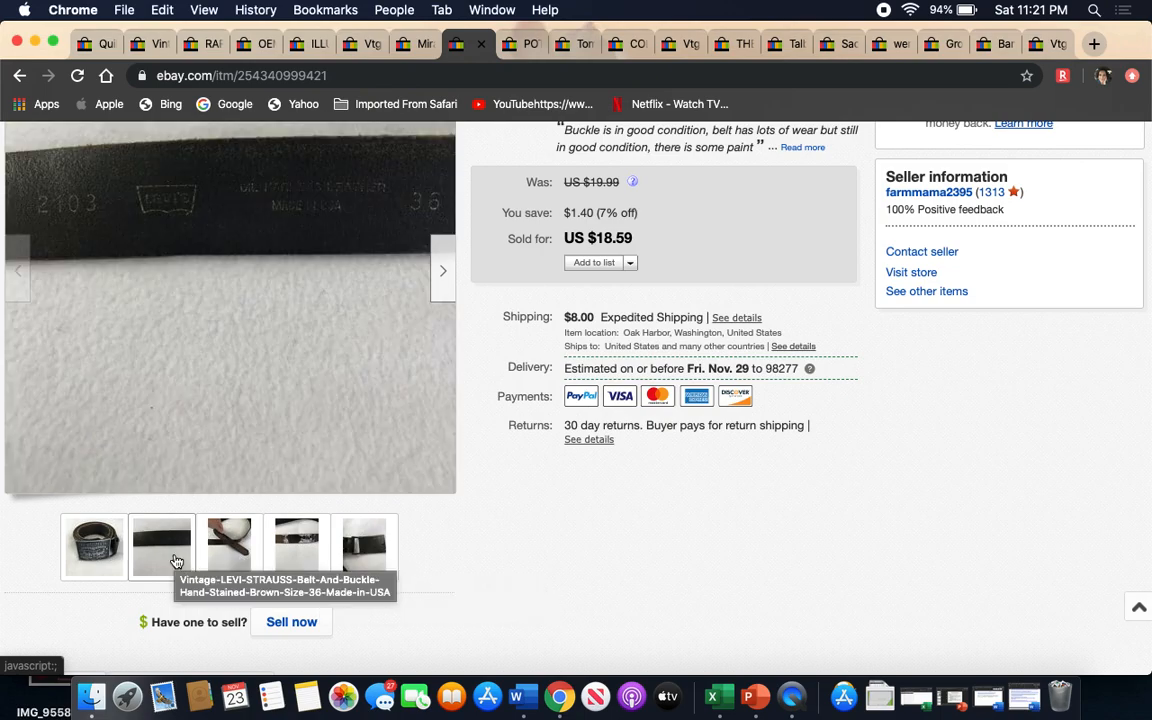
click(94, 546)
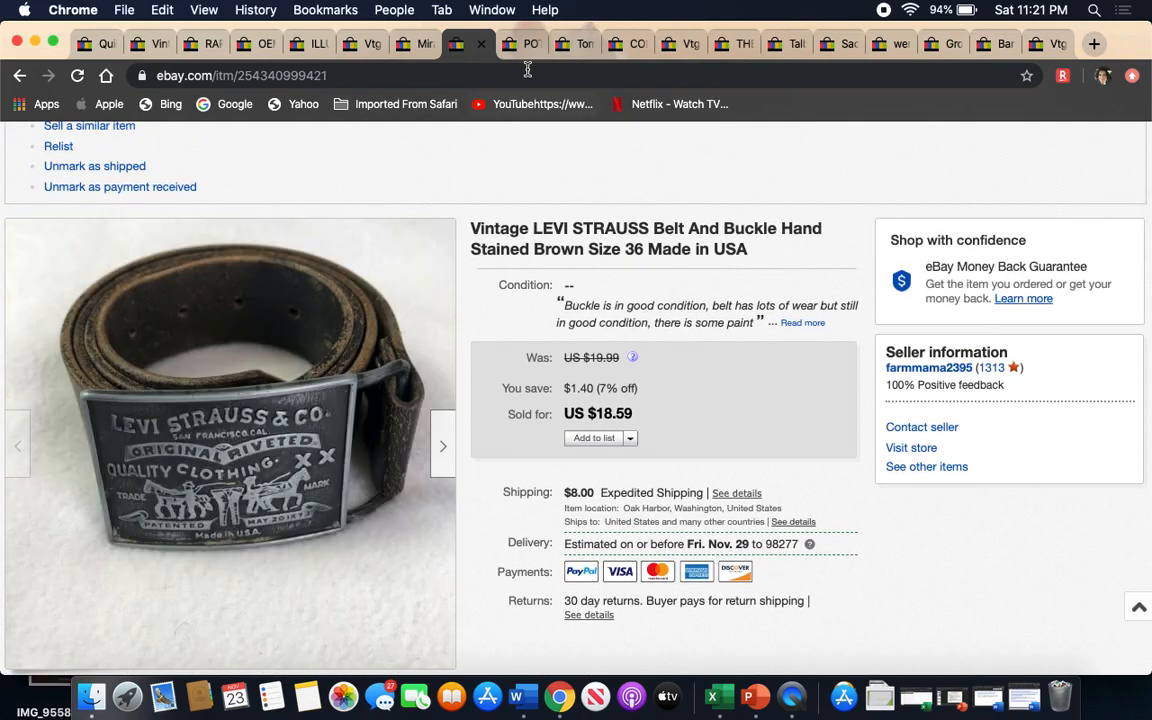
- Switch to the Pottery Barn Kids Harper khaki basket liner listing and scroll down
click(523, 43)
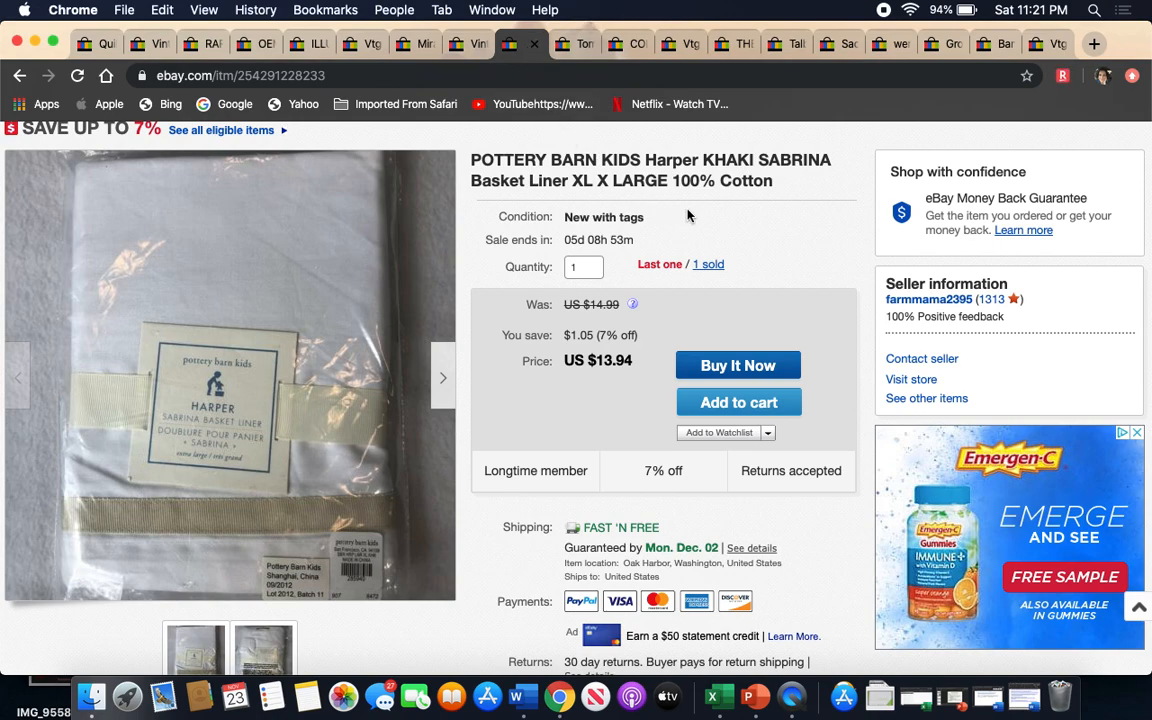
mouse_move(700, 218)
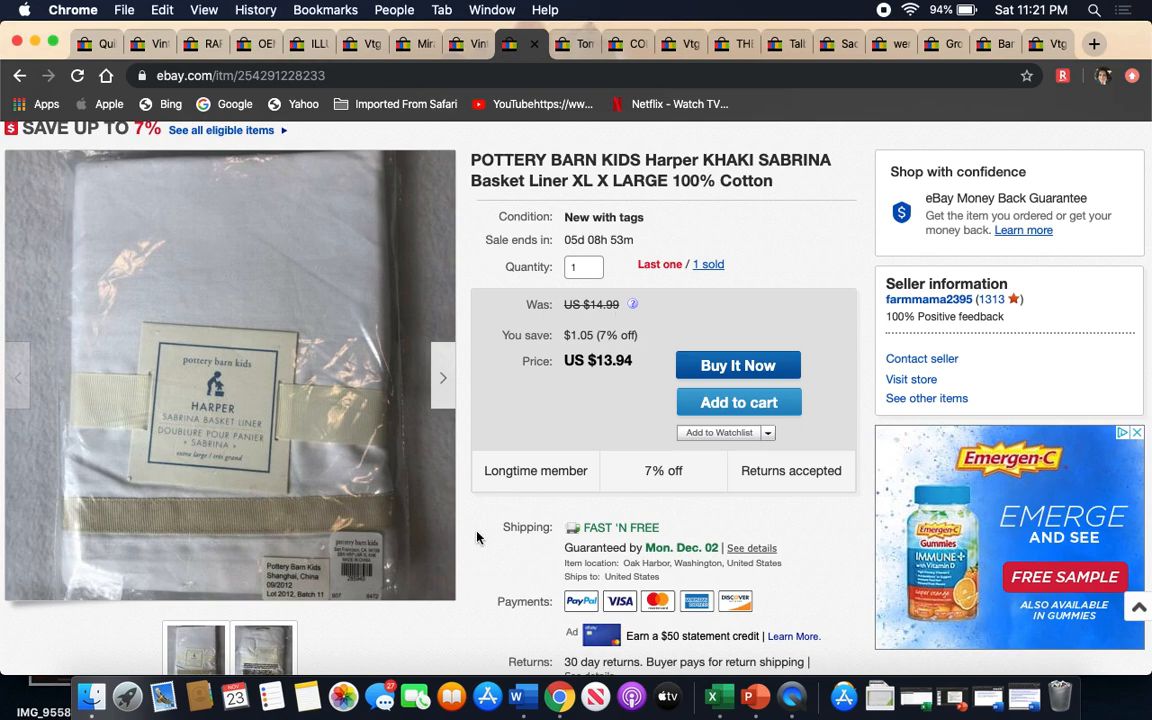
scroll(down, 3)
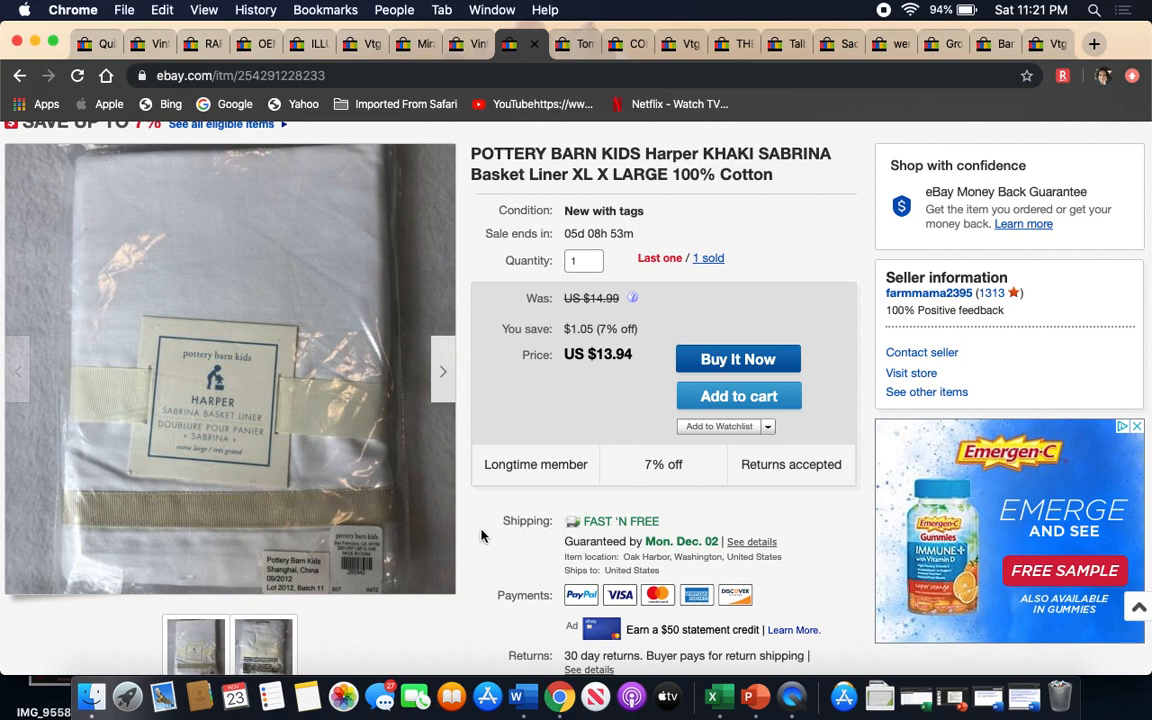
mouse_move(492, 534)
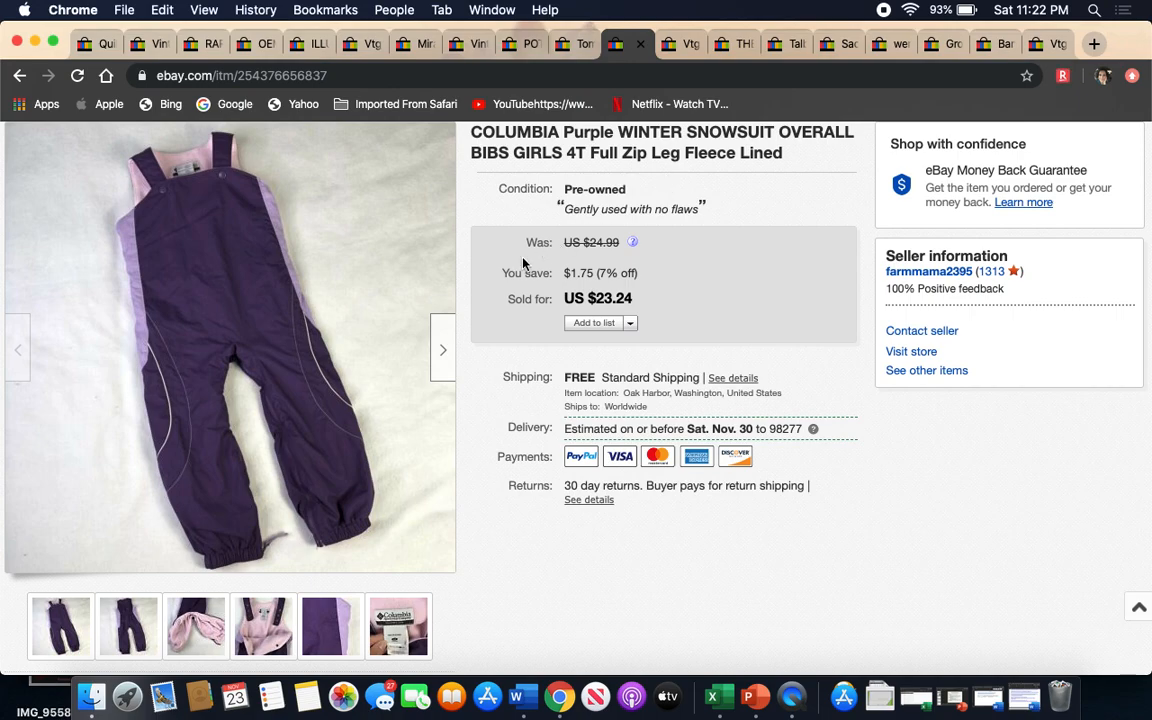
mouse_move(510, 485)
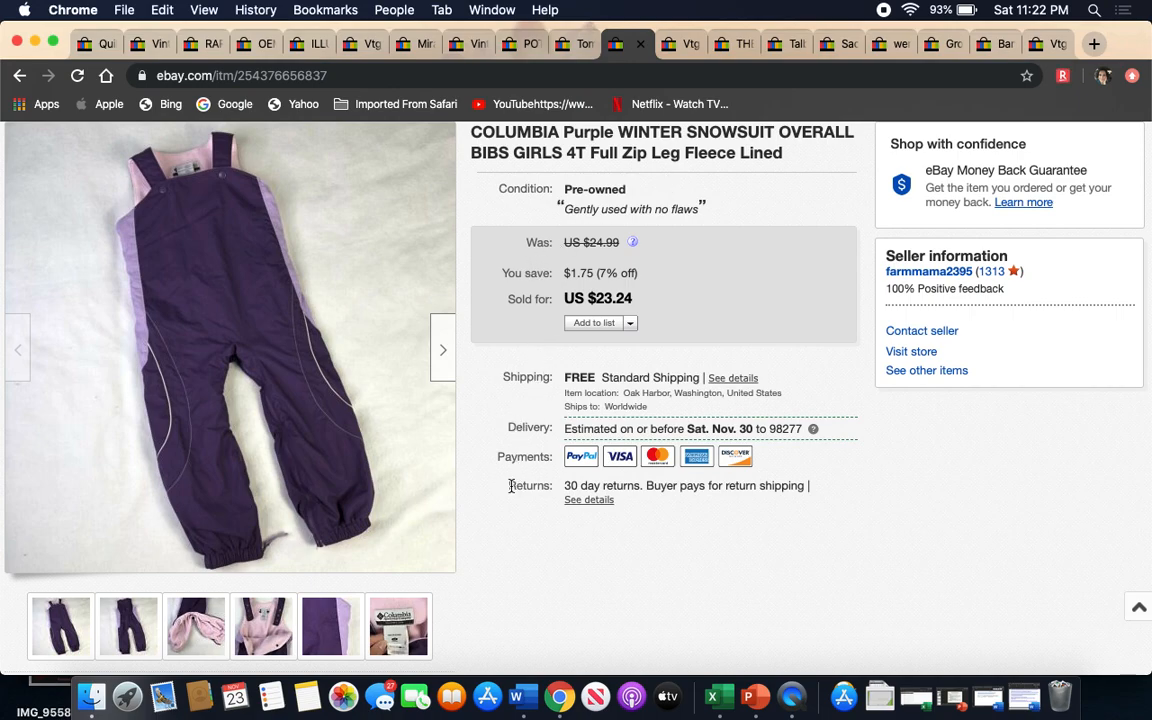
mouse_move(244, 370)
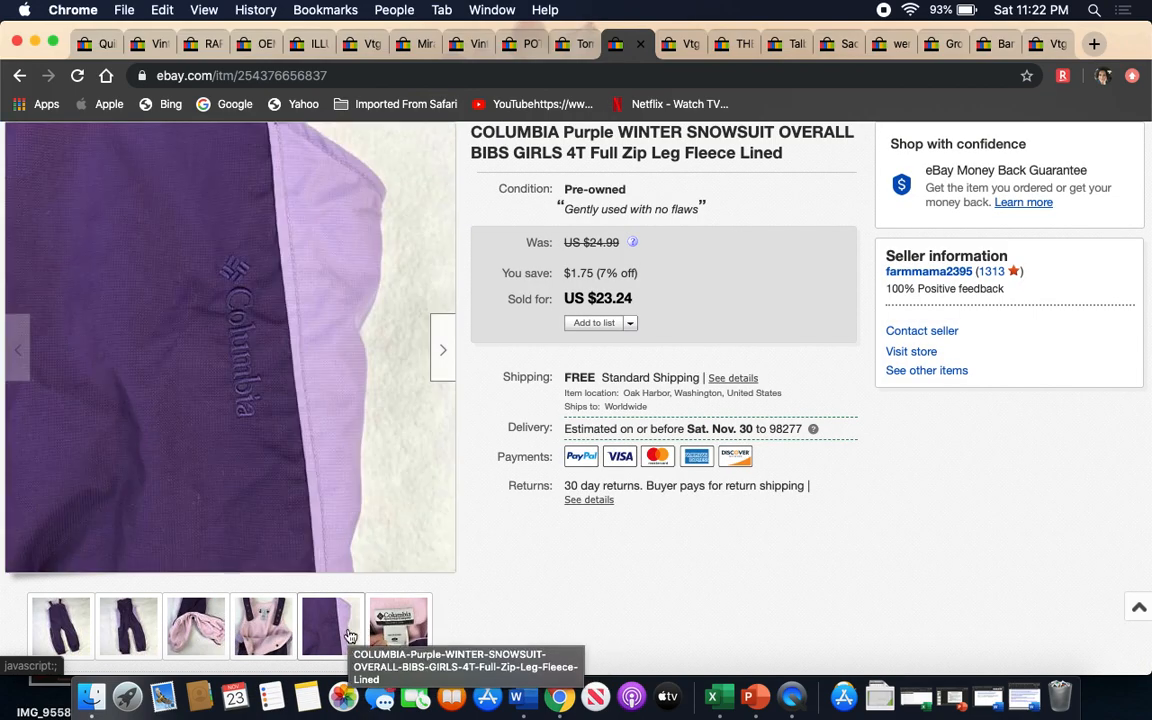
- View the Columbia logo close-up and the size label photos of the snowsuit
click(399, 627)
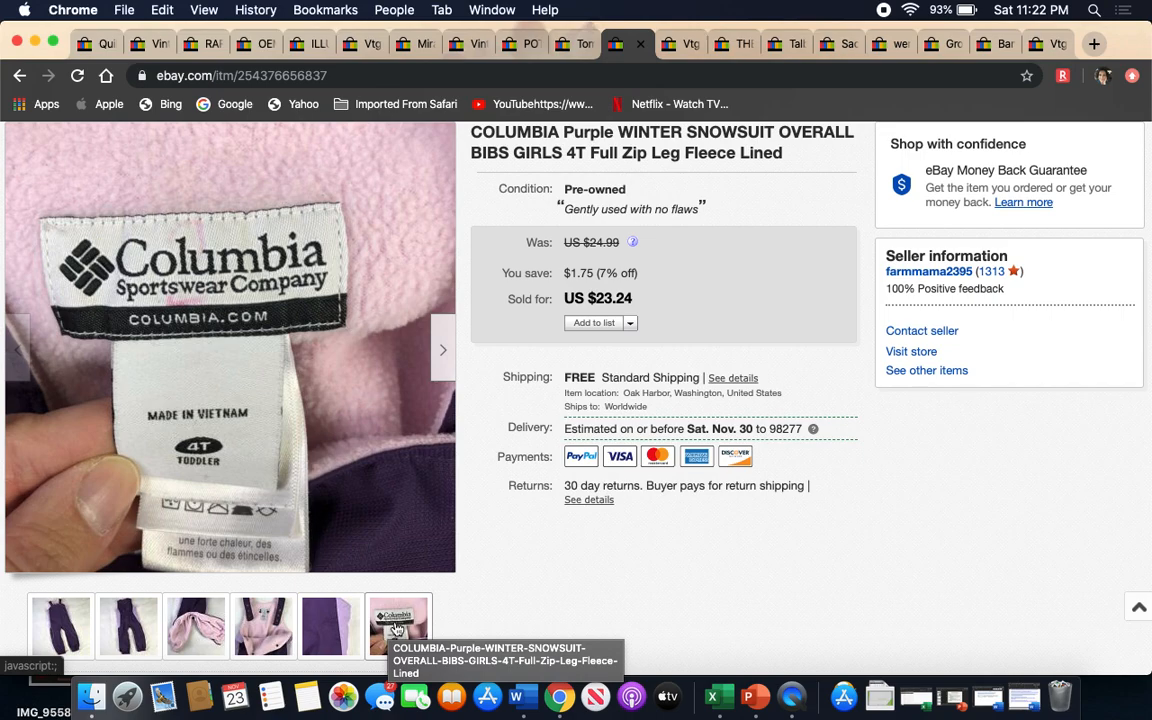
click(60, 627)
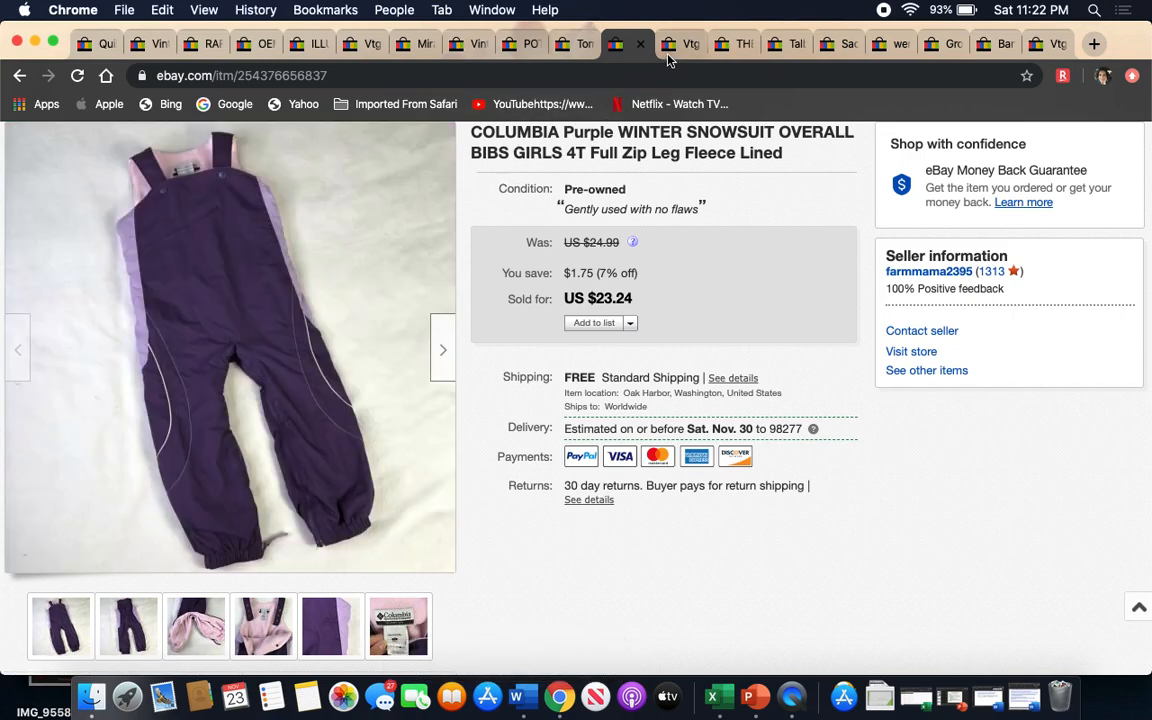
mouse_move(672, 43)
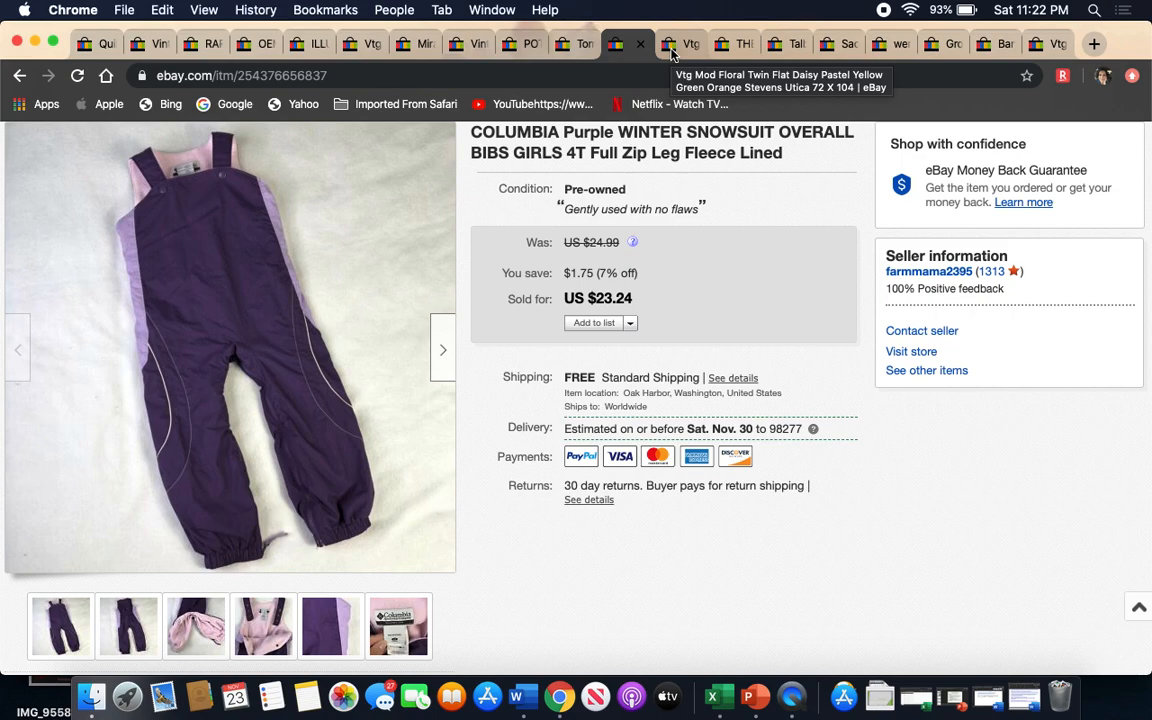
- View the floral twin sheet's label photo, then move to the North Face pants listing
click(680, 43)
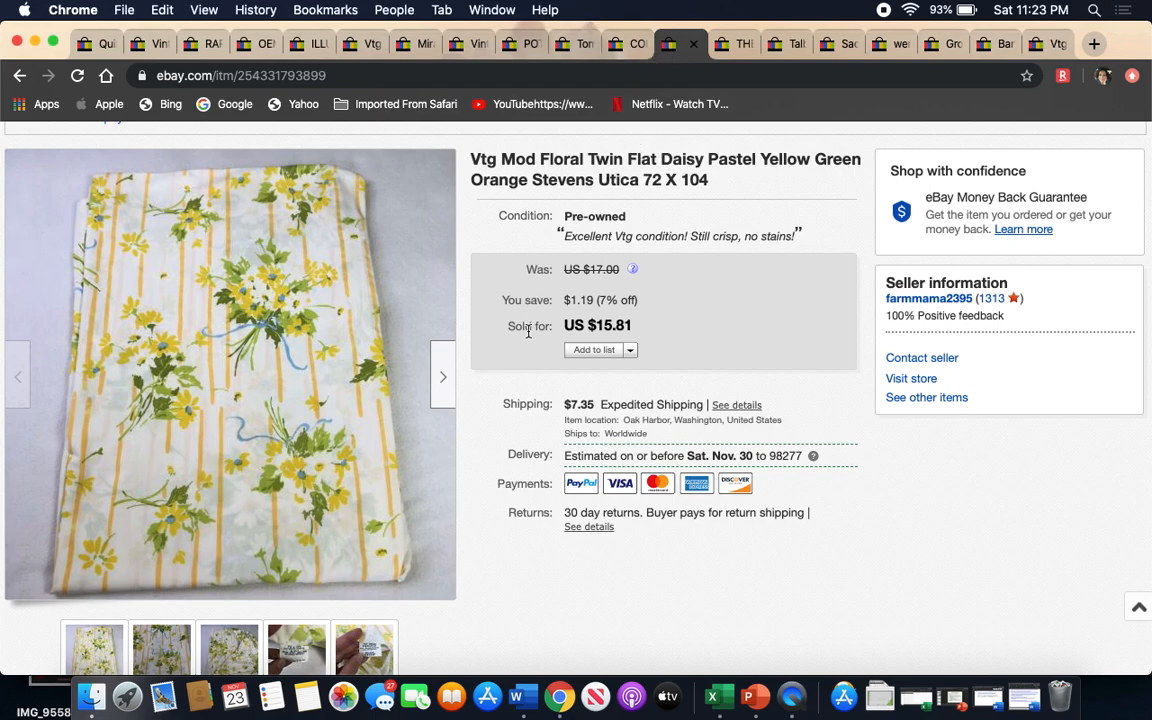
scroll(down, 3)
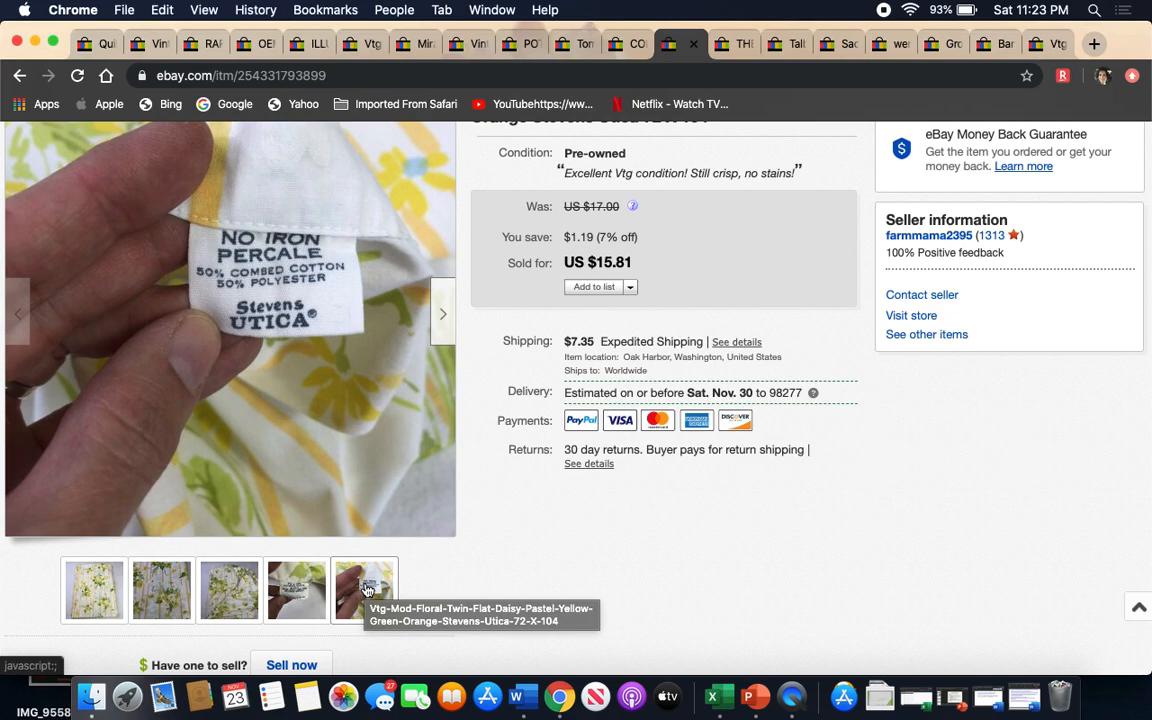
click(295, 590)
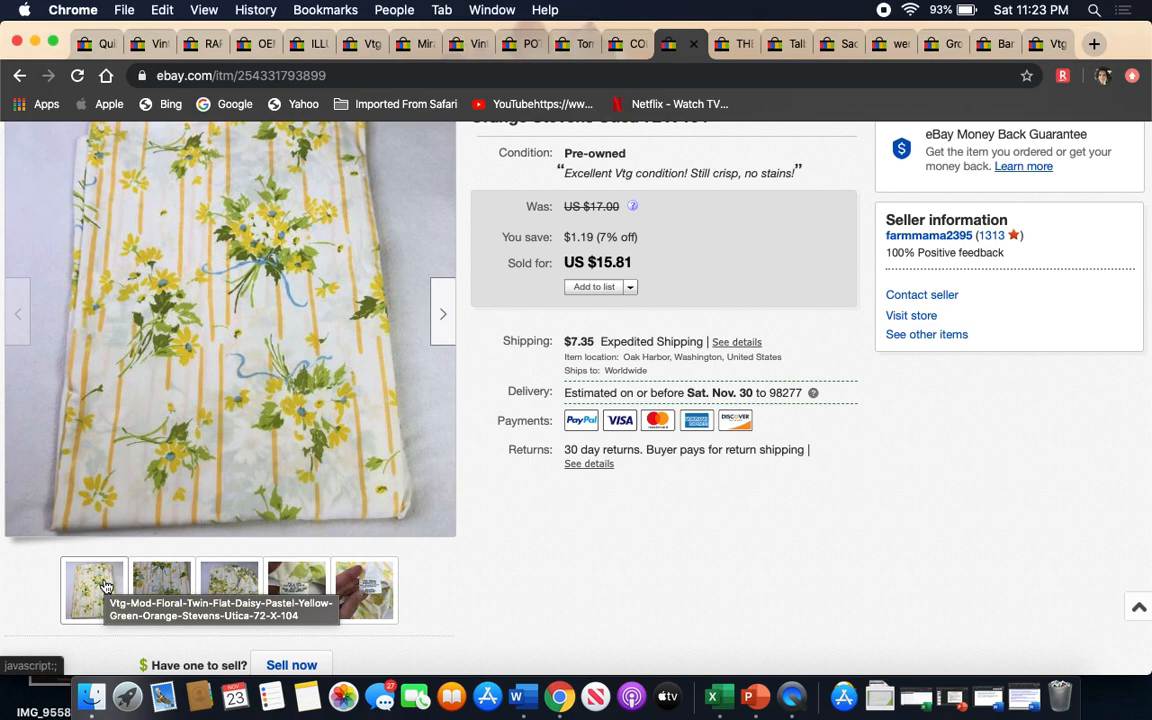
mouse_move(560, 508)
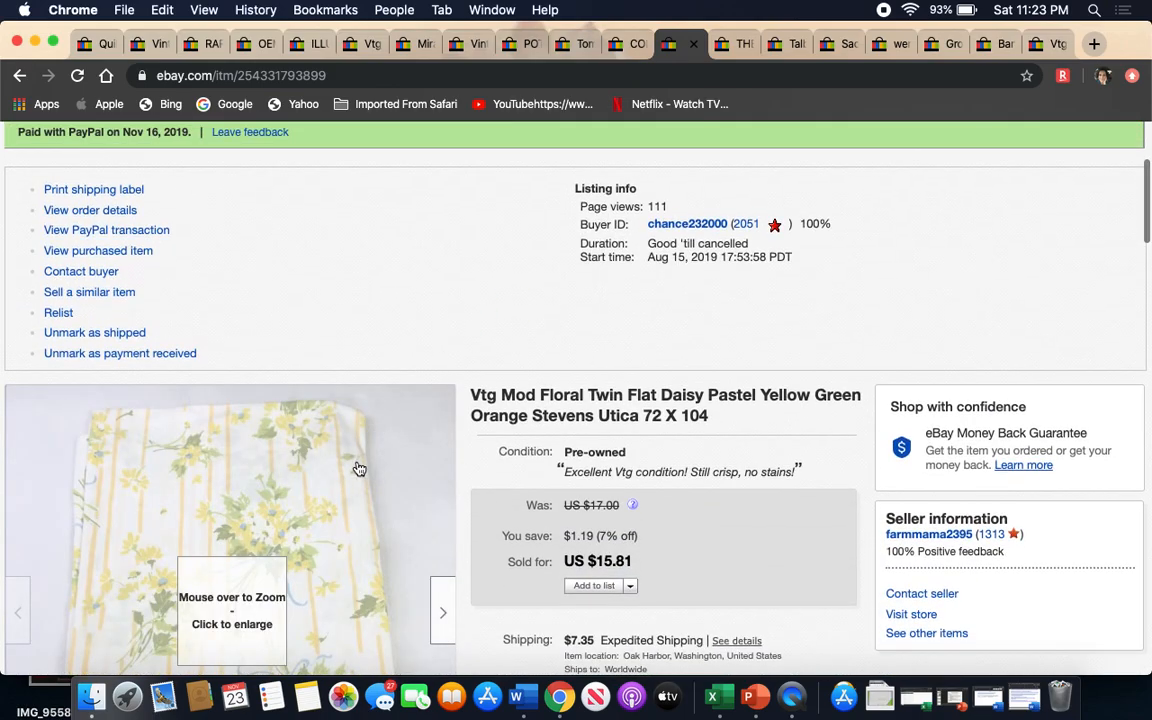
scroll(down, 3)
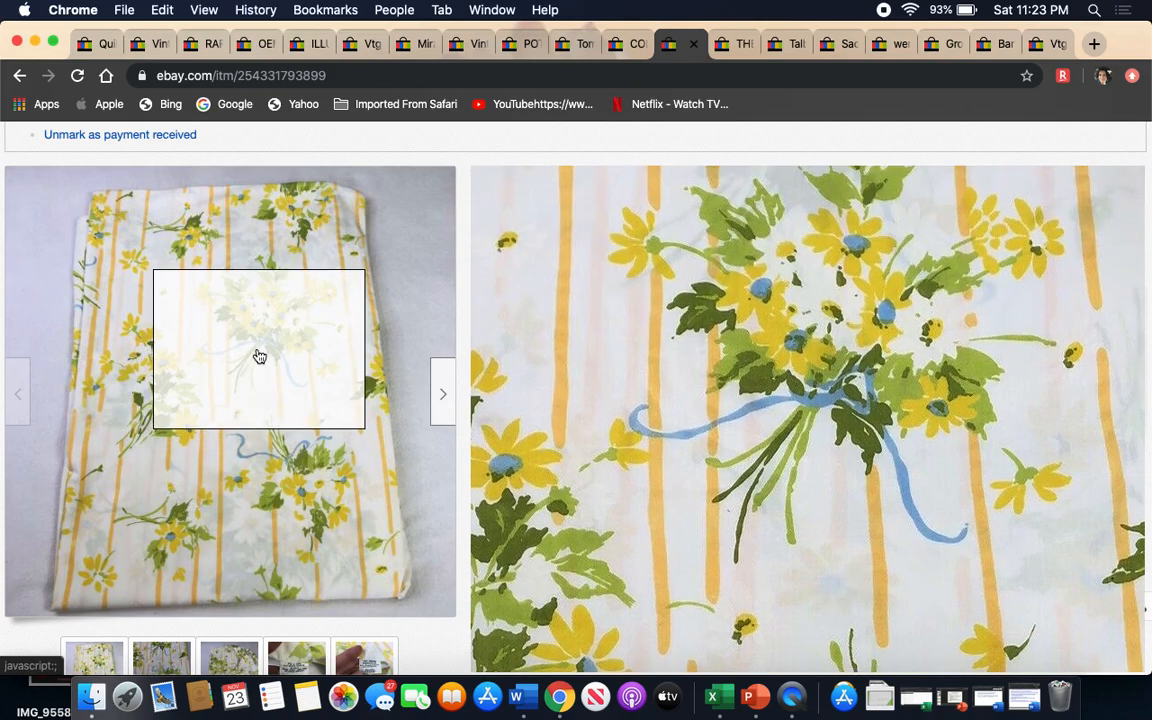
click(722, 43)
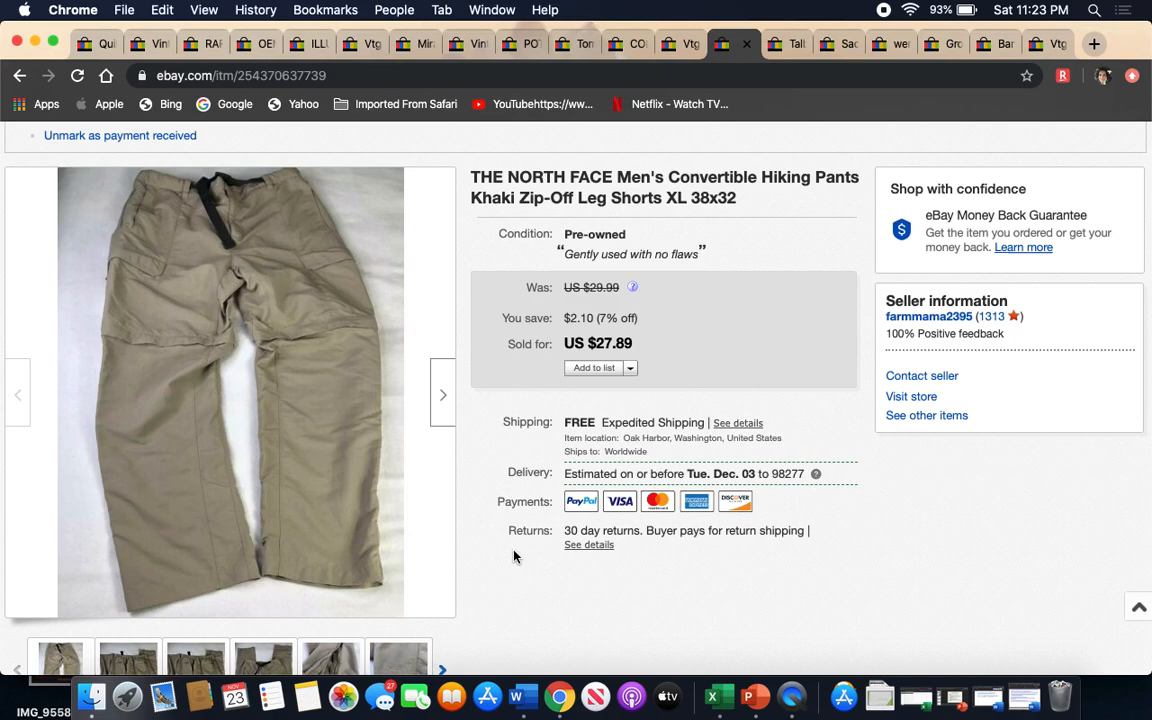
mouse_move(560, 508)
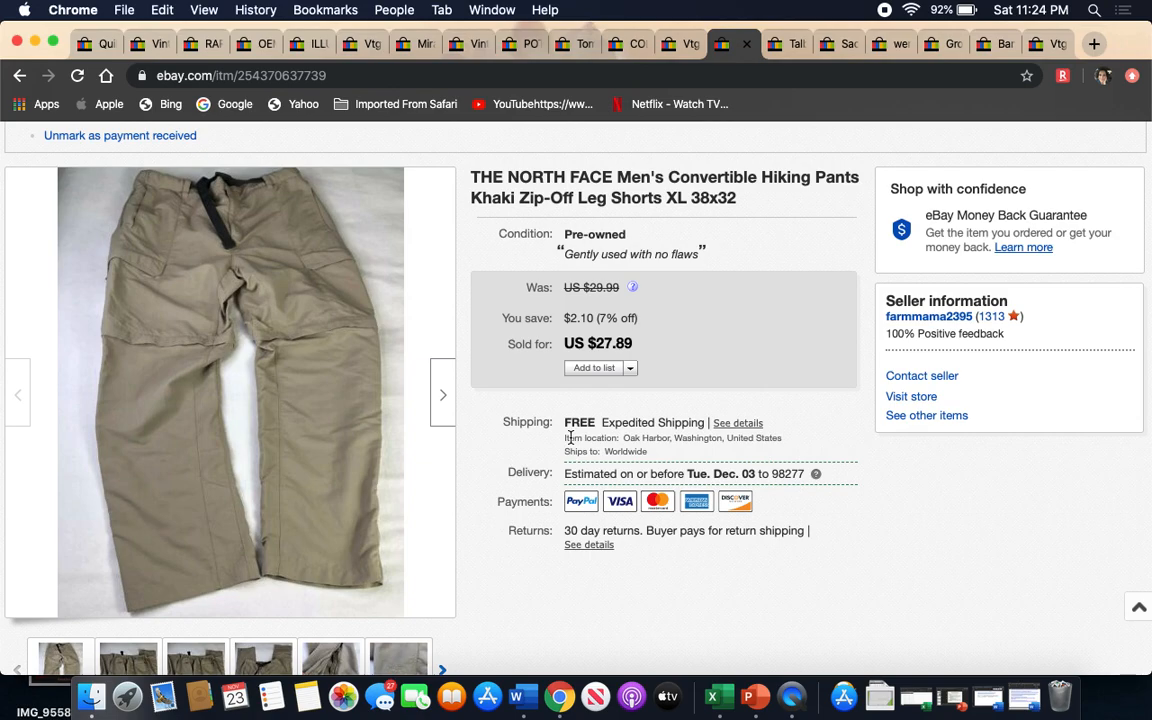
mouse_move(778, 189)
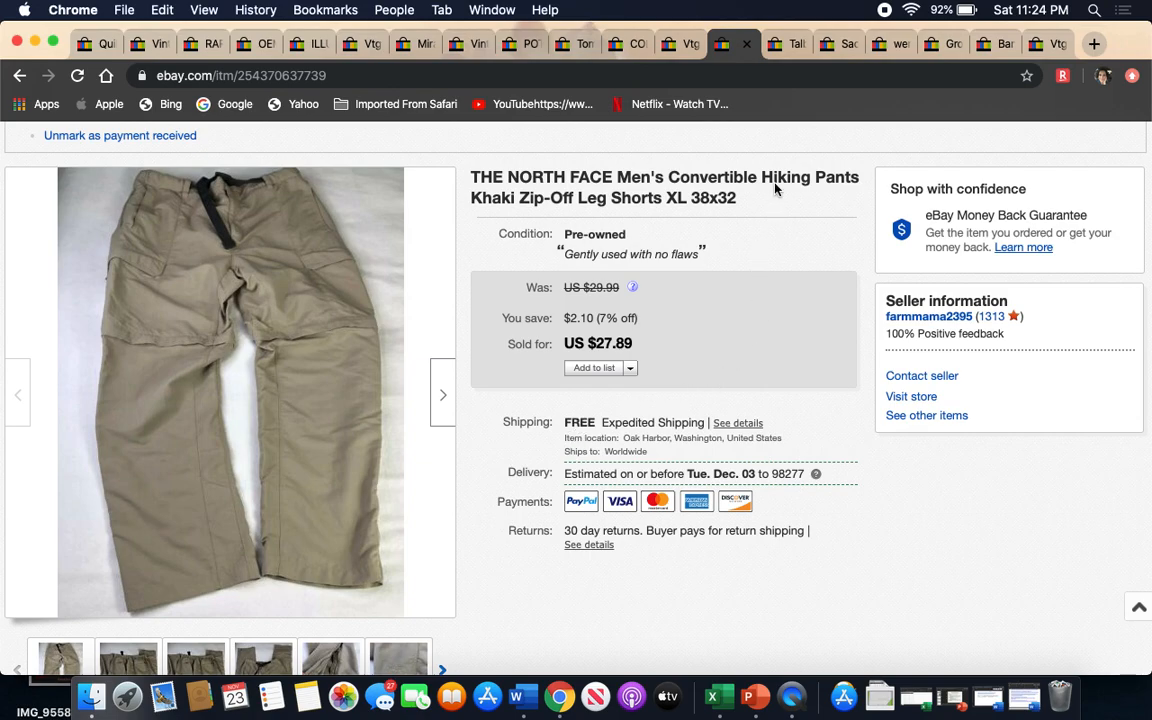
mouse_move(757, 167)
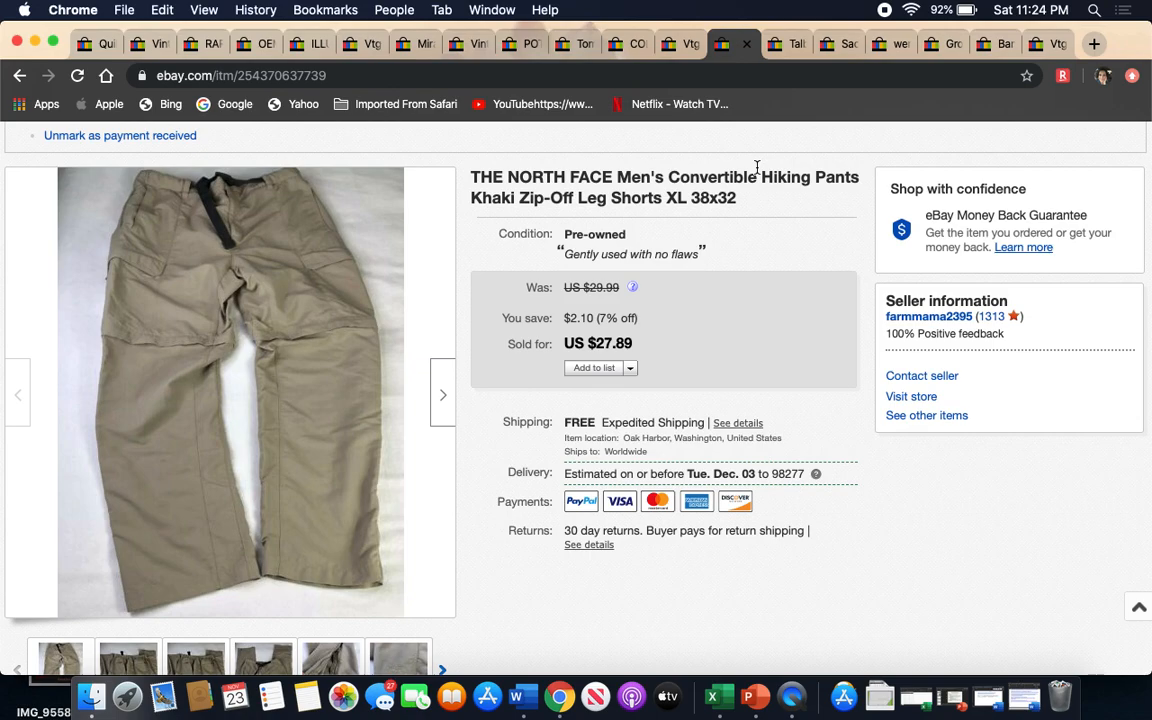
mouse_move(830, 119)
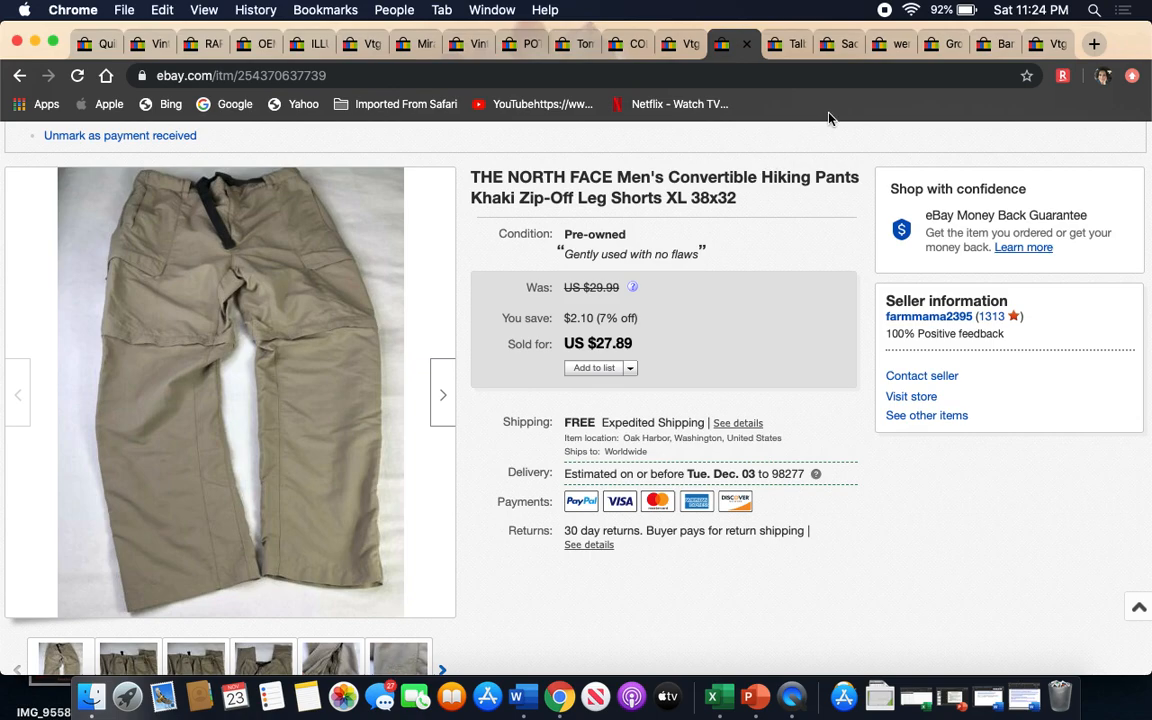
- Browse the green Talbots blazer photos: fabric close-up, back, front, side and profile views
click(787, 43)
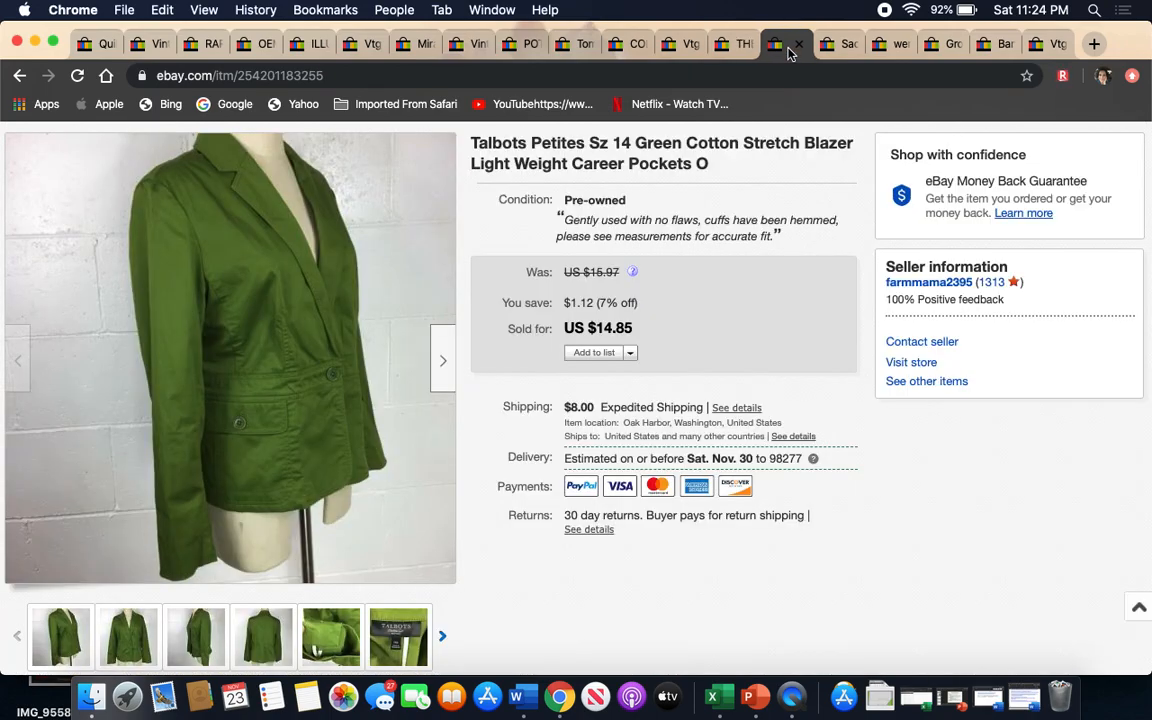
mouse_move(713, 337)
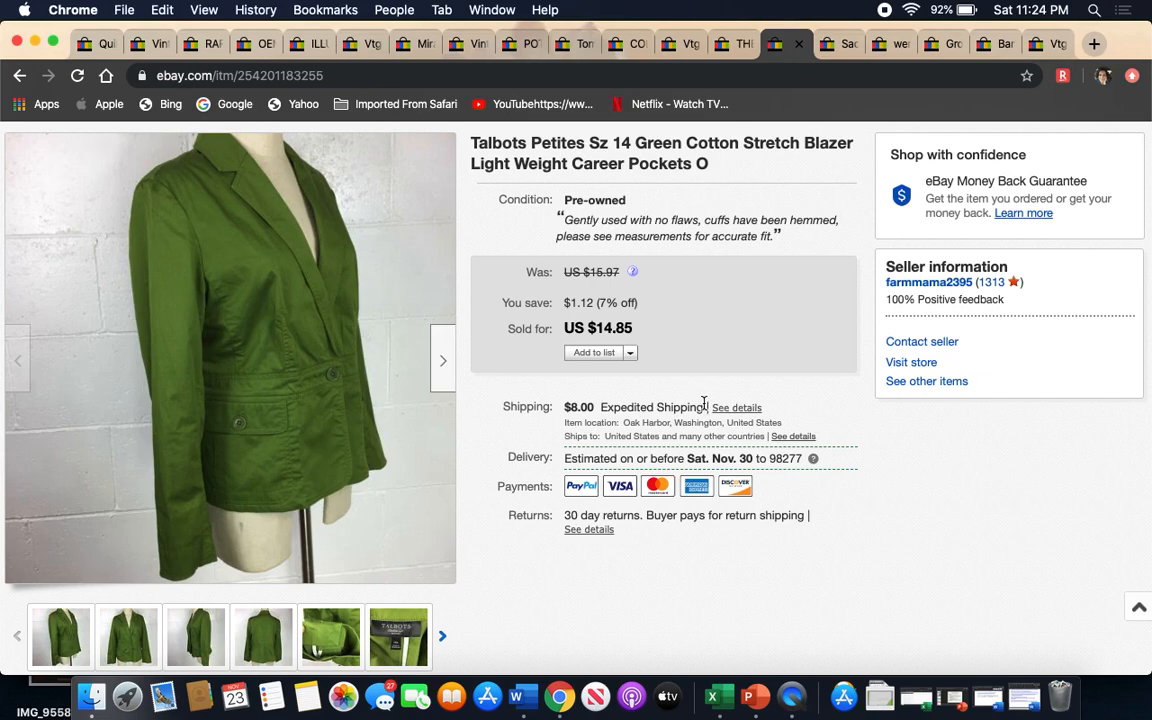
mouse_move(612, 489)
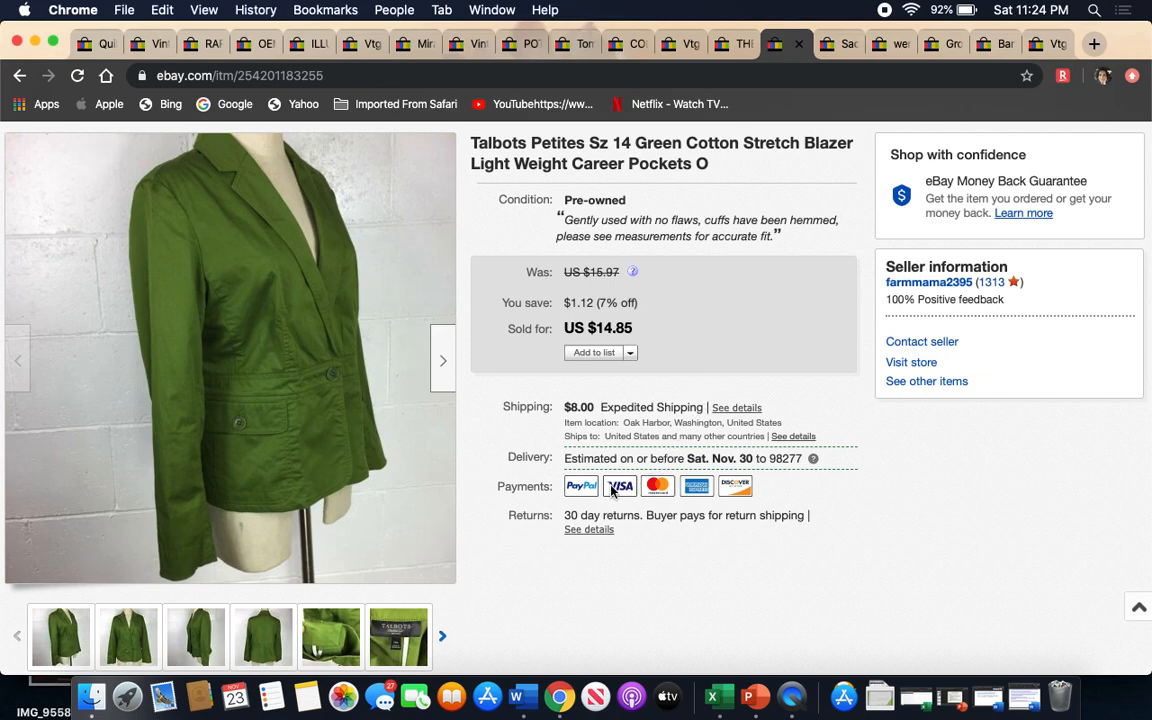
click(398, 637)
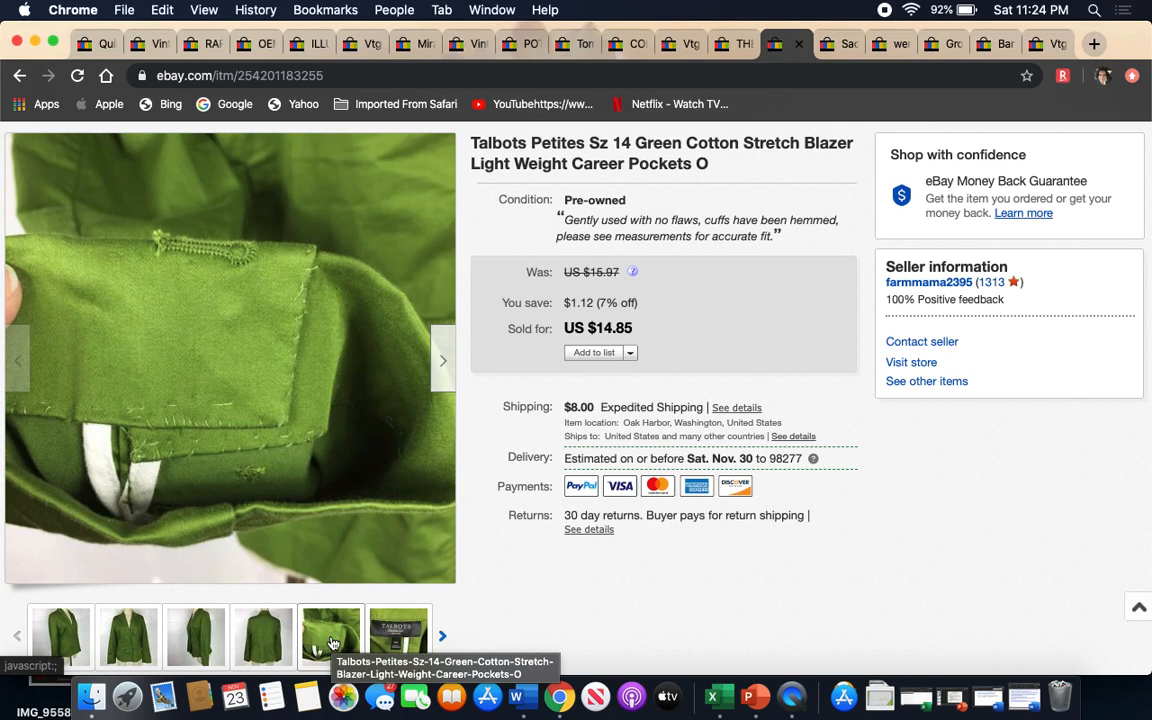
click(263, 637)
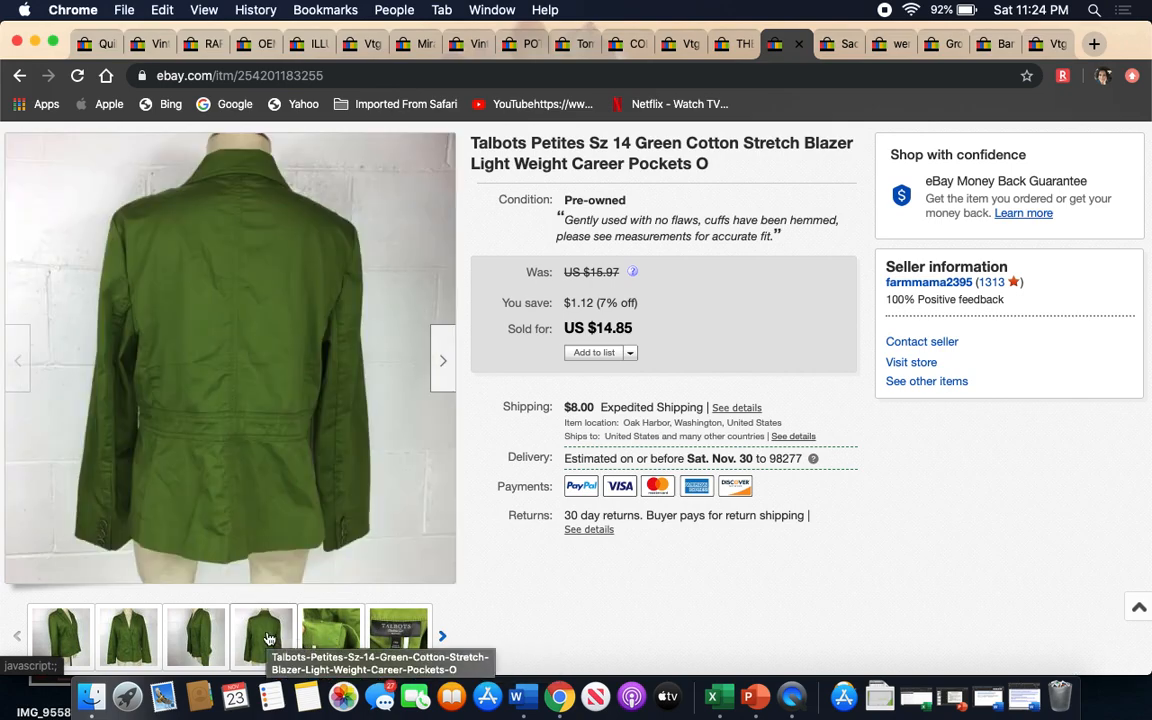
click(196, 637)
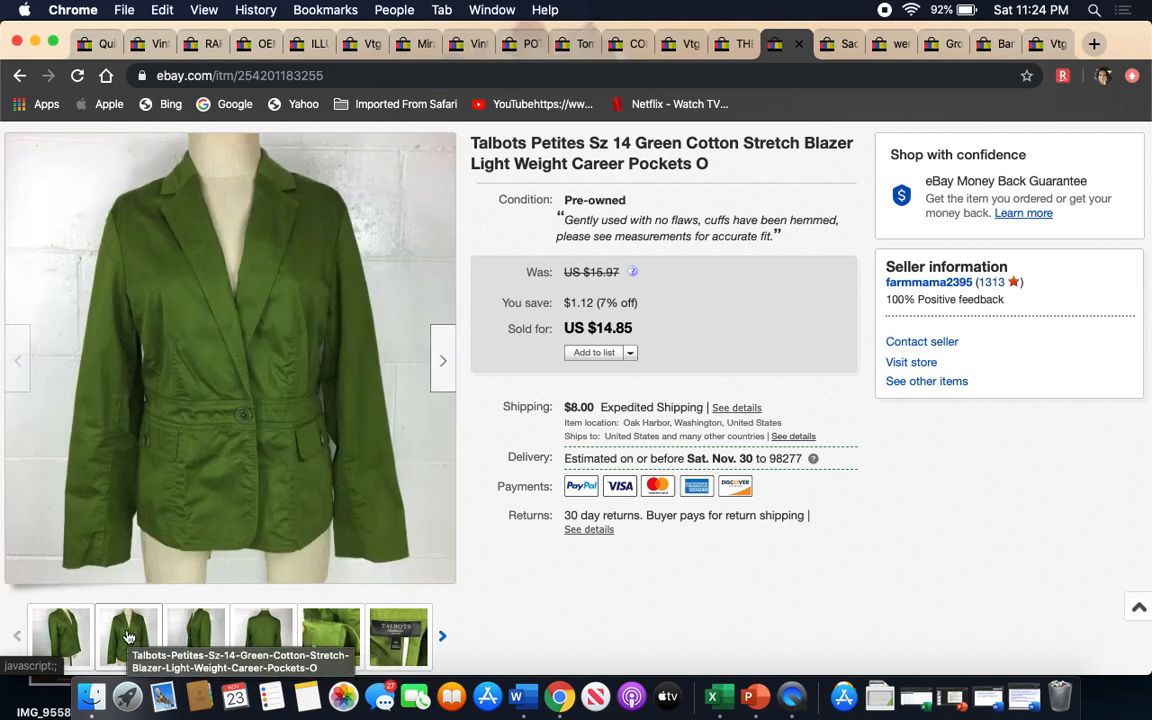
click(60, 637)
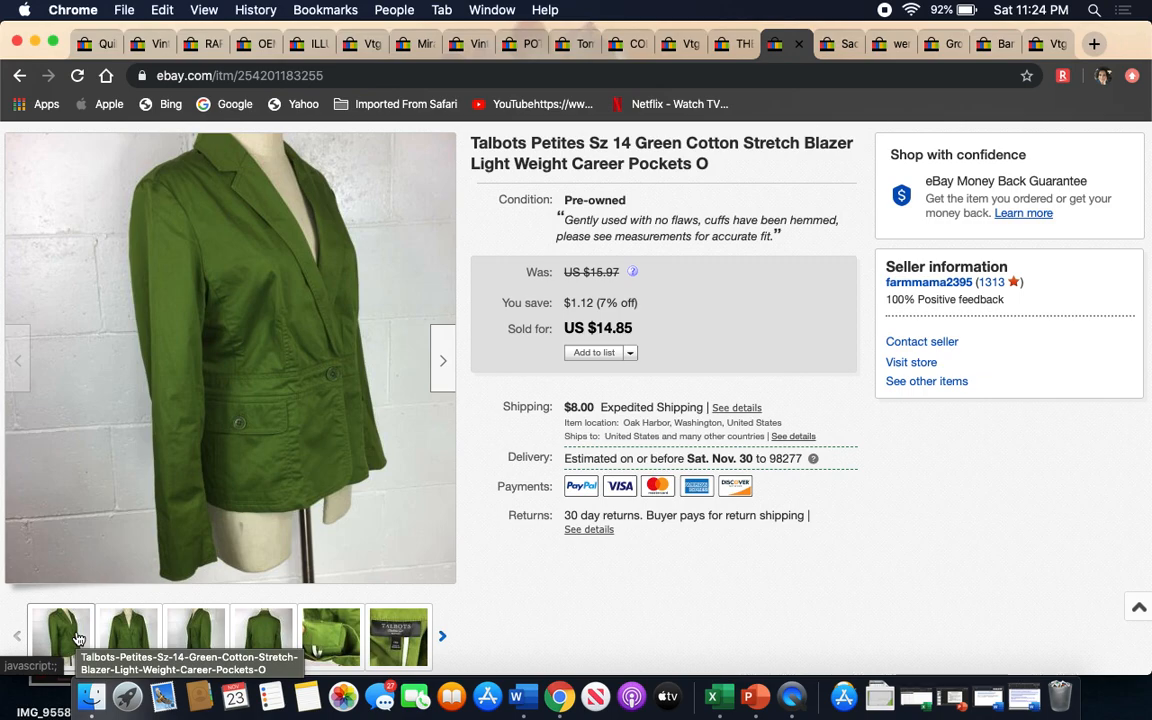
click(196, 637)
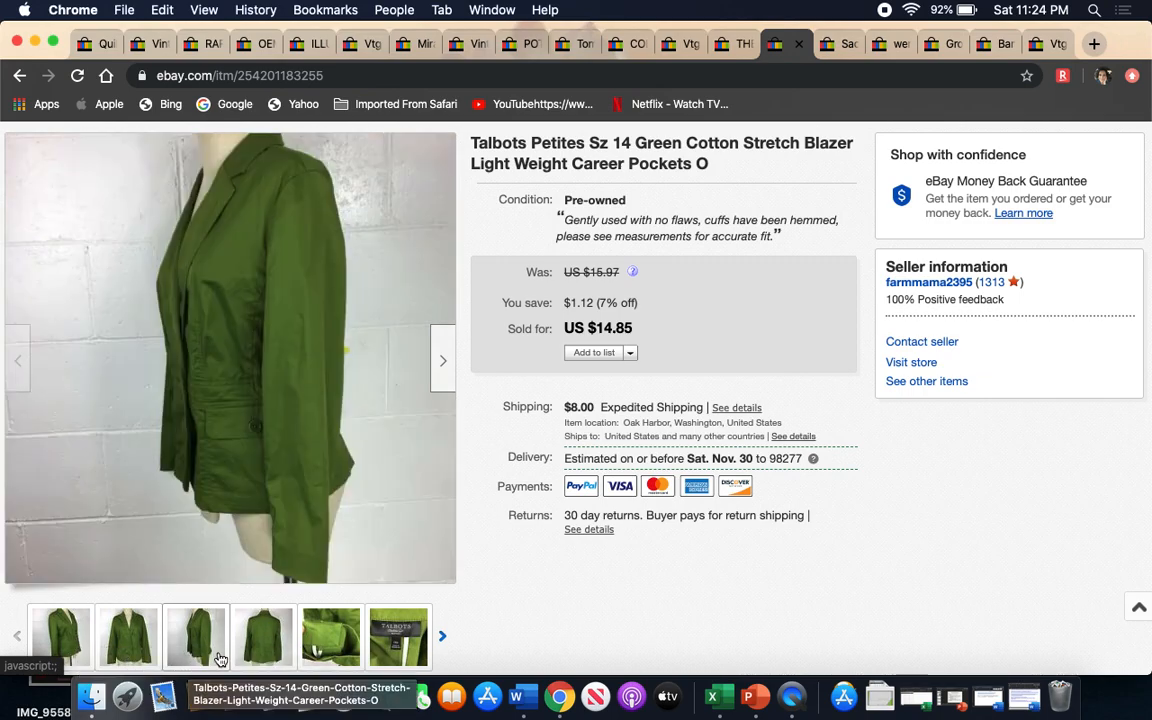
click(196, 637)
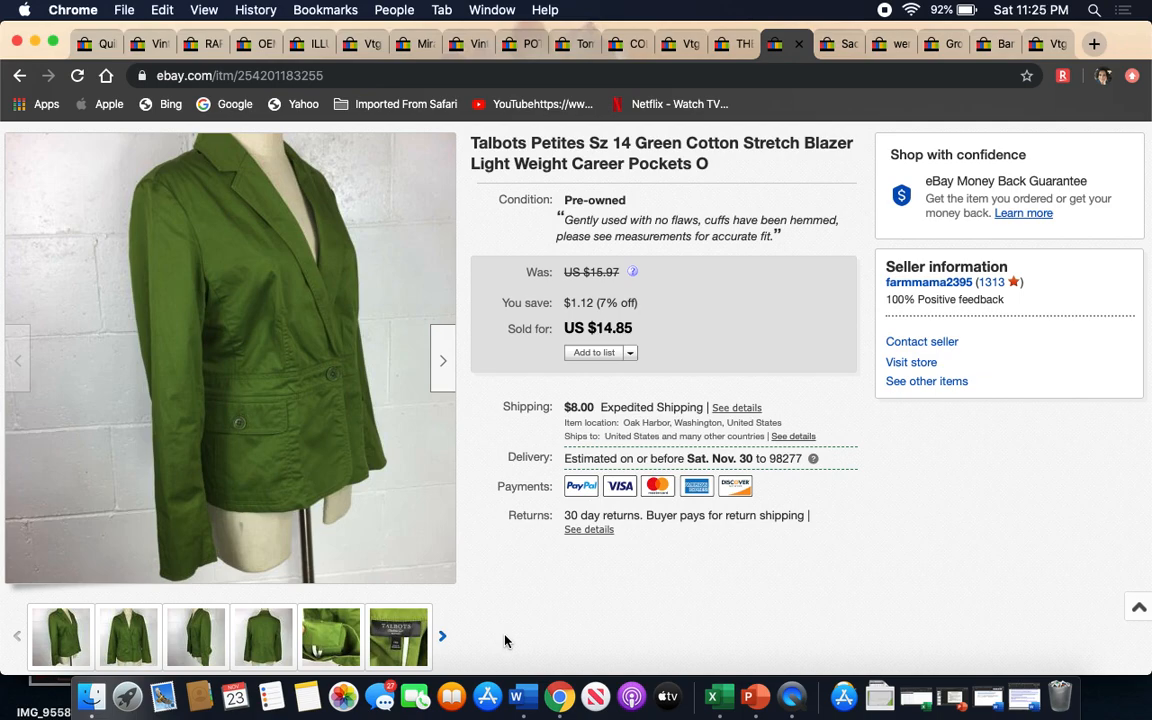
mouse_move(660, 393)
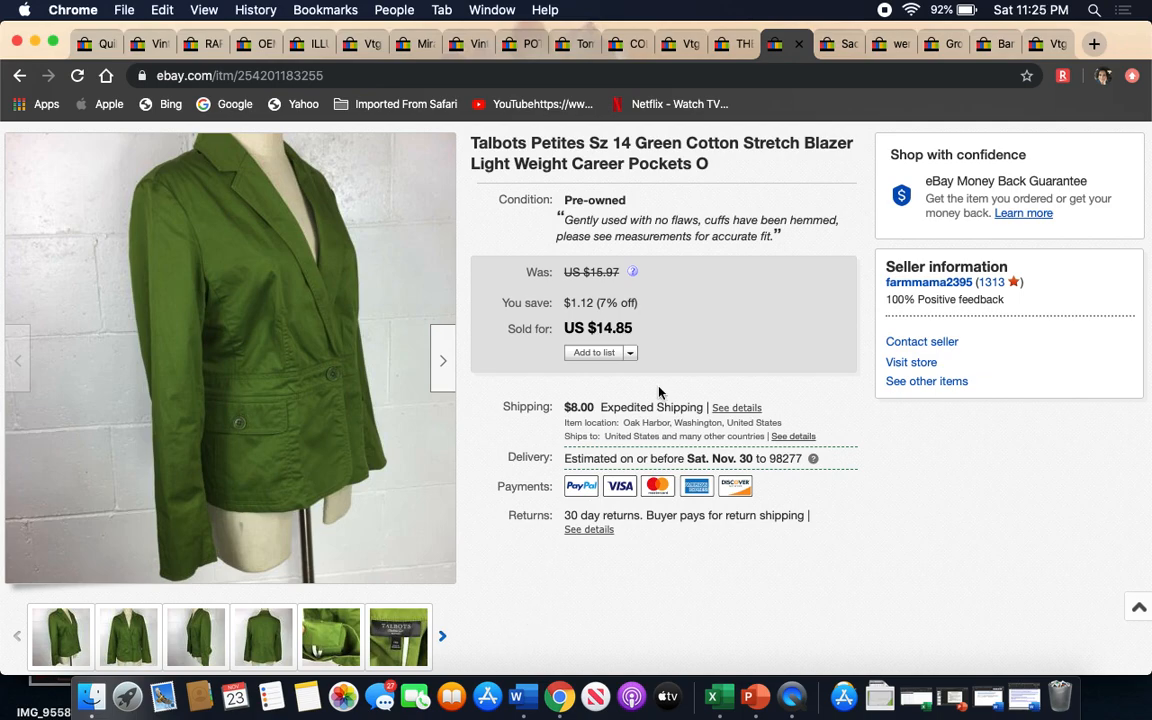
click(828, 43)
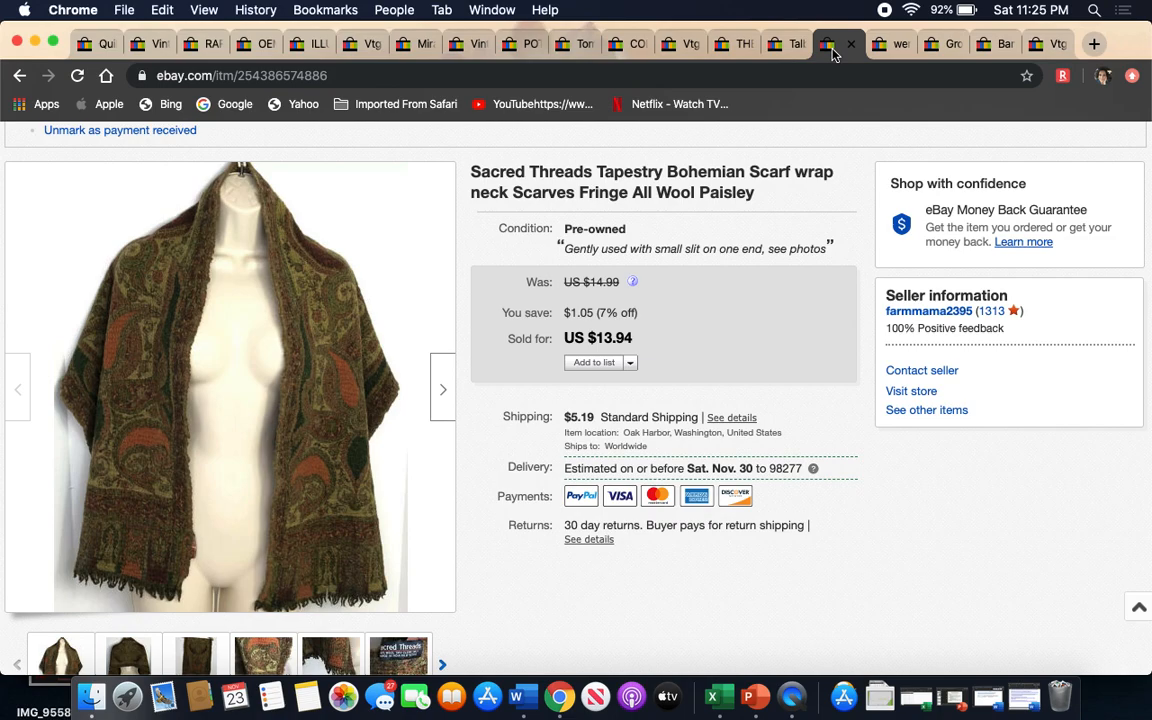
- View the scarf hanging flat, then return to the previous photo
scroll(down, 3)
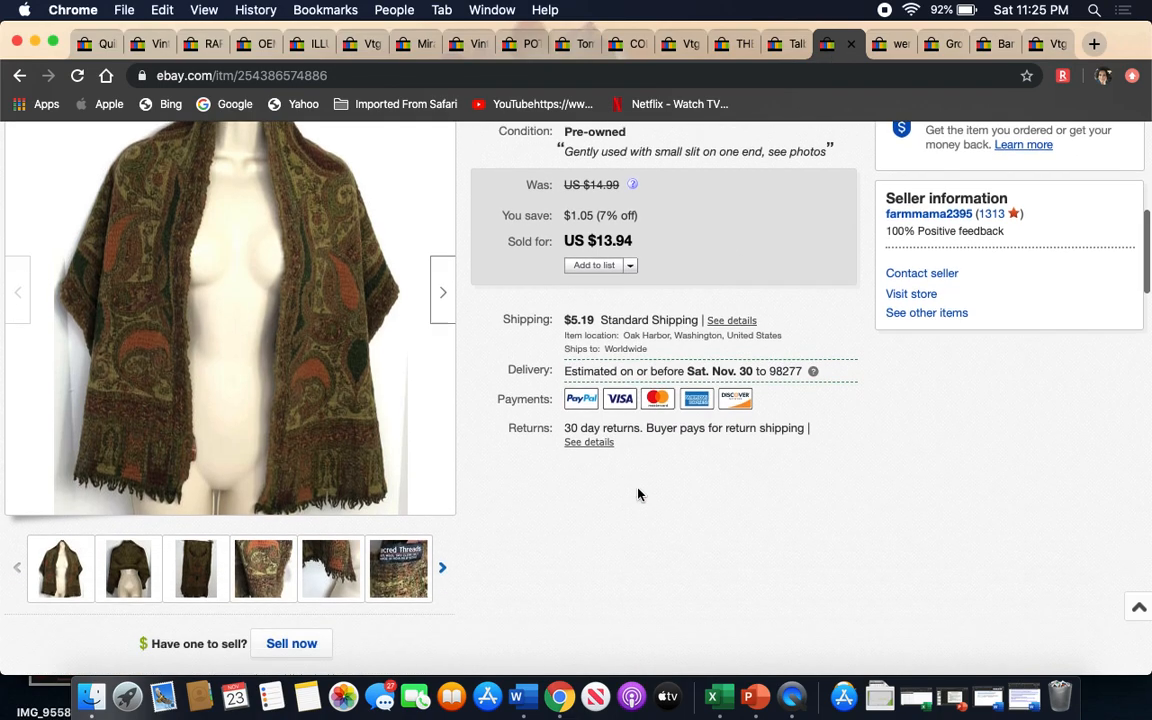
scroll(down, 3)
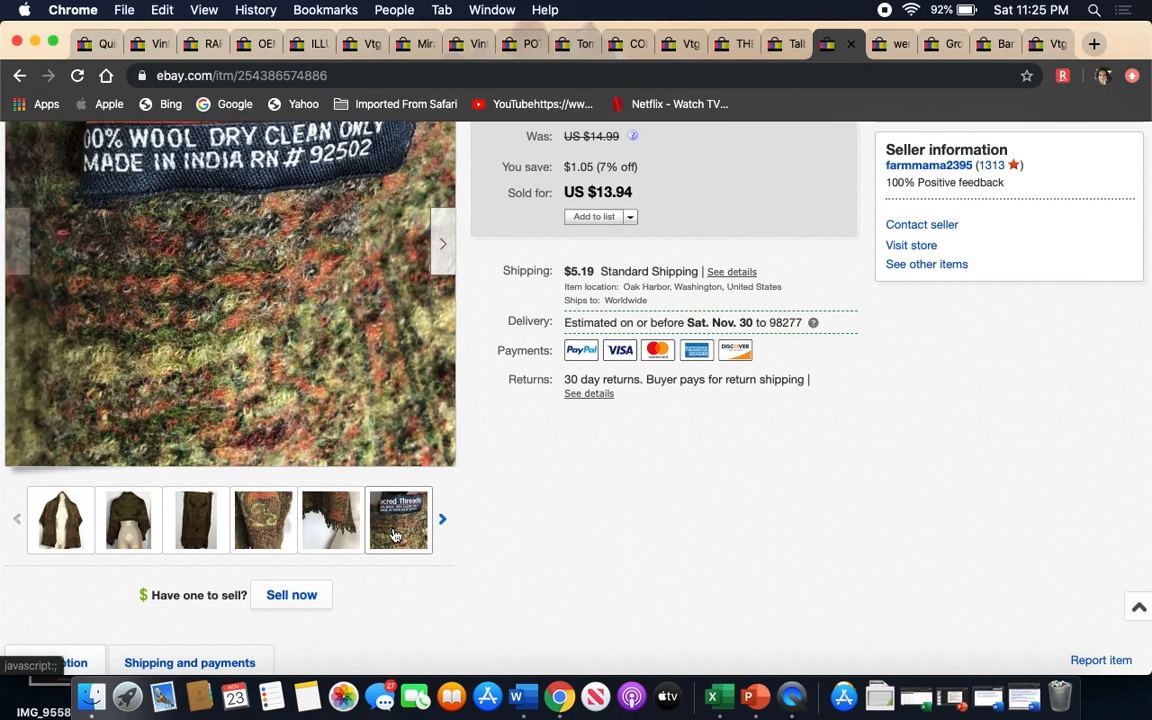
scroll(down, 3)
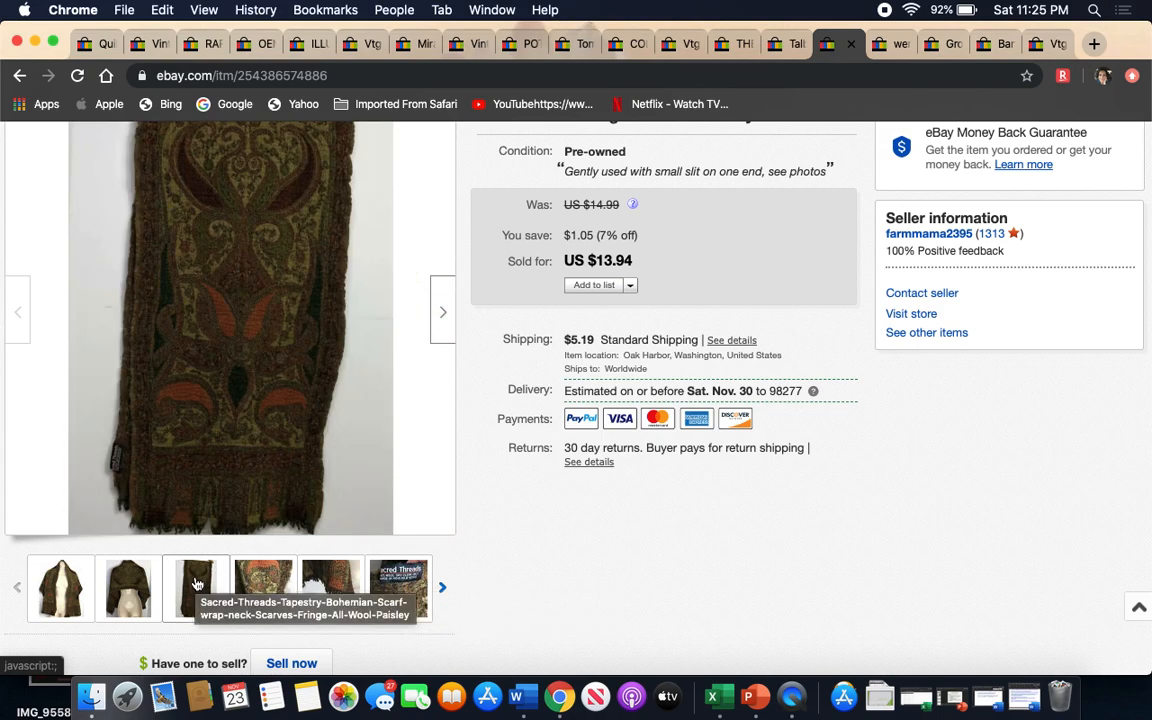
click(196, 588)
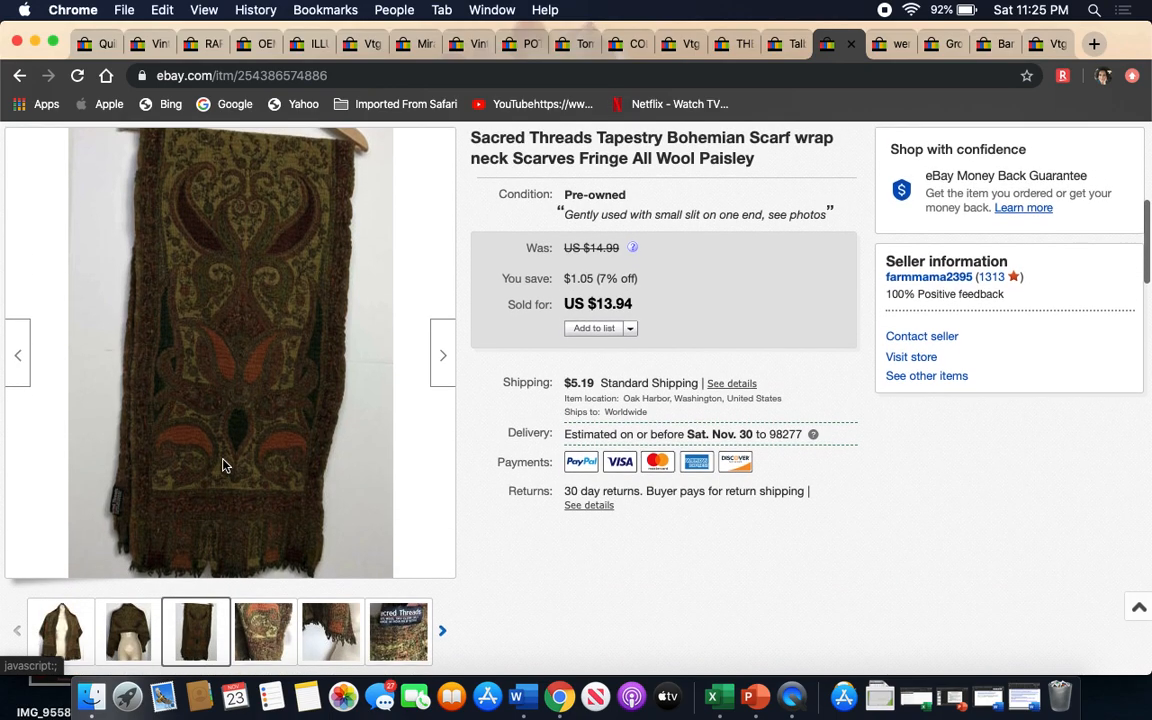
click(128, 631)
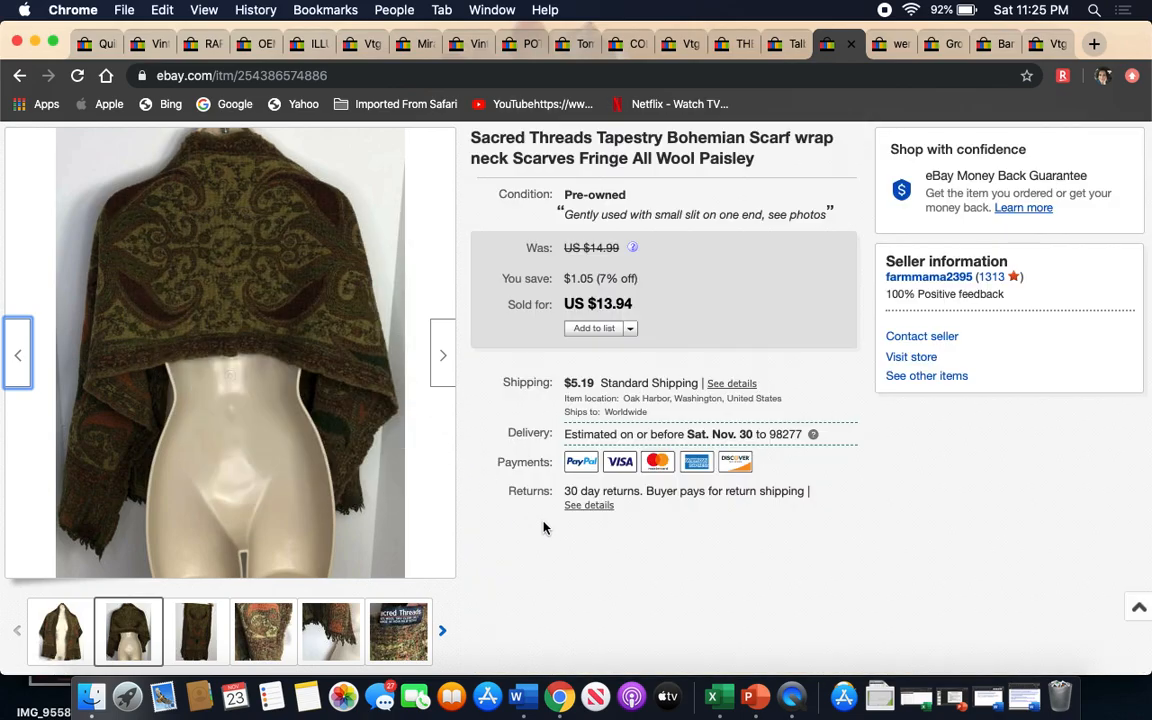
click(879, 43)
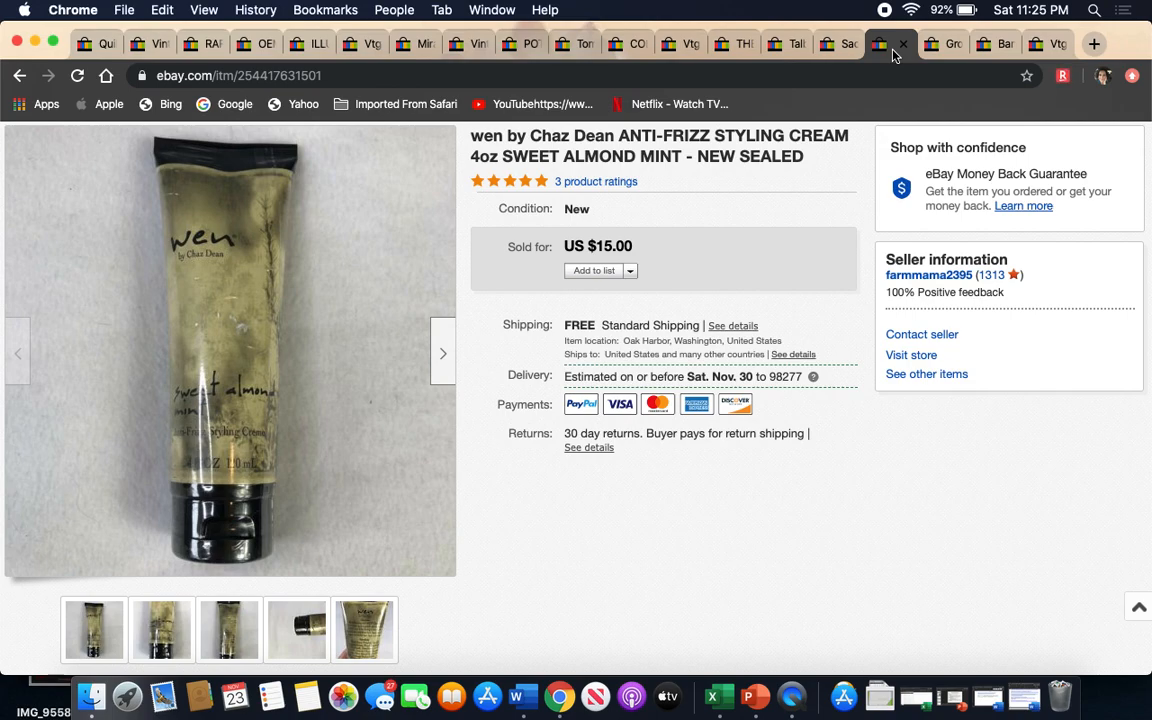
mouse_move(691, 221)
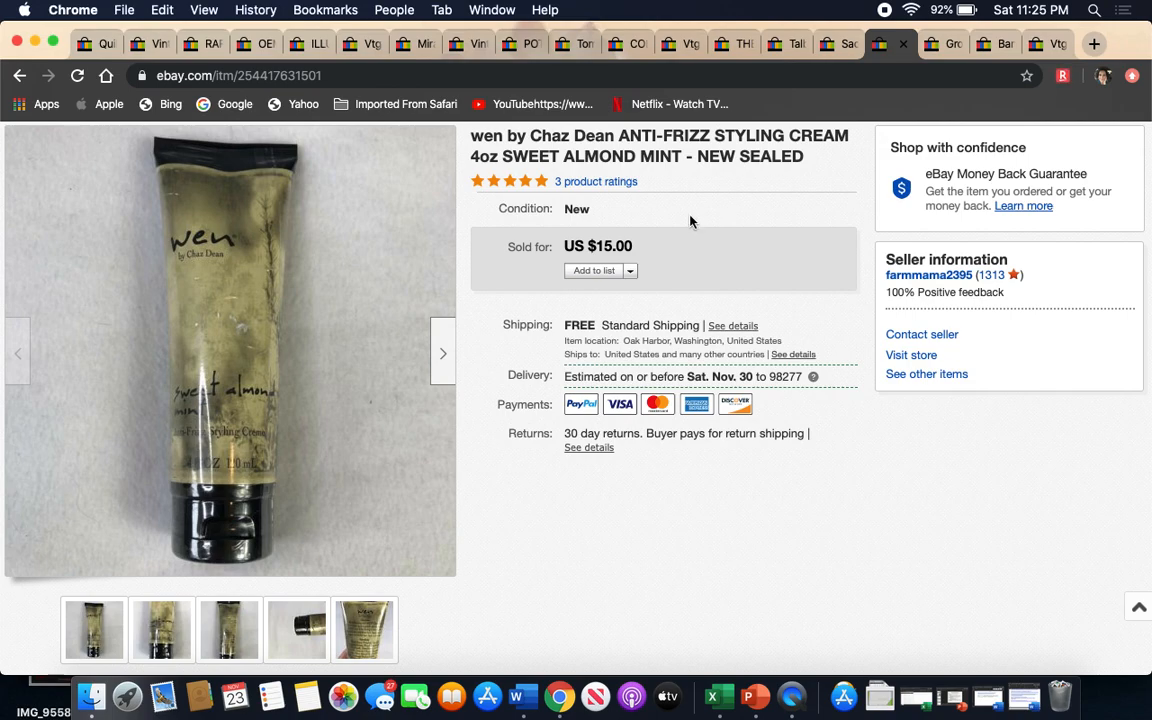
mouse_move(535, 356)
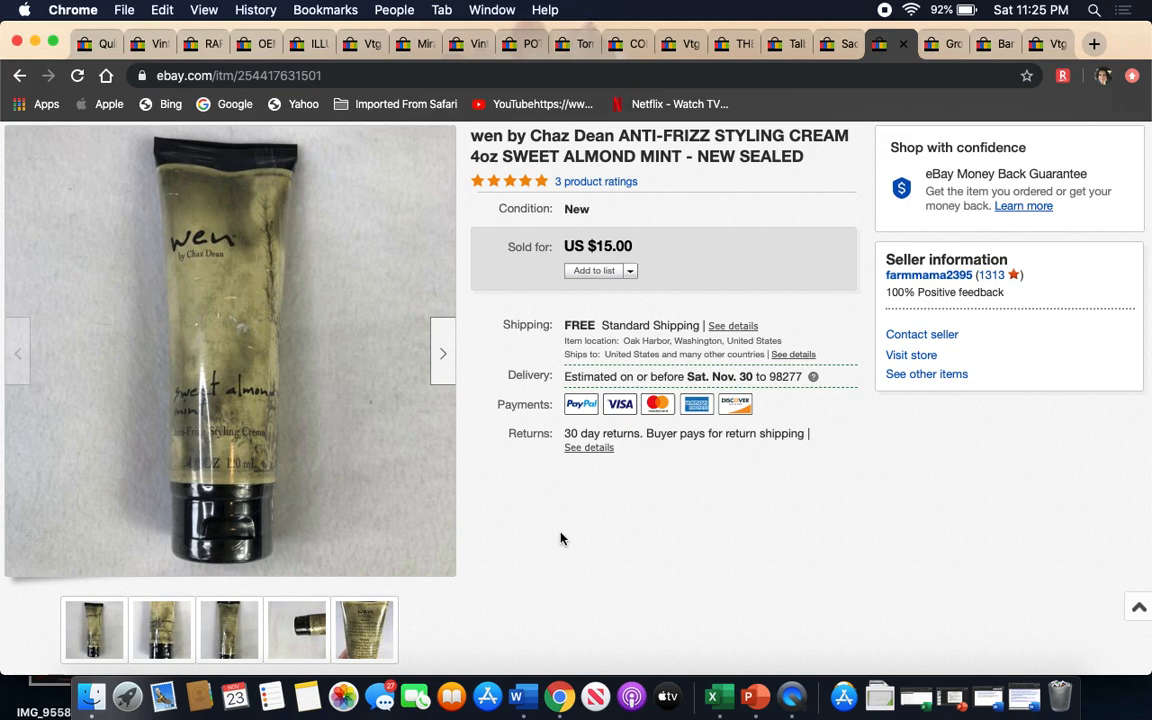
mouse_move(875, 162)
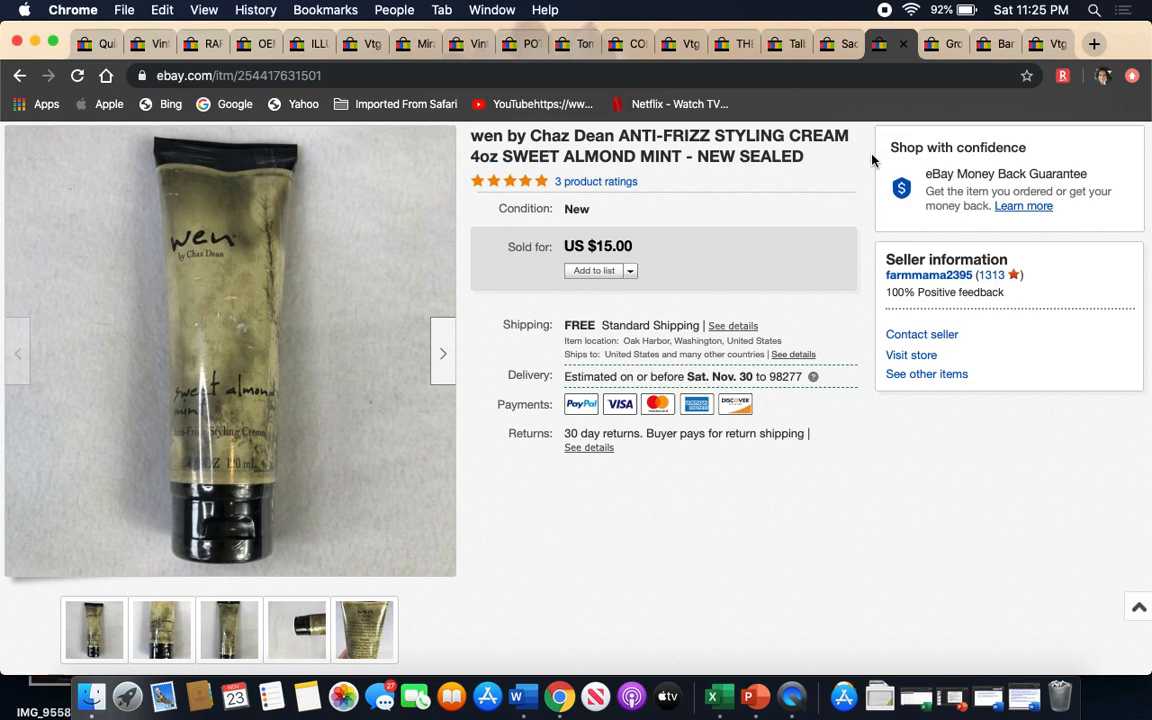
- Switch to the tab with the sold Grovia hybrid cloth diaper lot listing
click(940, 43)
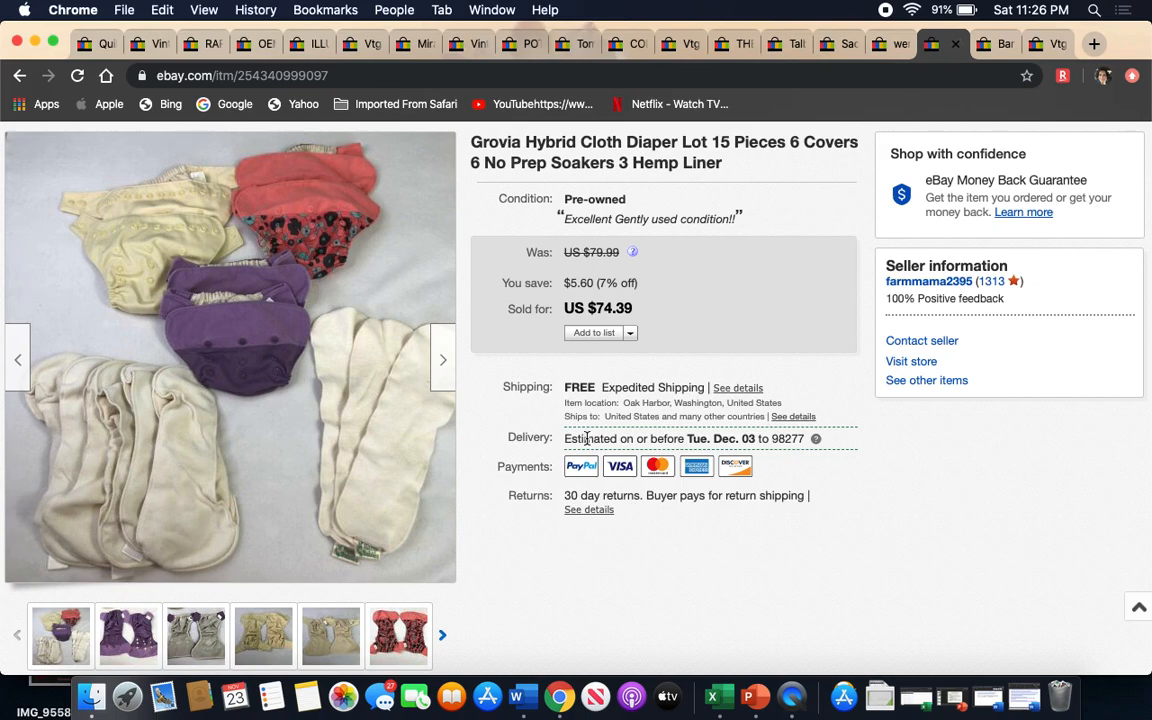
mouse_move(423, 620)
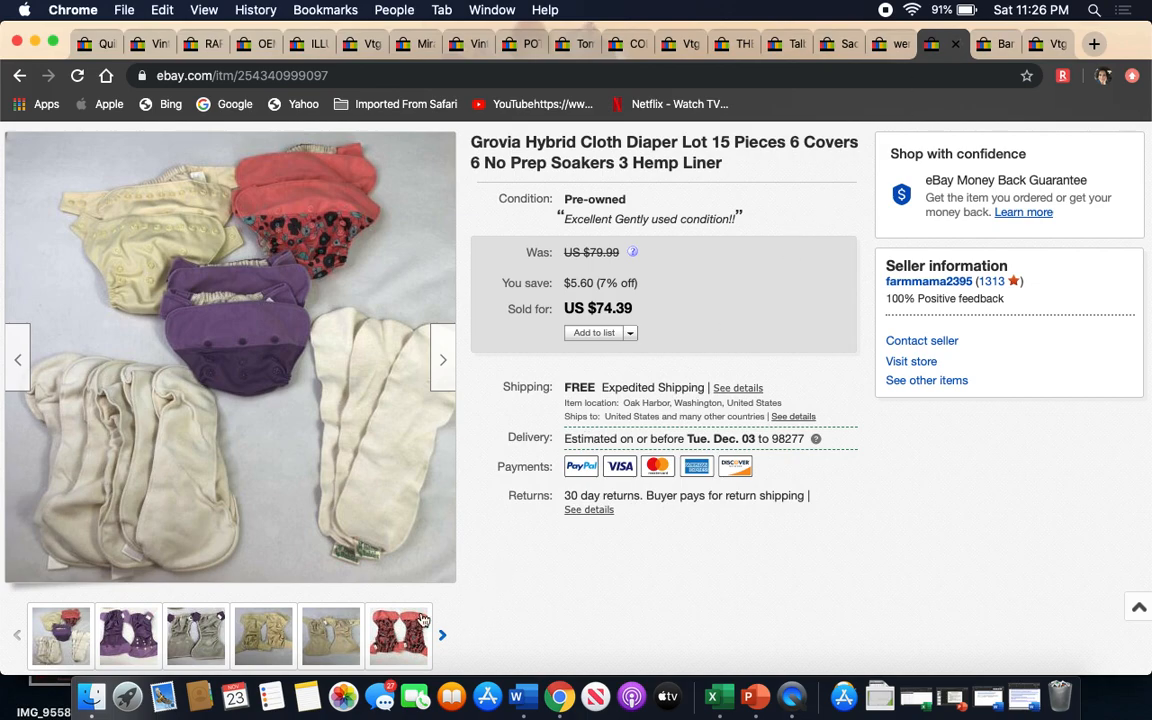
- Browse the Grovia photos: patterned cover, two tan covers, then purple covers
click(330, 635)
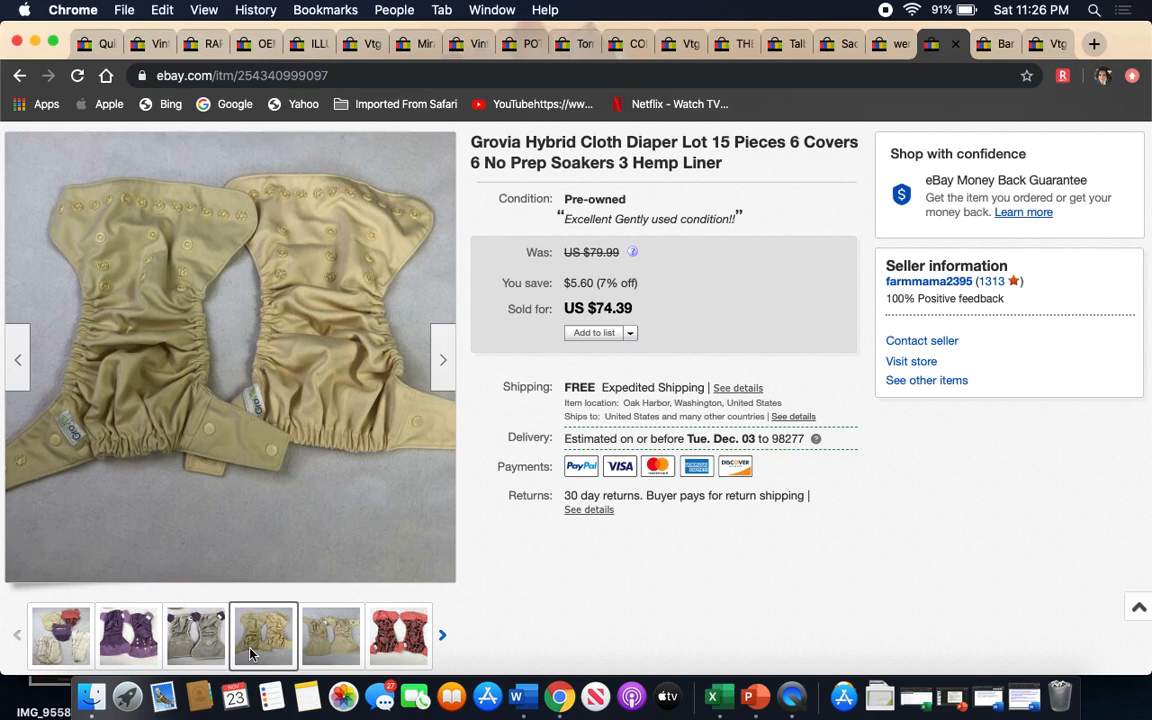
click(195, 635)
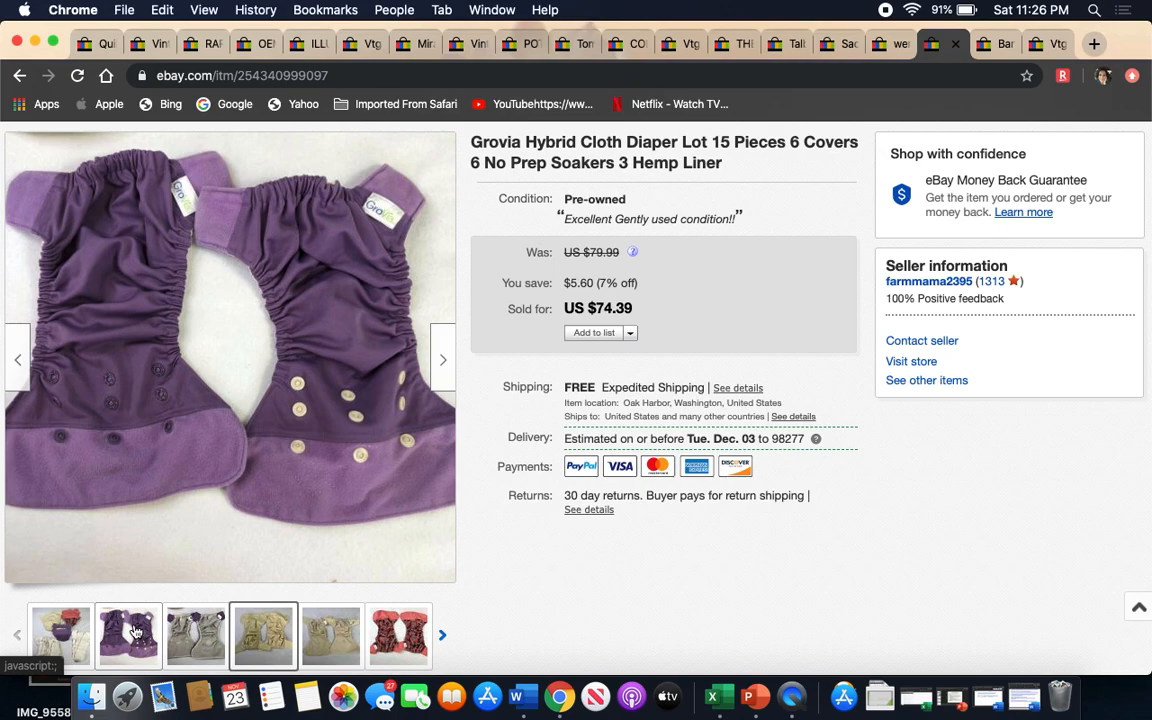
click(263, 636)
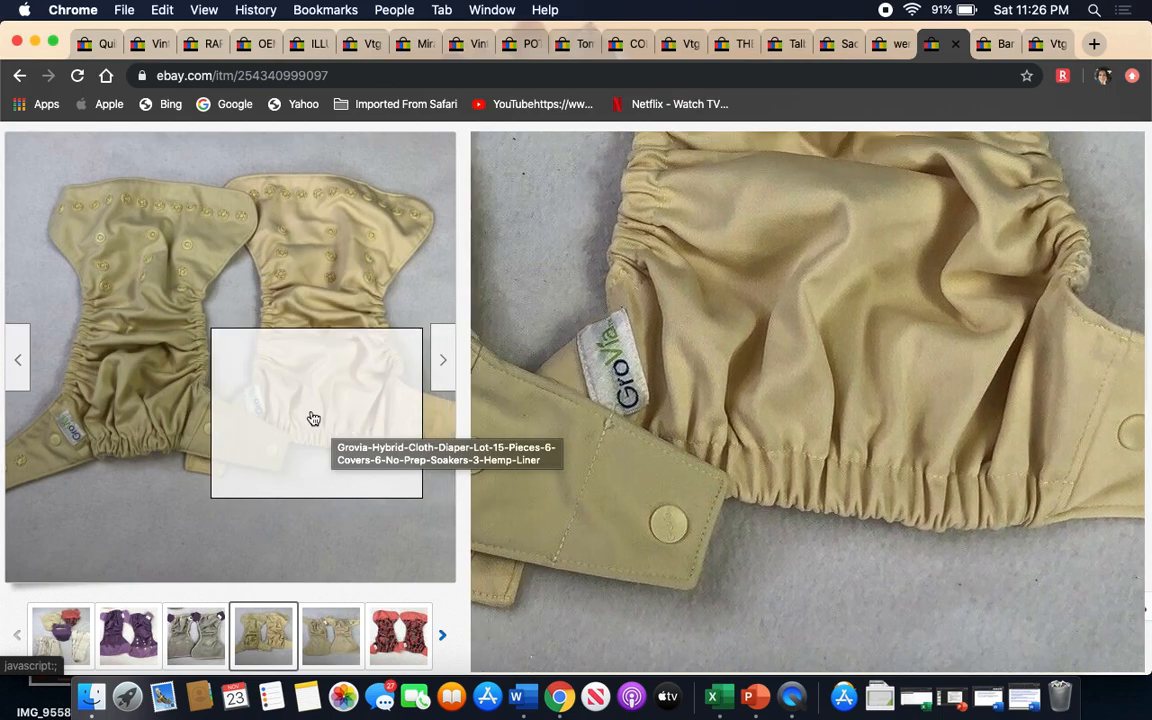
mouse_move(314, 442)
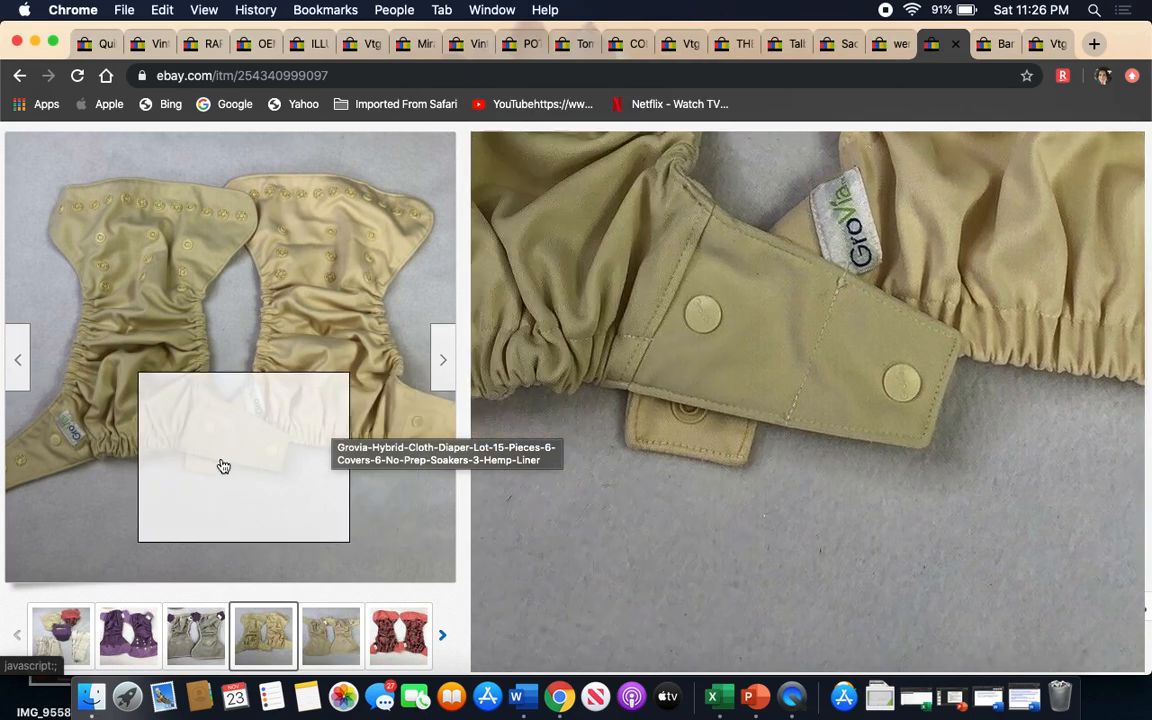
mouse_move(132, 285)
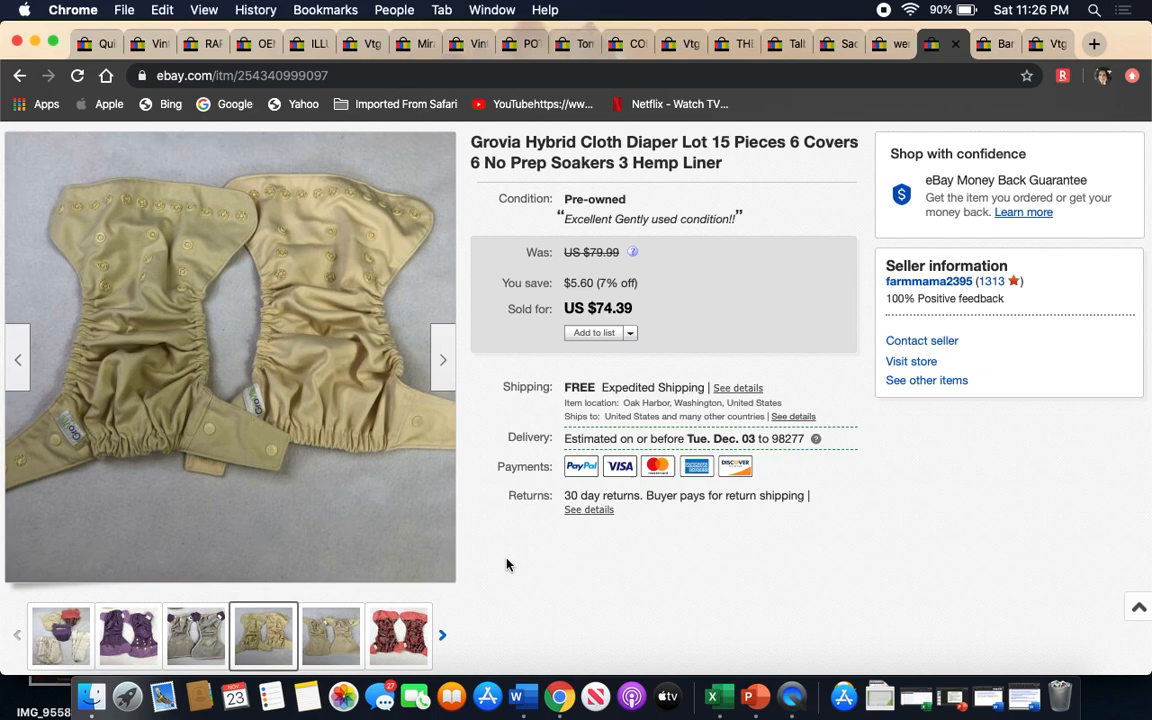
mouse_move(548, 403)
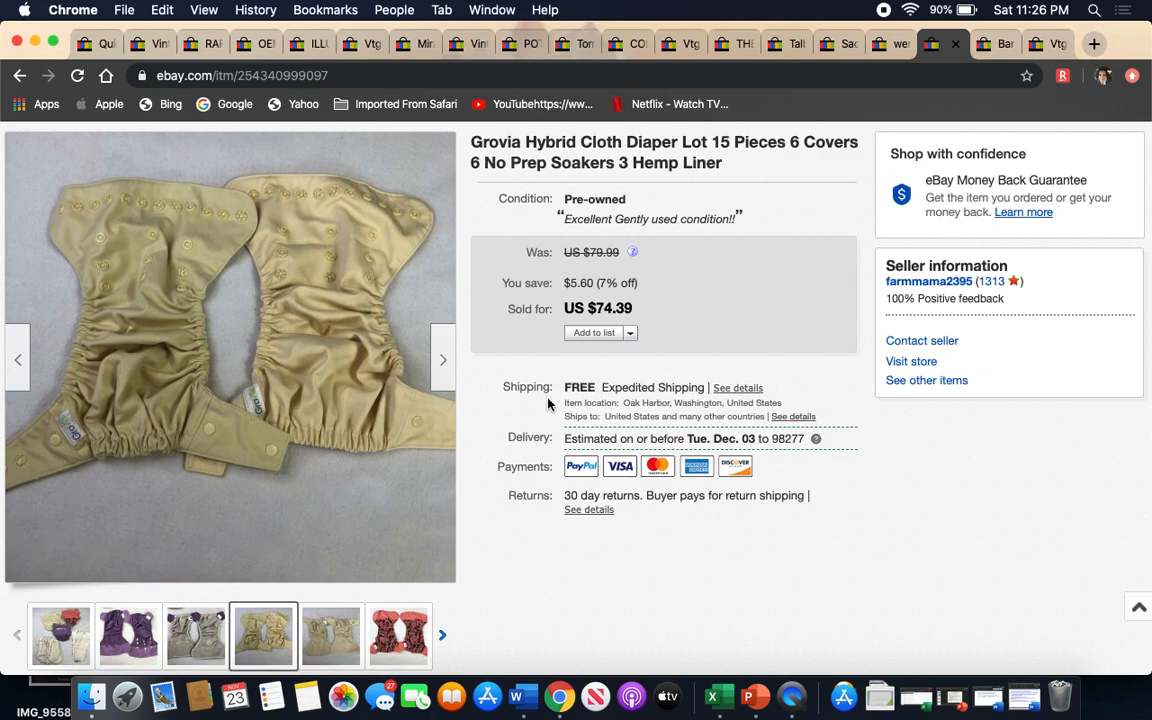
mouse_move(730, 321)
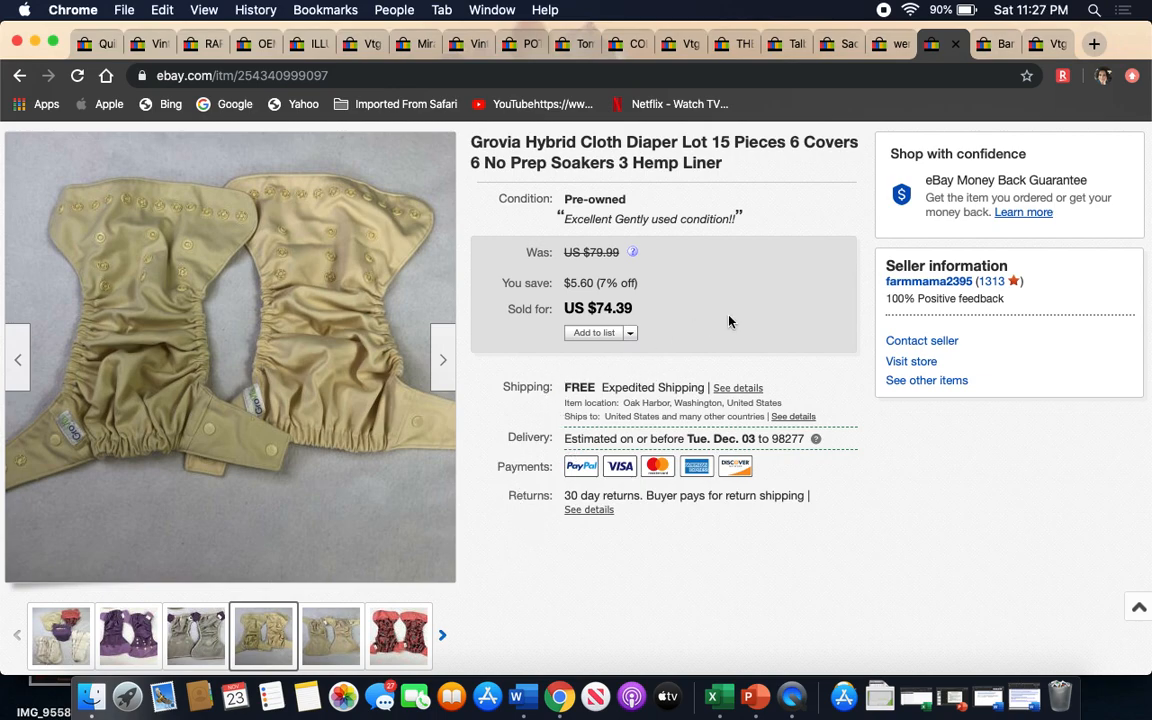
mouse_move(967, 108)
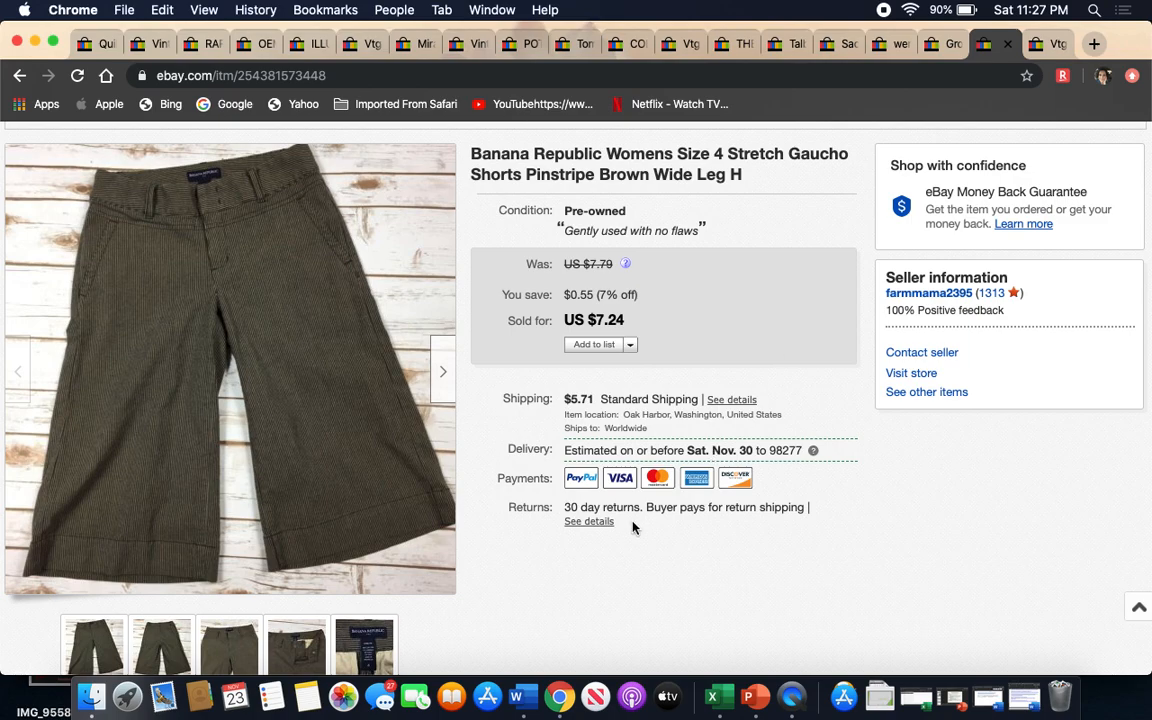
mouse_move(582, 180)
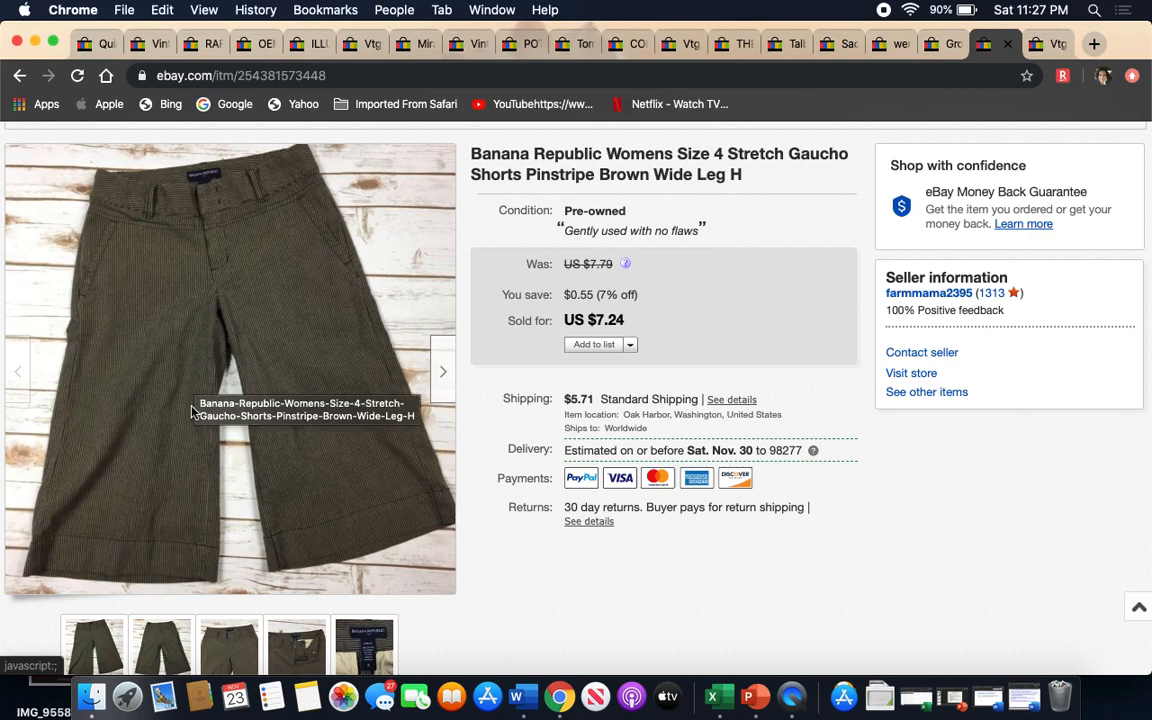
- Show the brand and size label photo of the Banana Republic gaucho shorts
scroll(down, 3)
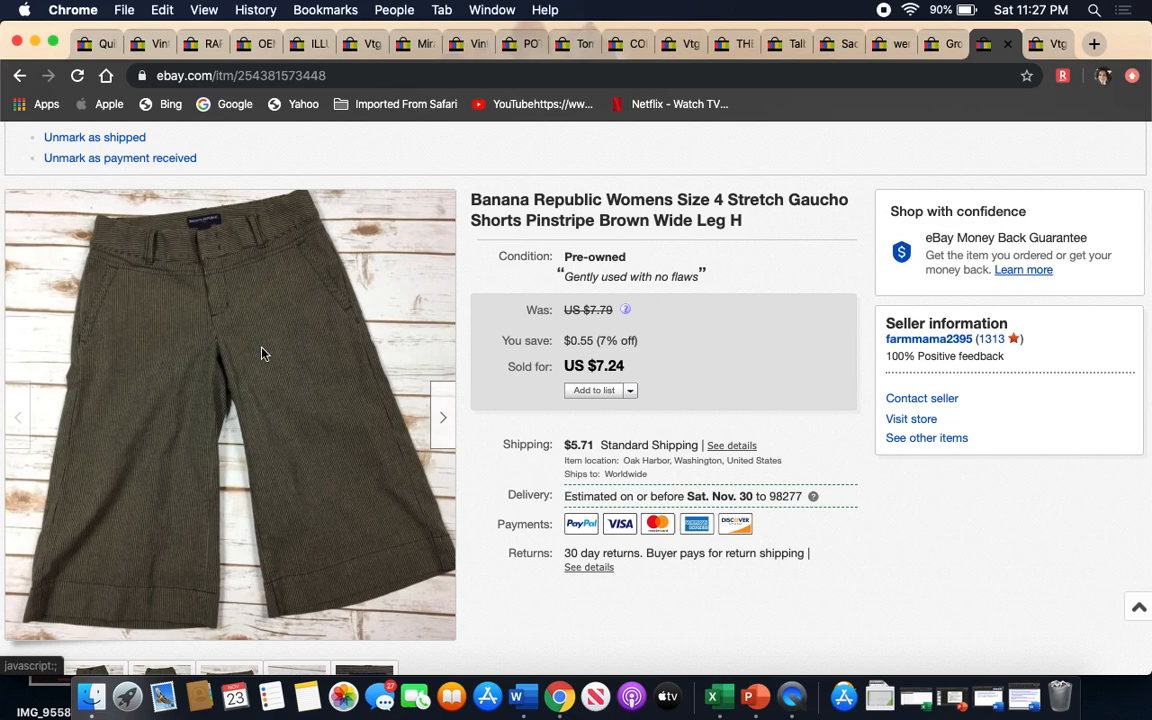
scroll(down, 3)
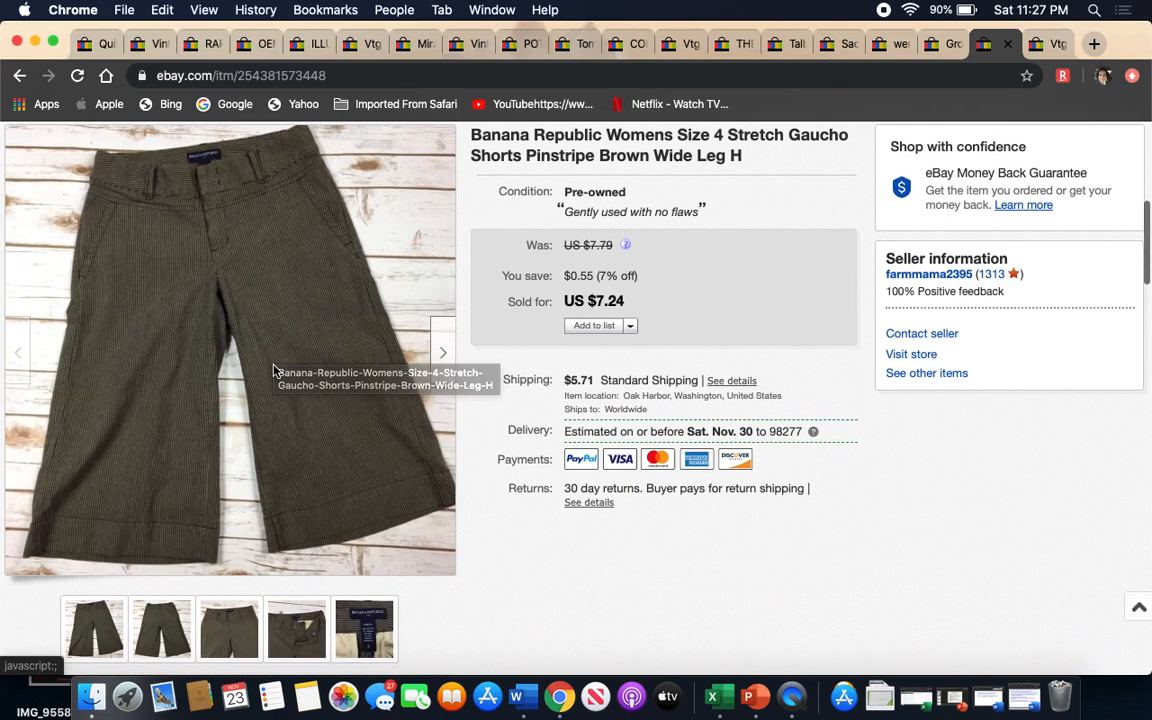
click(364, 629)
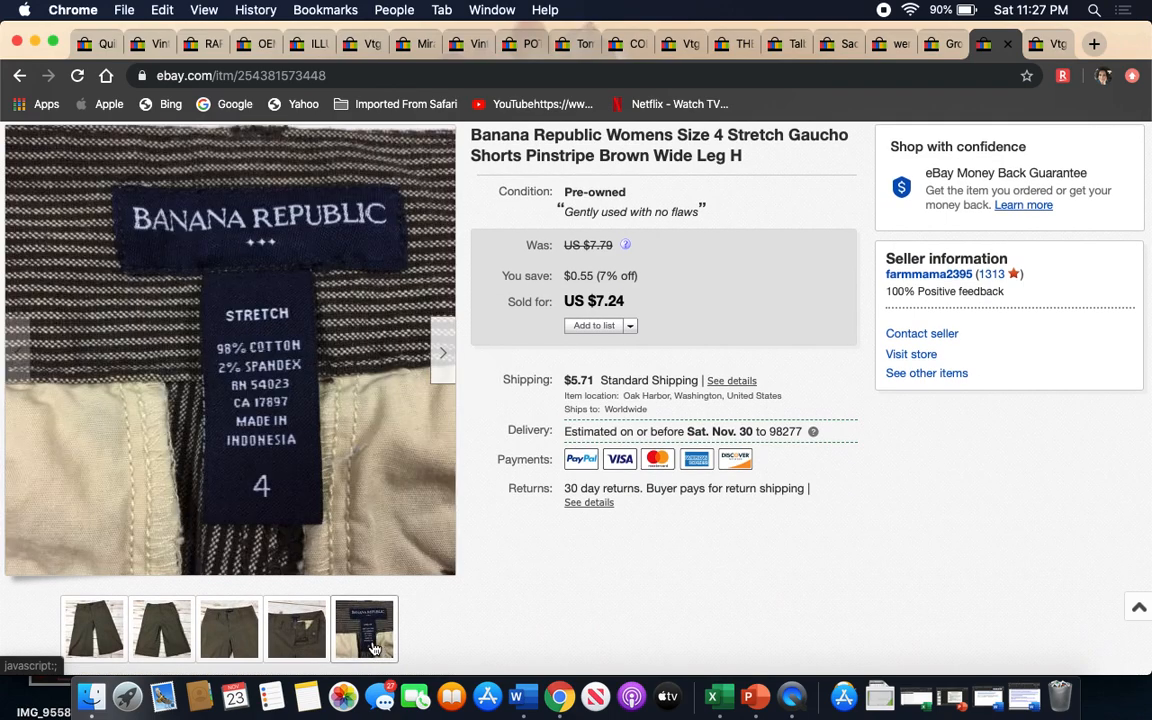
mouse_move(365, 628)
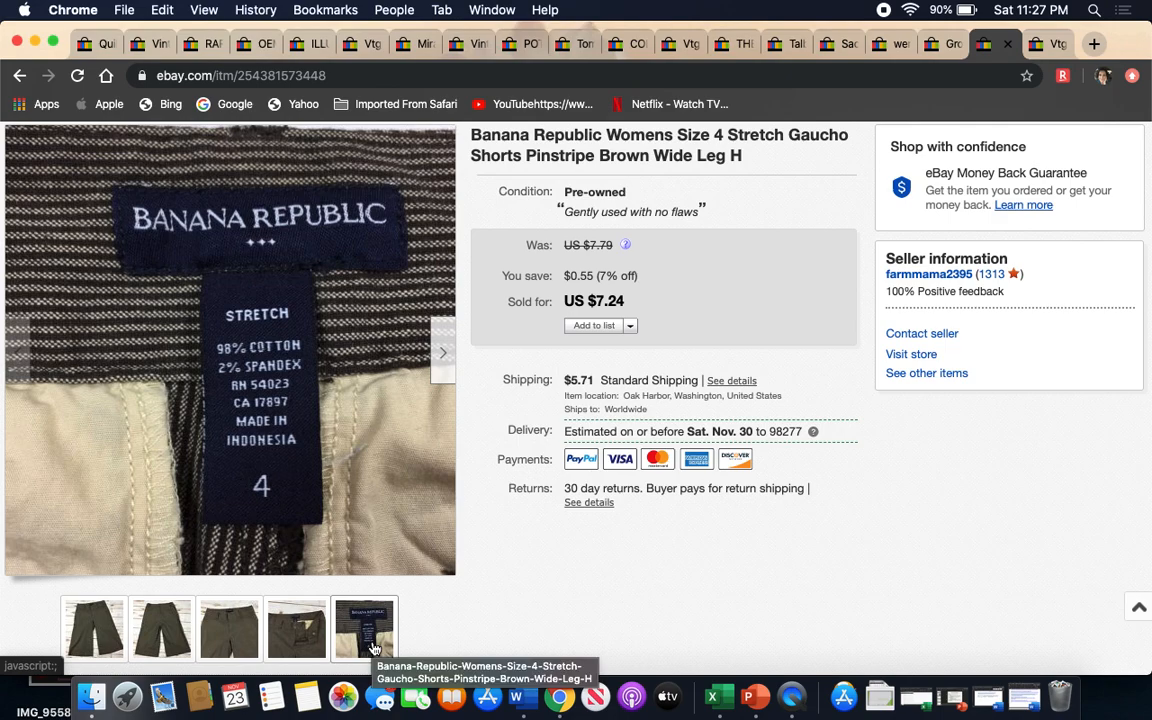
click(364, 629)
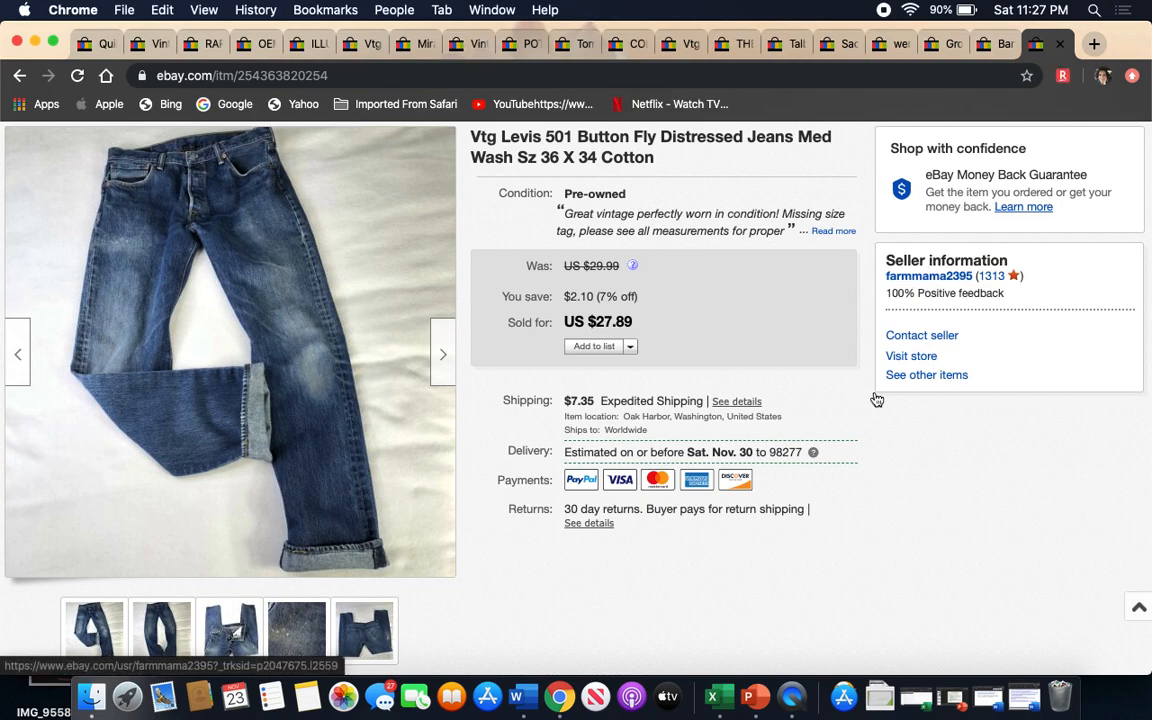
mouse_move(620, 618)
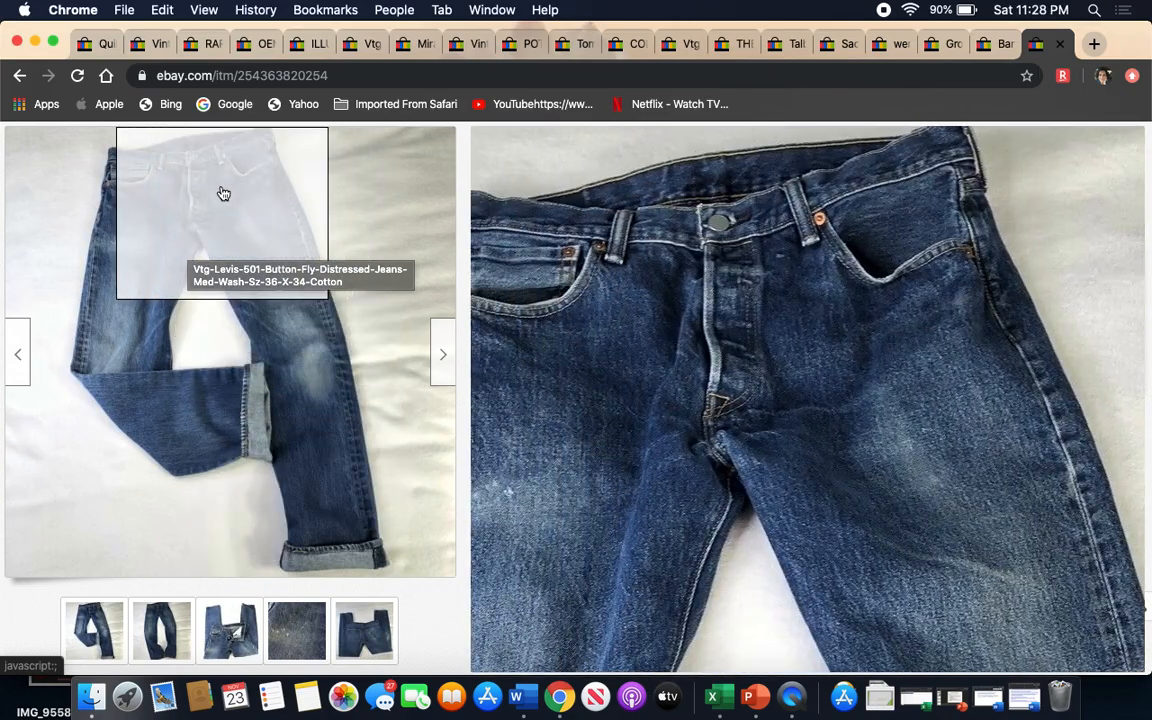
- Select the back view of the Levi's 501 jeans and scroll the page
click(161, 630)
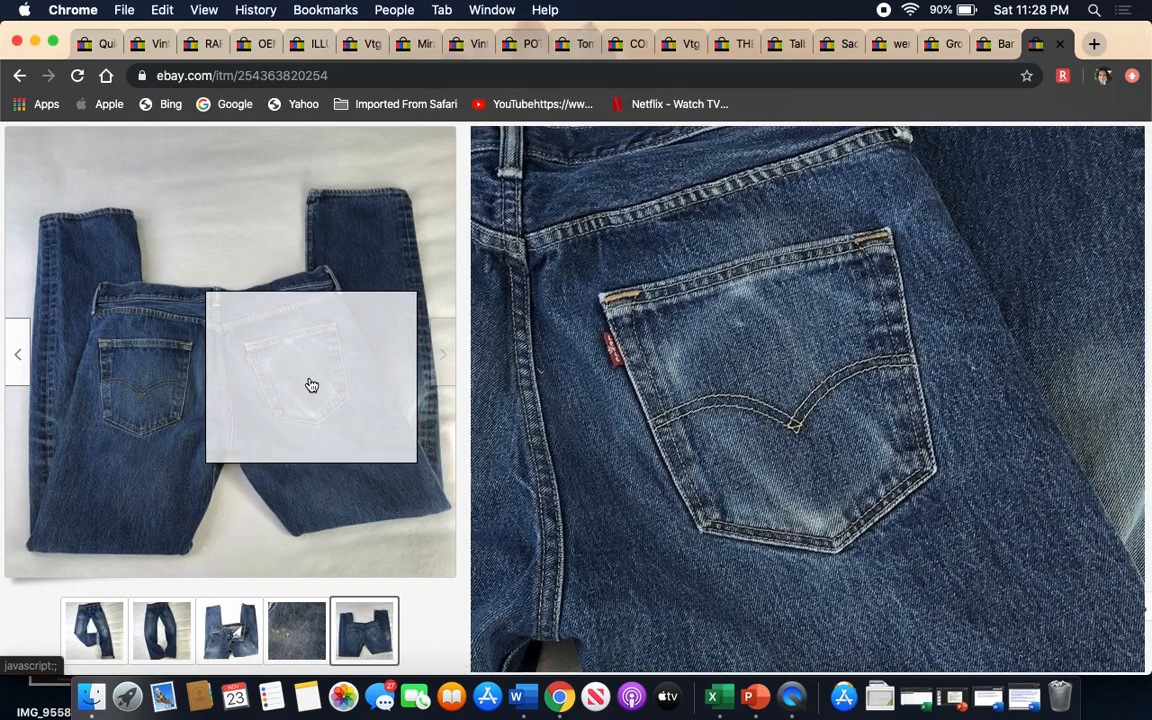
mouse_move(323, 379)
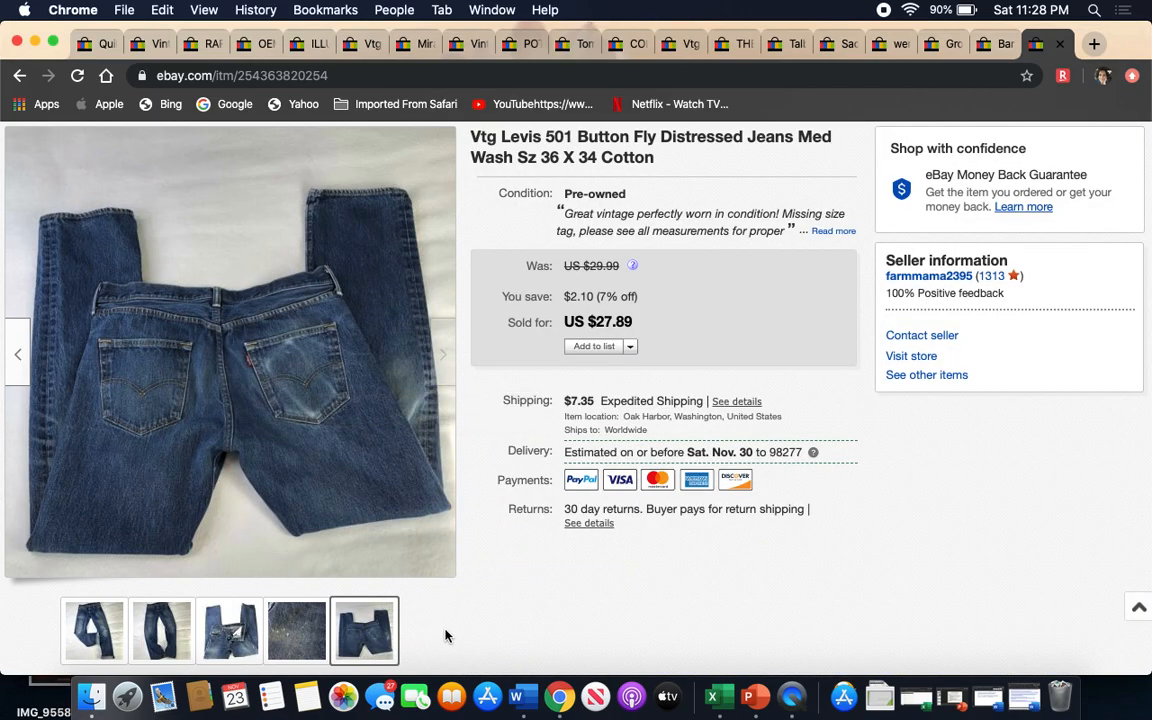
mouse_move(491, 636)
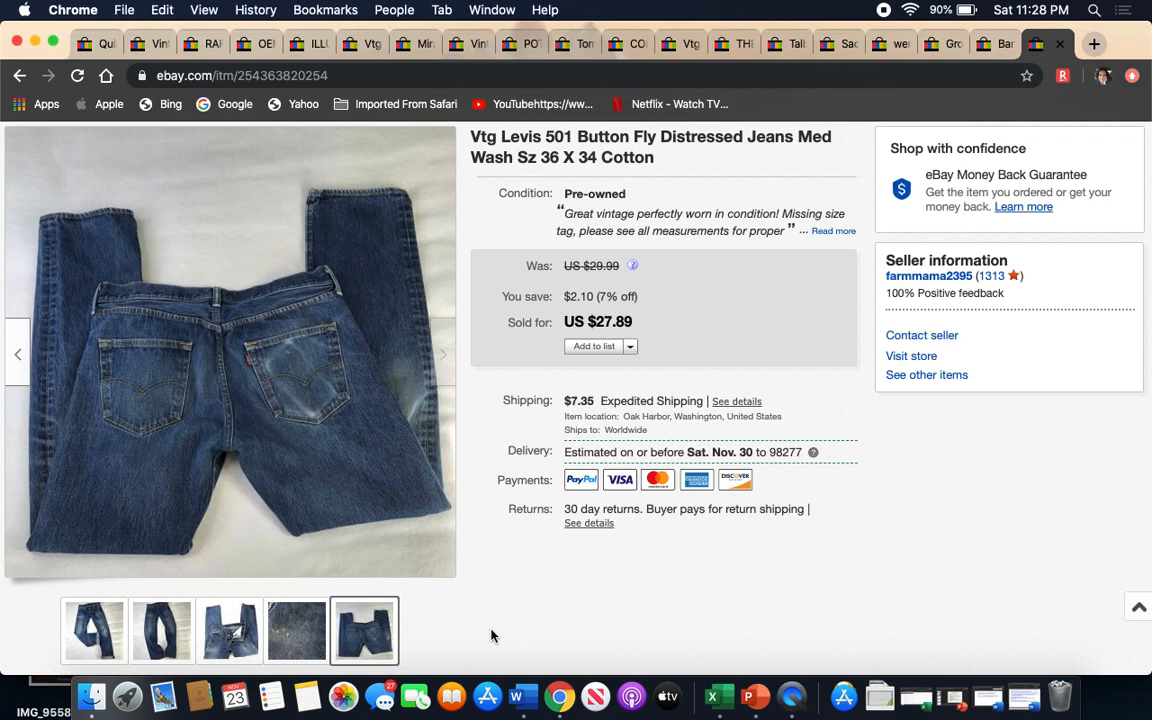
scroll(down, 3)
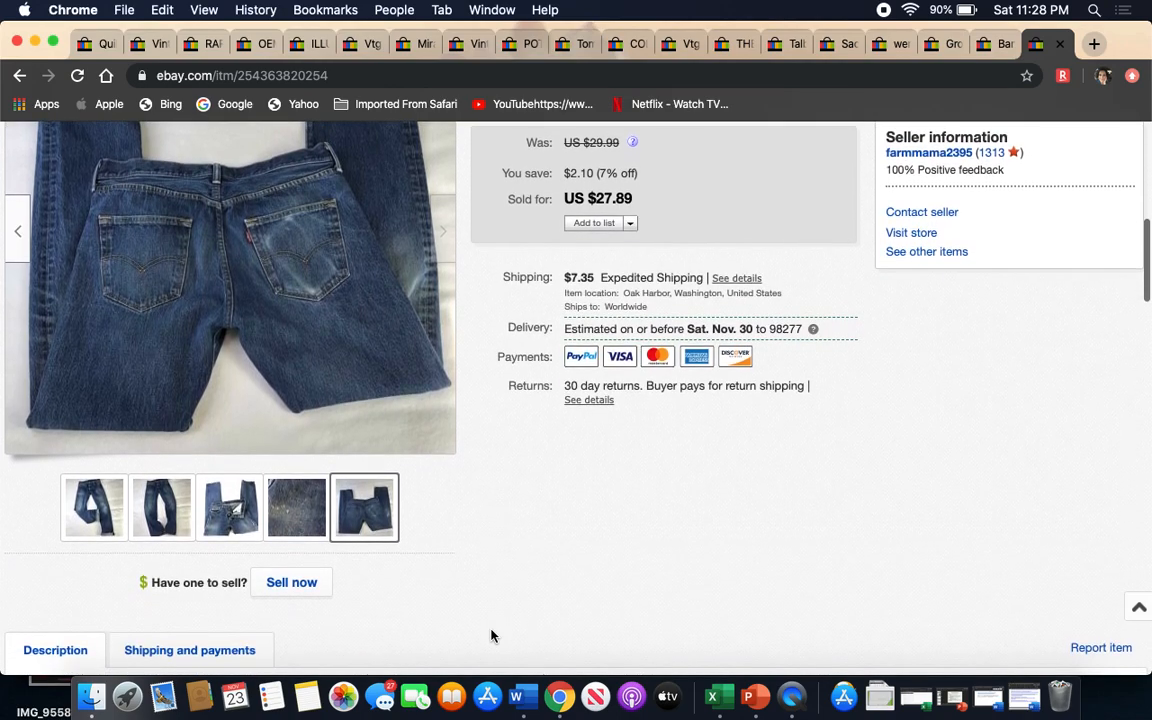
scroll(up, 3)
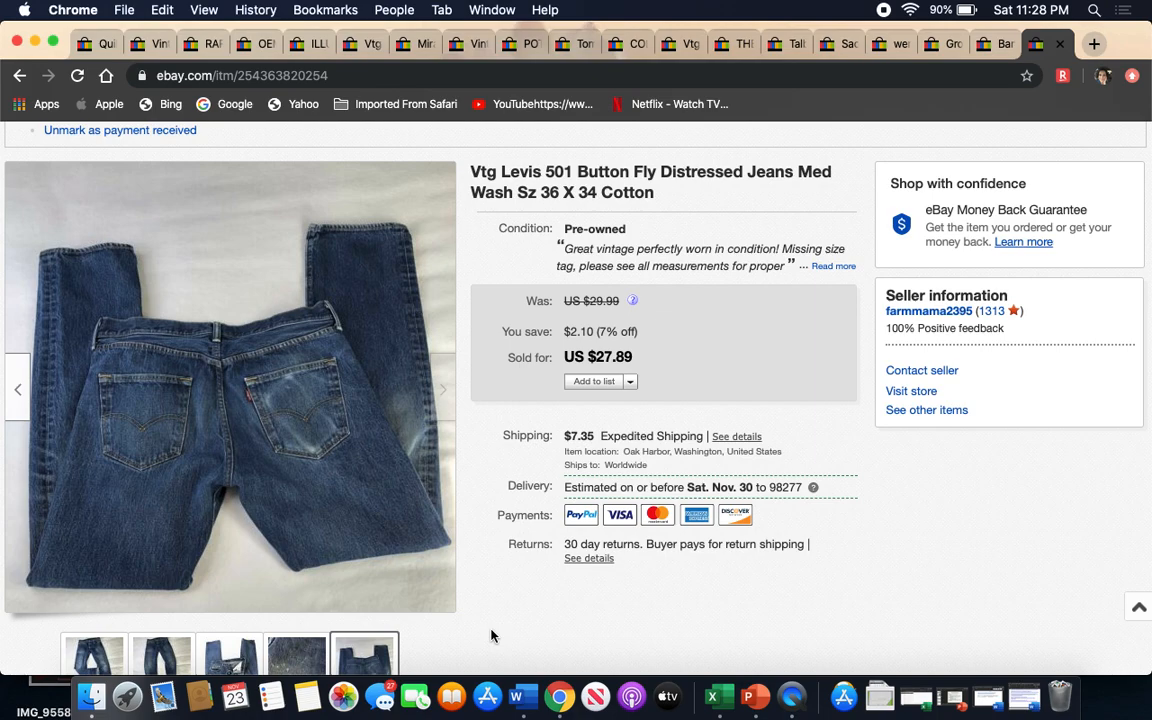
mouse_move(635, 455)
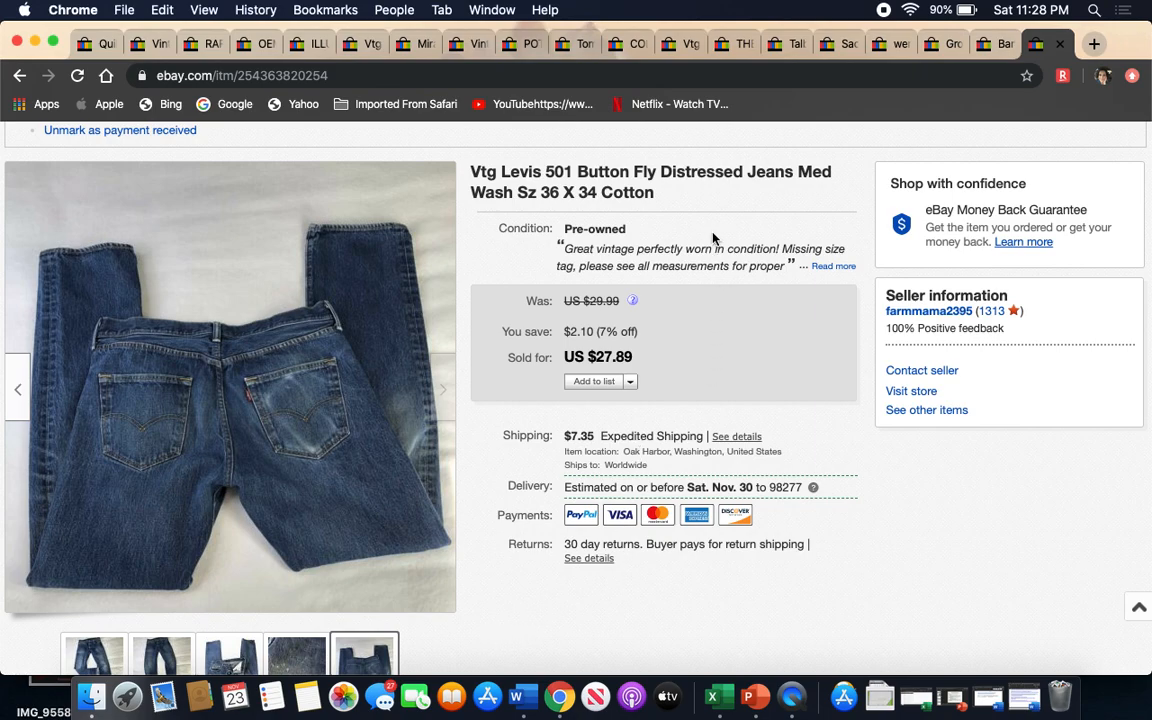
mouse_move(722, 234)
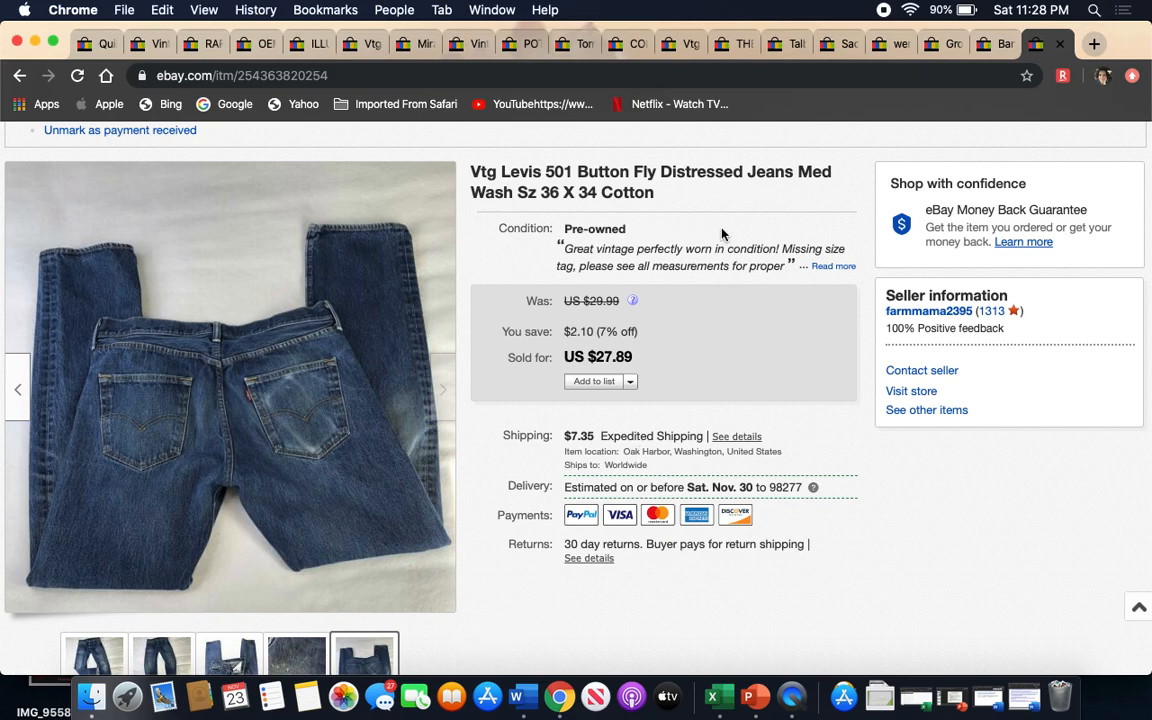
mouse_move(884, 132)
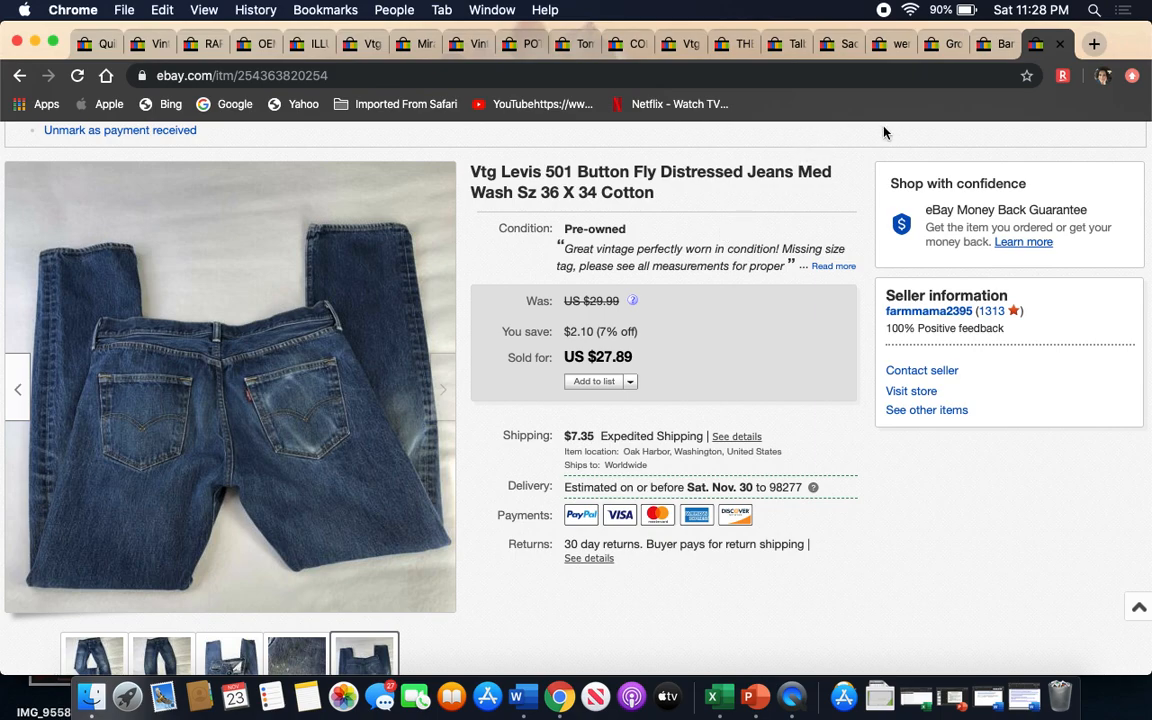